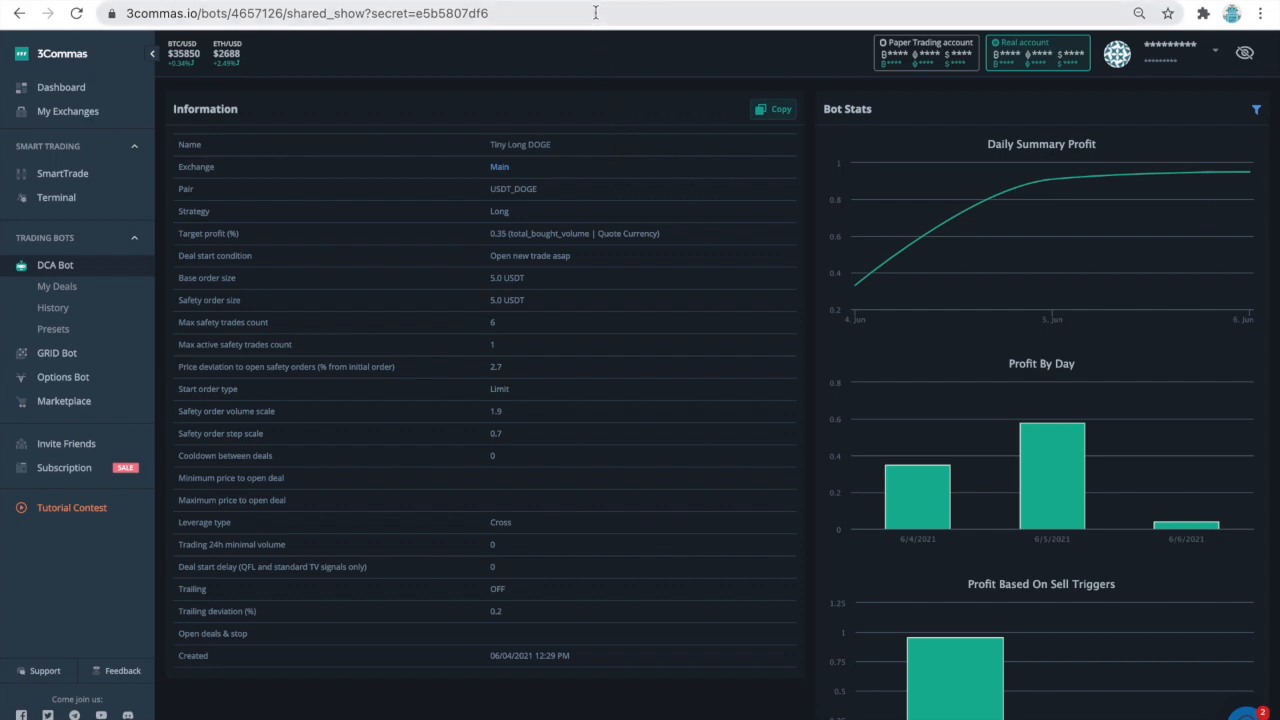
- Select the shared bot's address, then scroll to its Stats table with completed and active deal counts
click(300, 12)
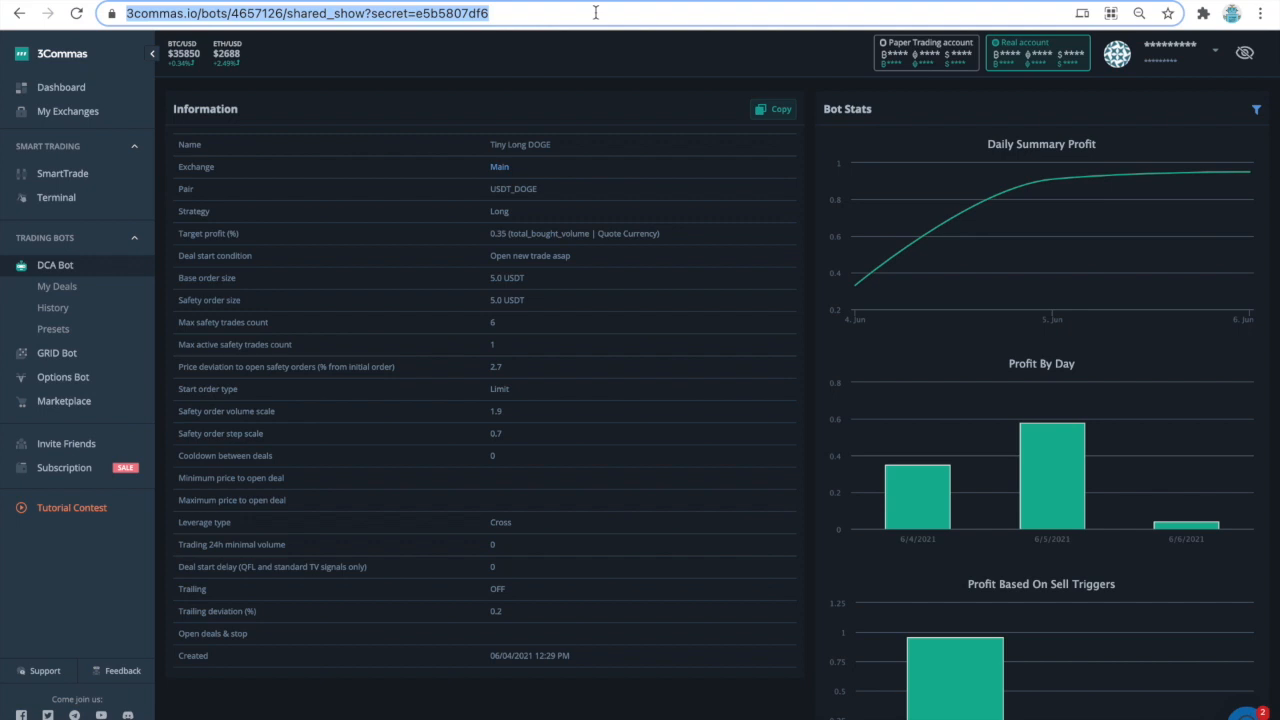
mouse_move(776, 238)
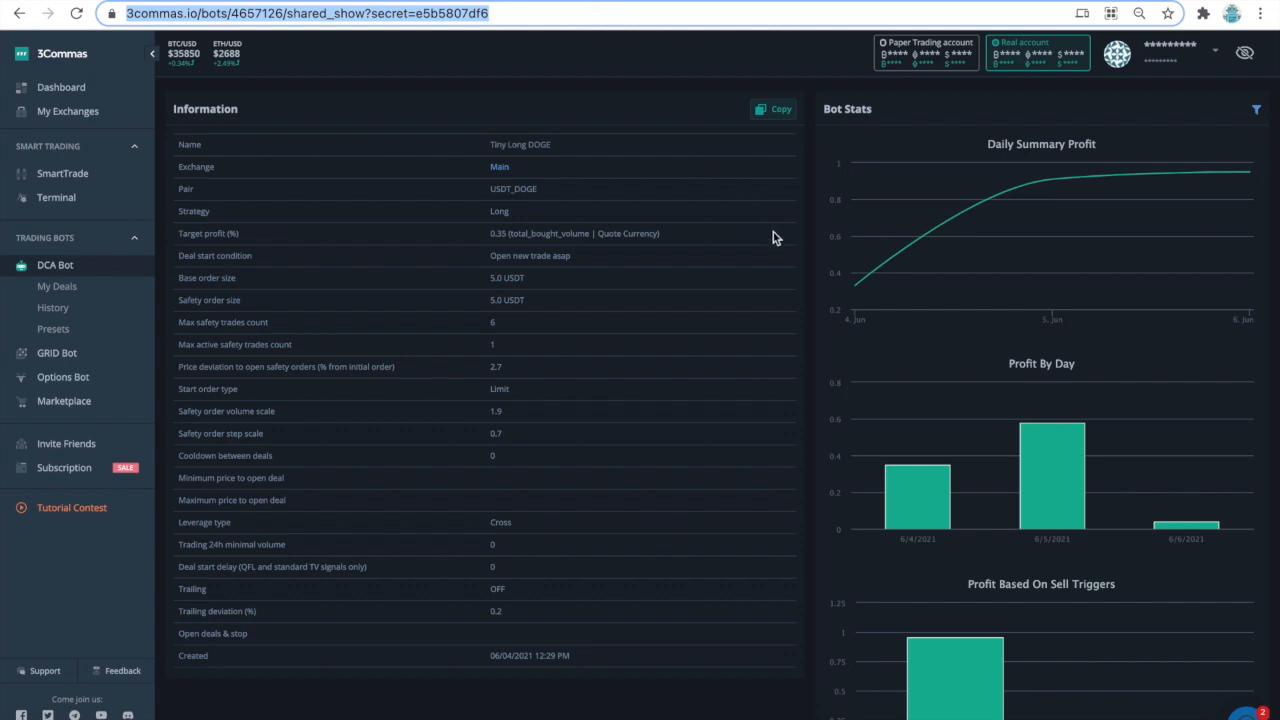
mouse_move(856, 288)
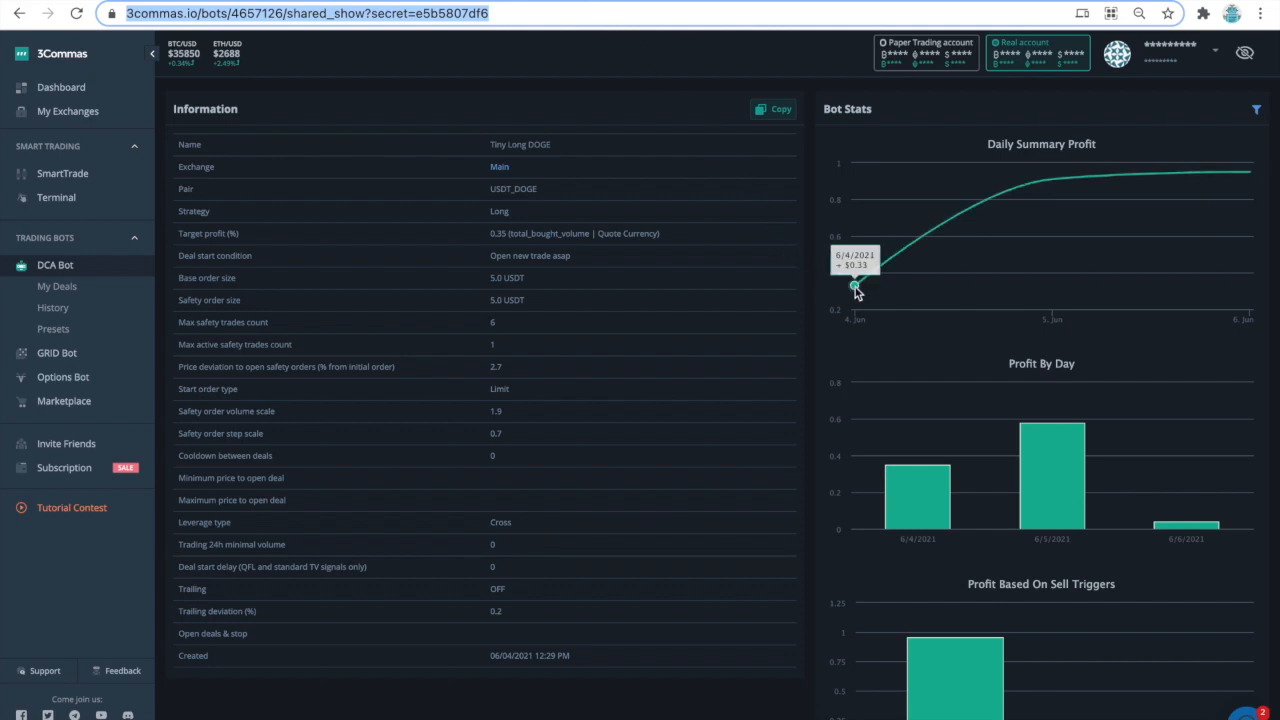
mouse_move(896, 498)
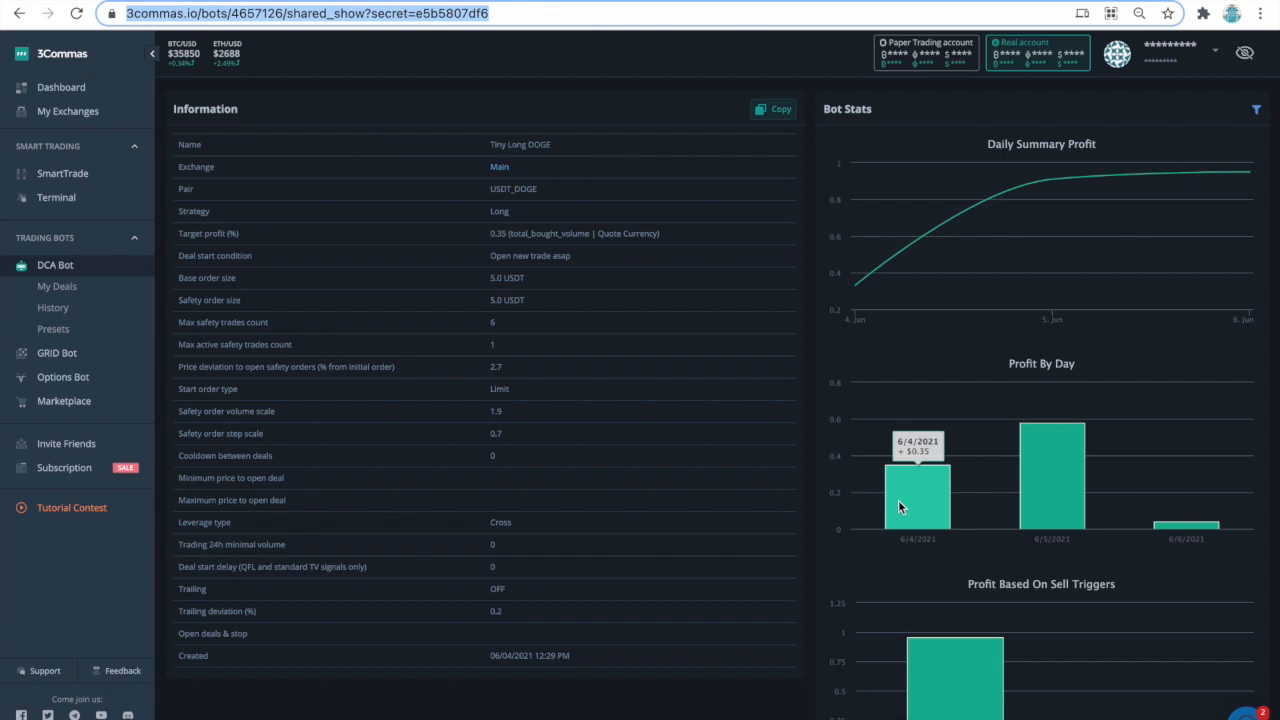
mouse_move(1044, 504)
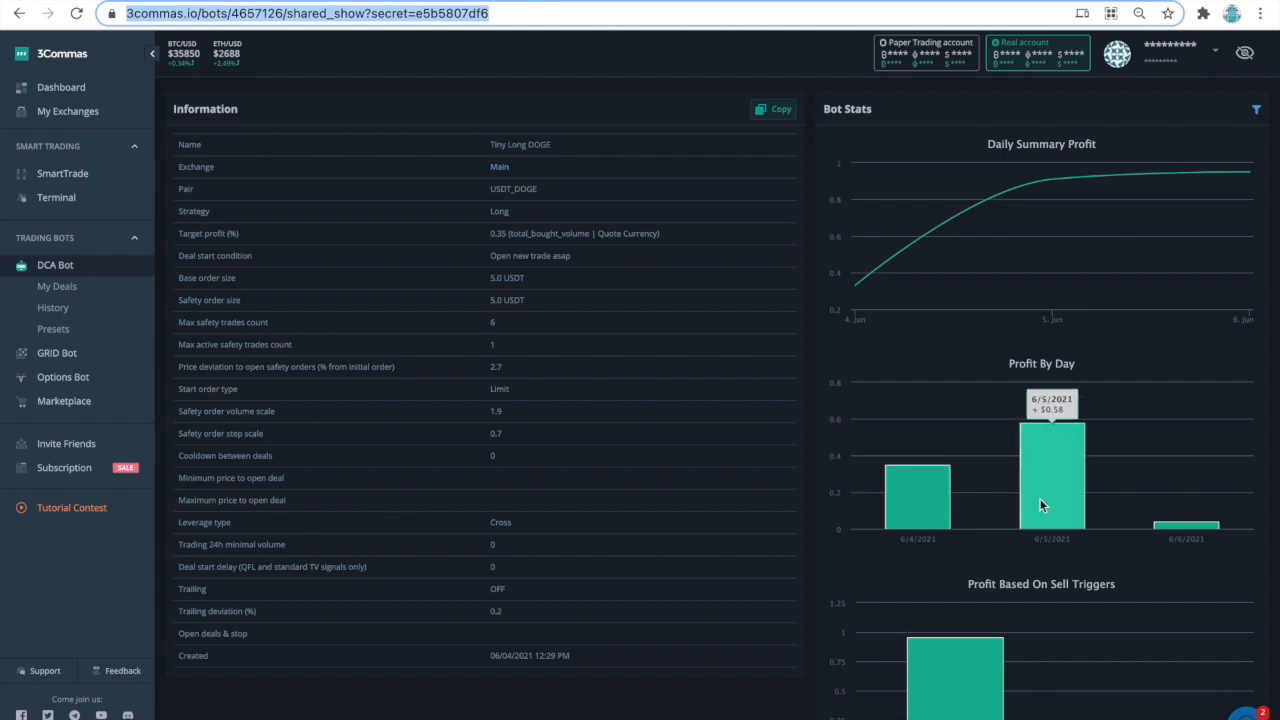
mouse_move(1156, 530)
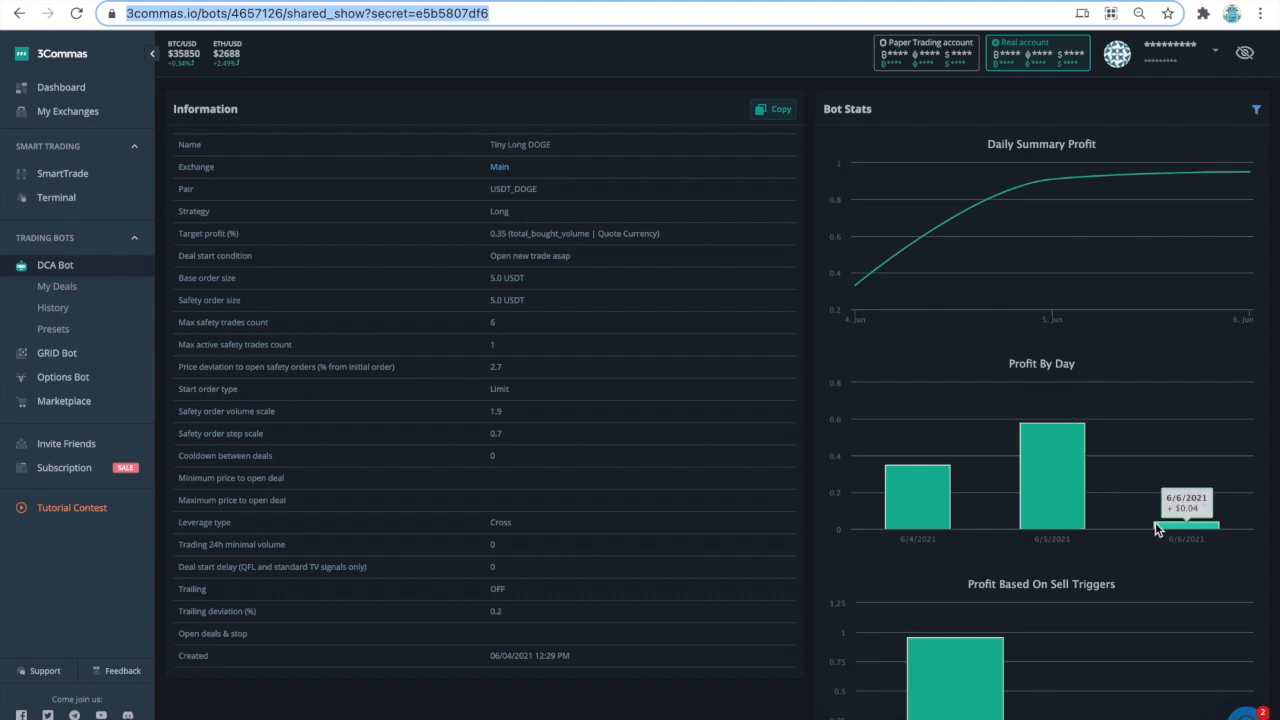
mouse_move(1162, 532)
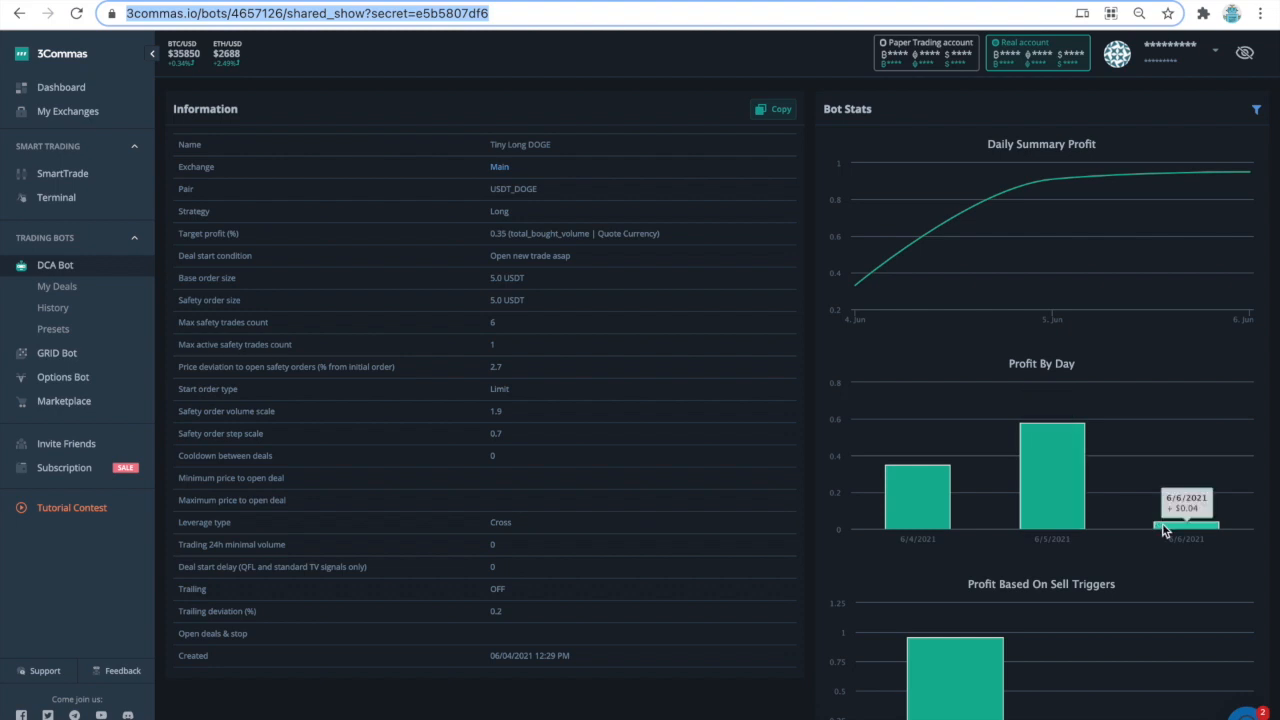
scroll(down, 3)
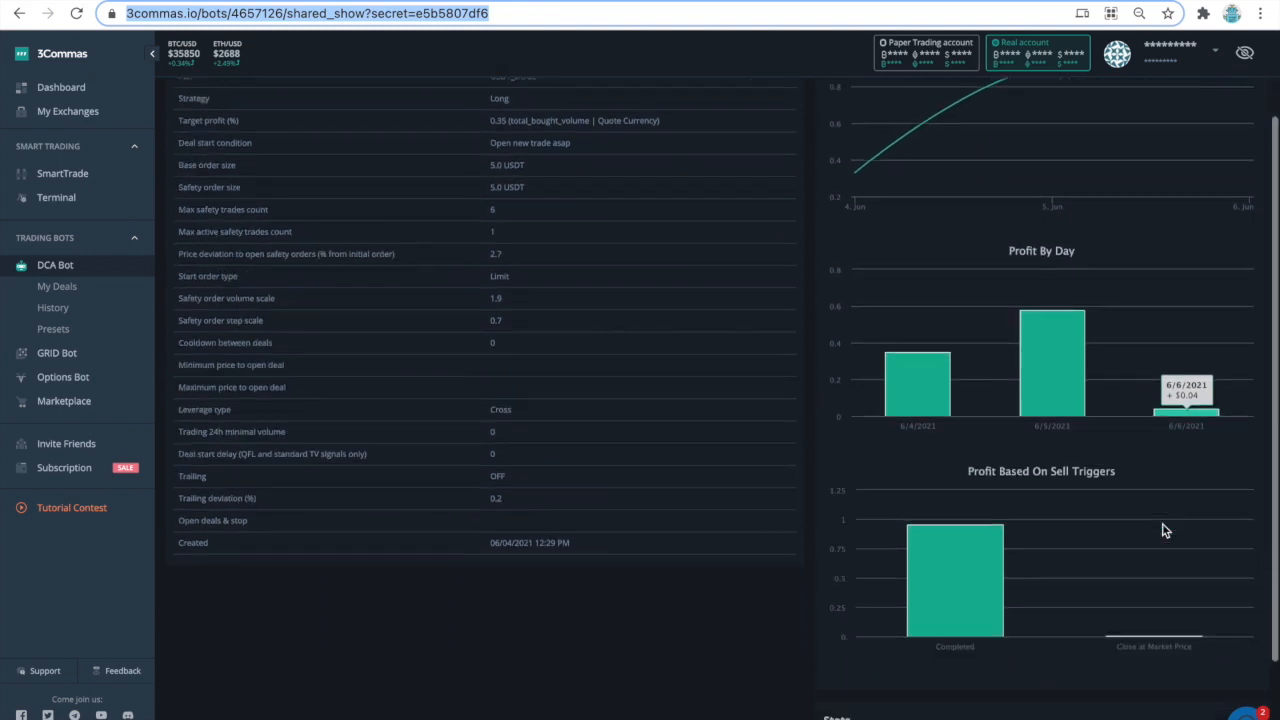
scroll(down, 3)
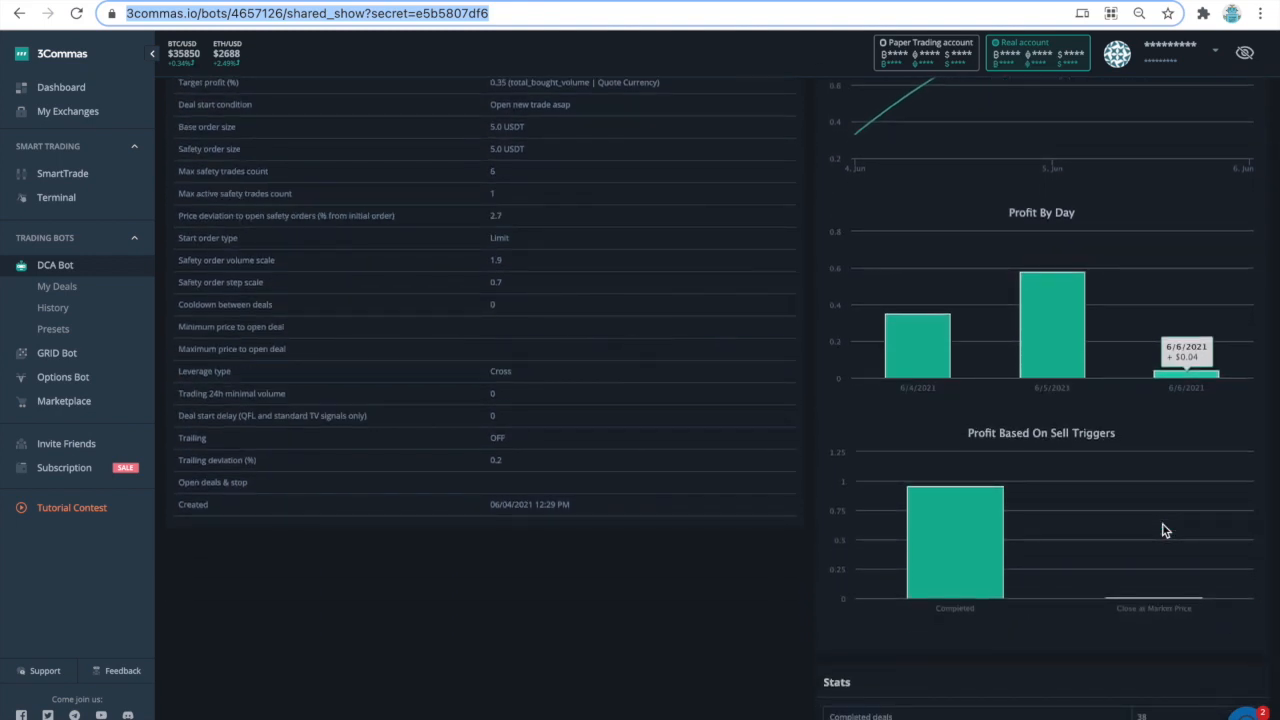
scroll(down, 3)
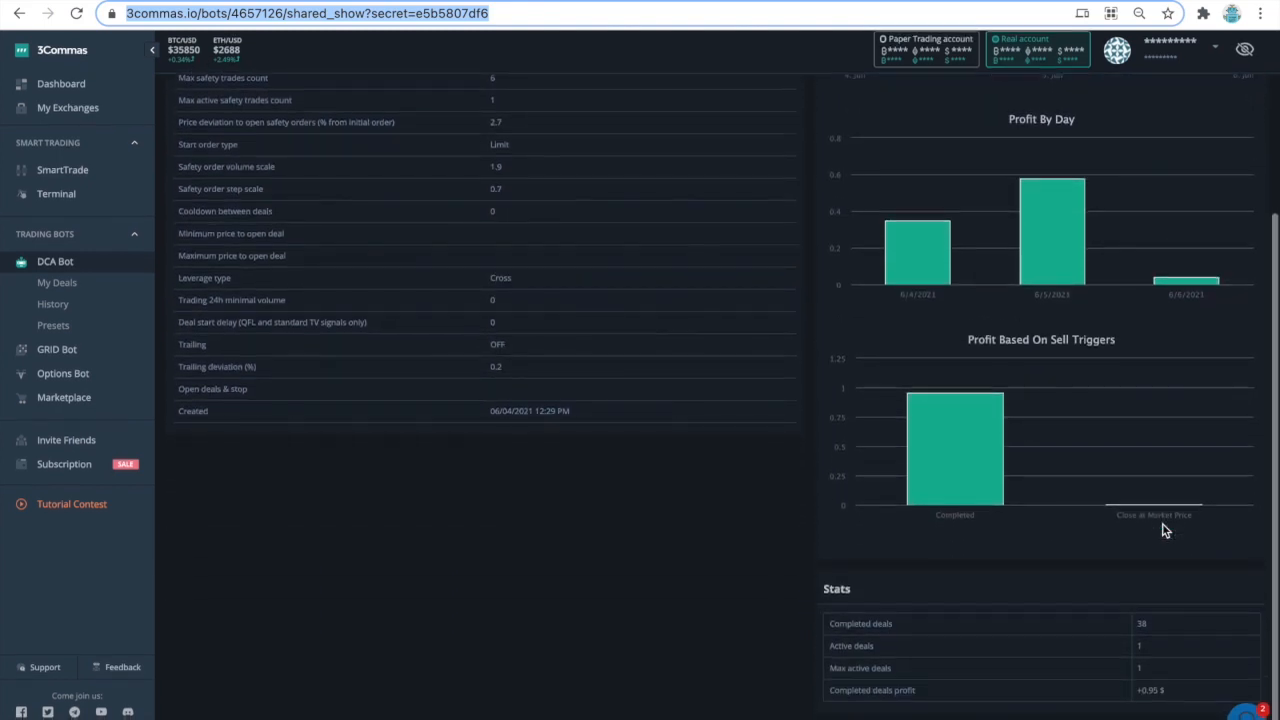
scroll(down, 3)
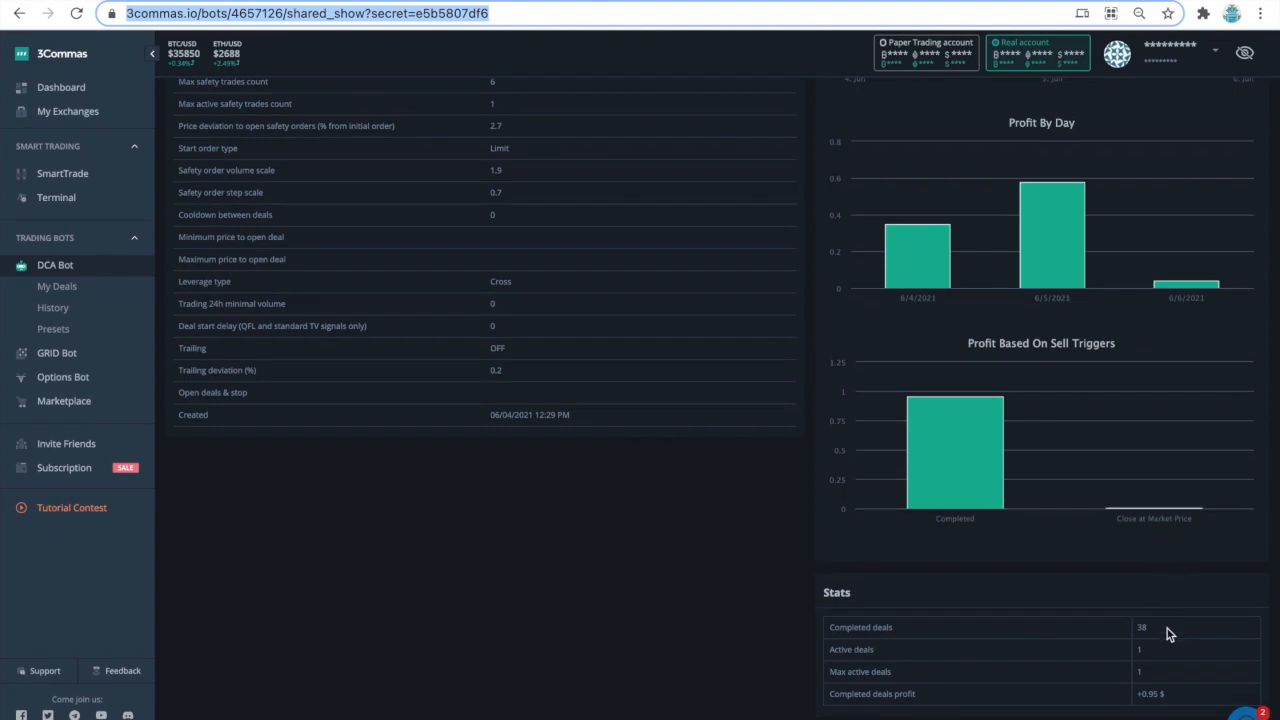
mouse_move(1178, 694)
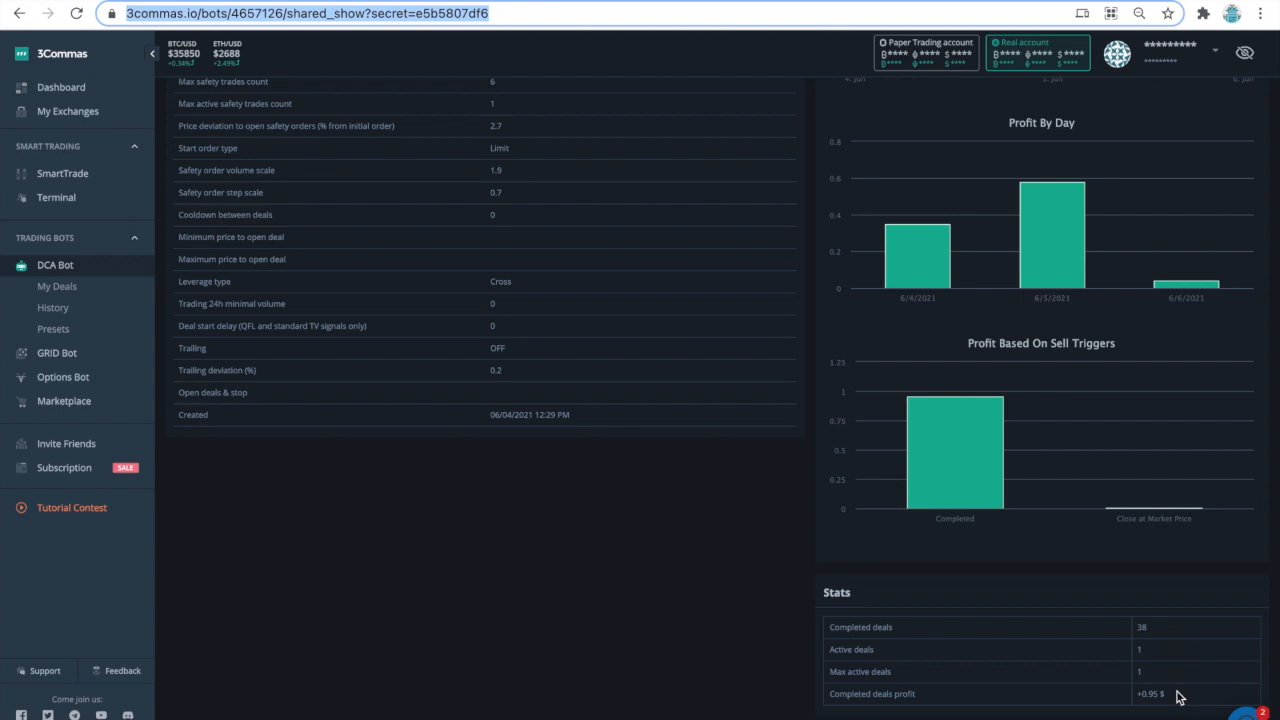
mouse_move(658, 424)
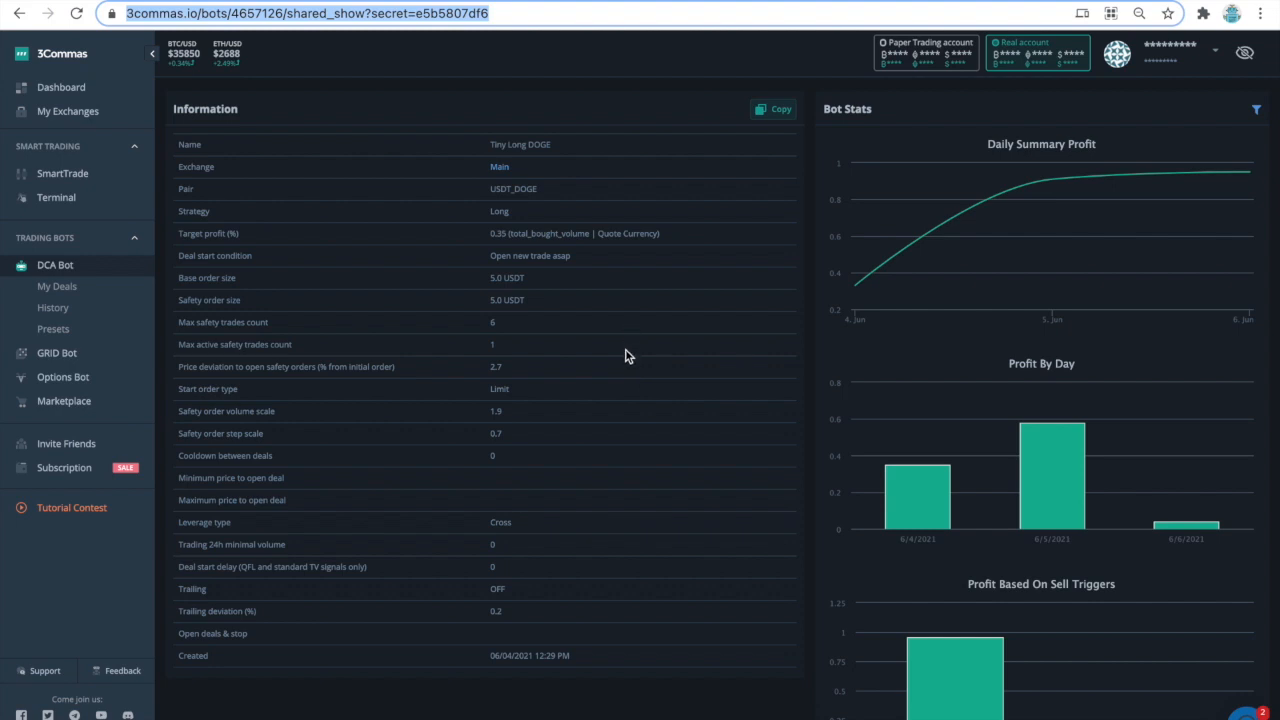
mouse_move(628, 454)
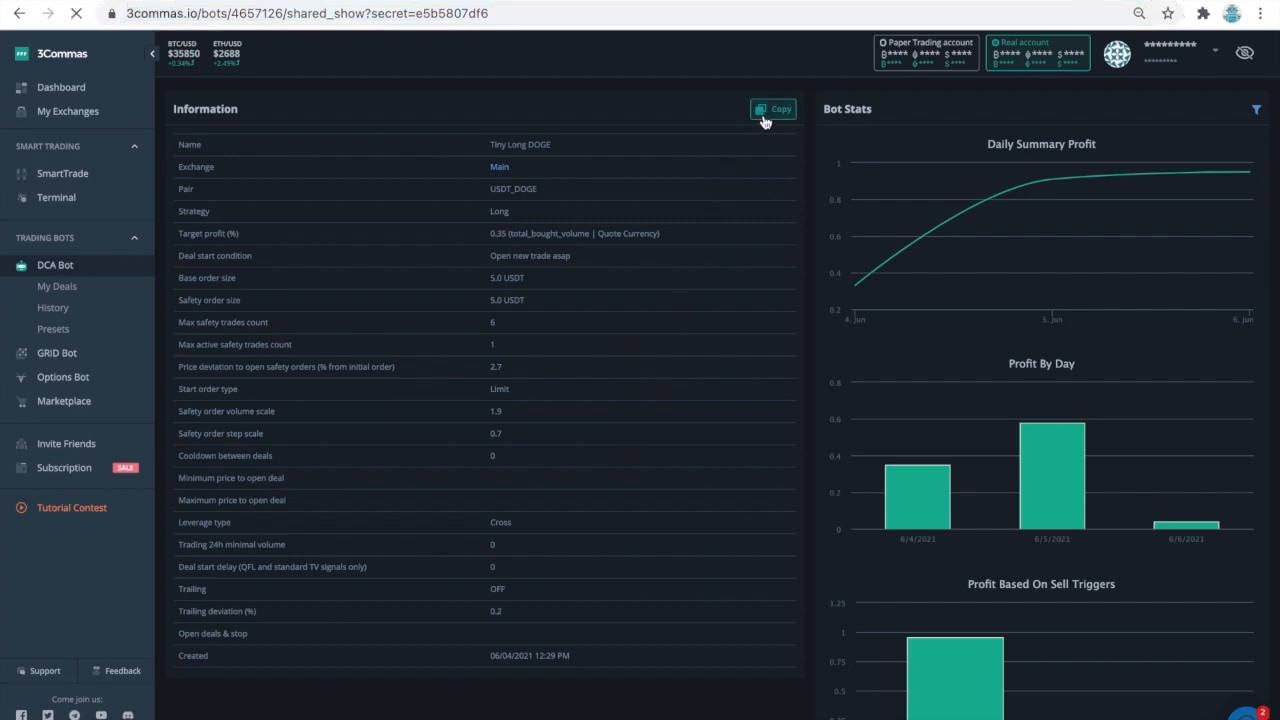
- Copy the shared Tiny Long DOGE bot into a new Advanced DCA bot creation form
click(772, 108)
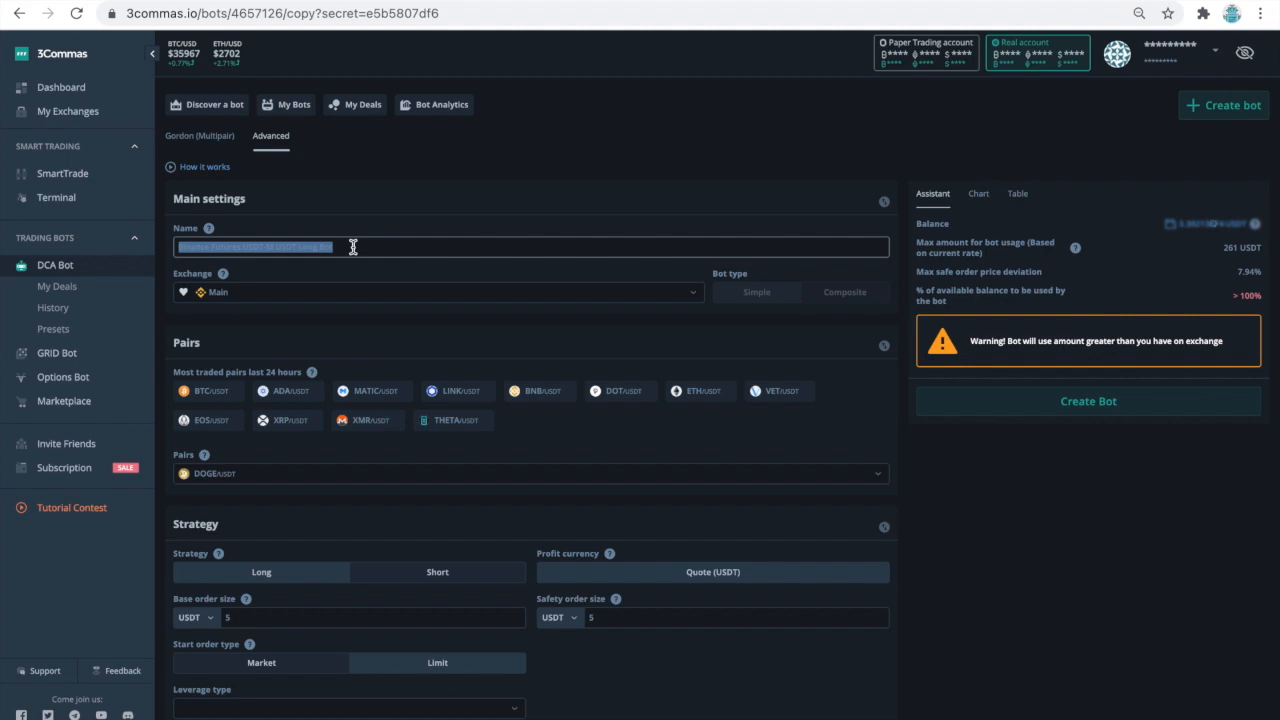
- Name the copied bot 'DOGE Long DCA Bot' and review its Pairs and Strategy sections
text(DOGE Long DCA Bot)
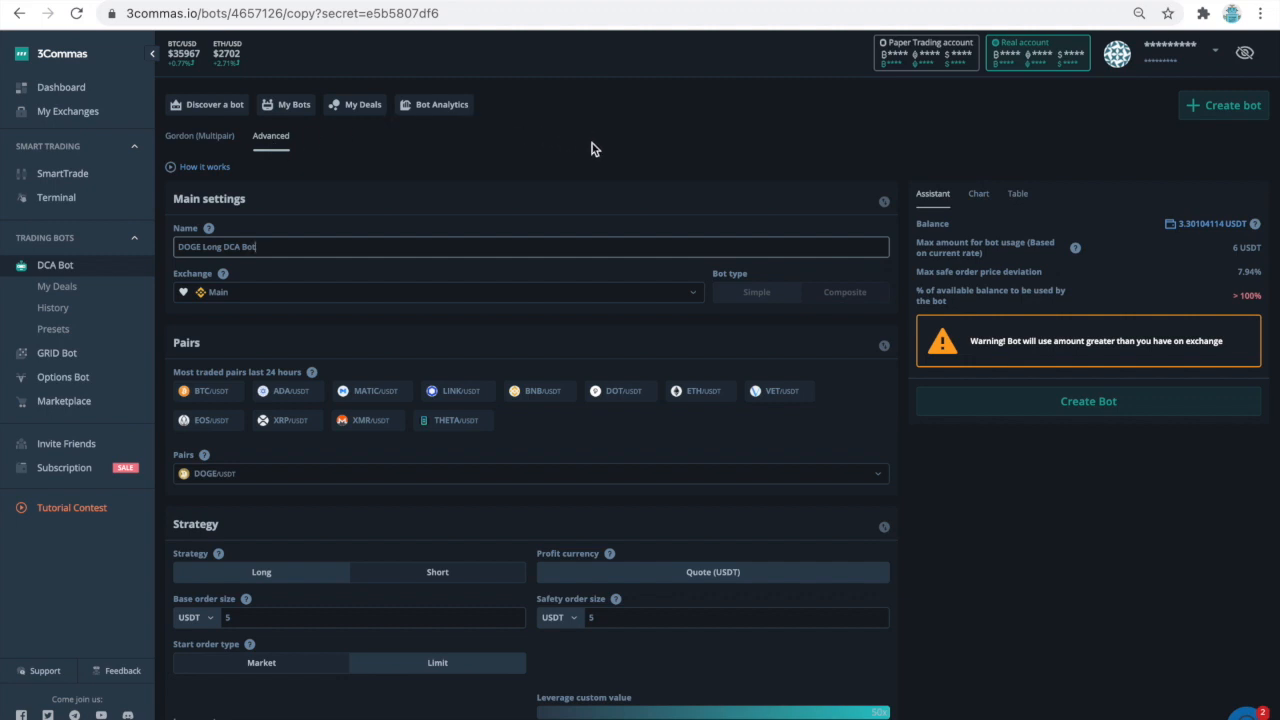
scroll(down, 3)
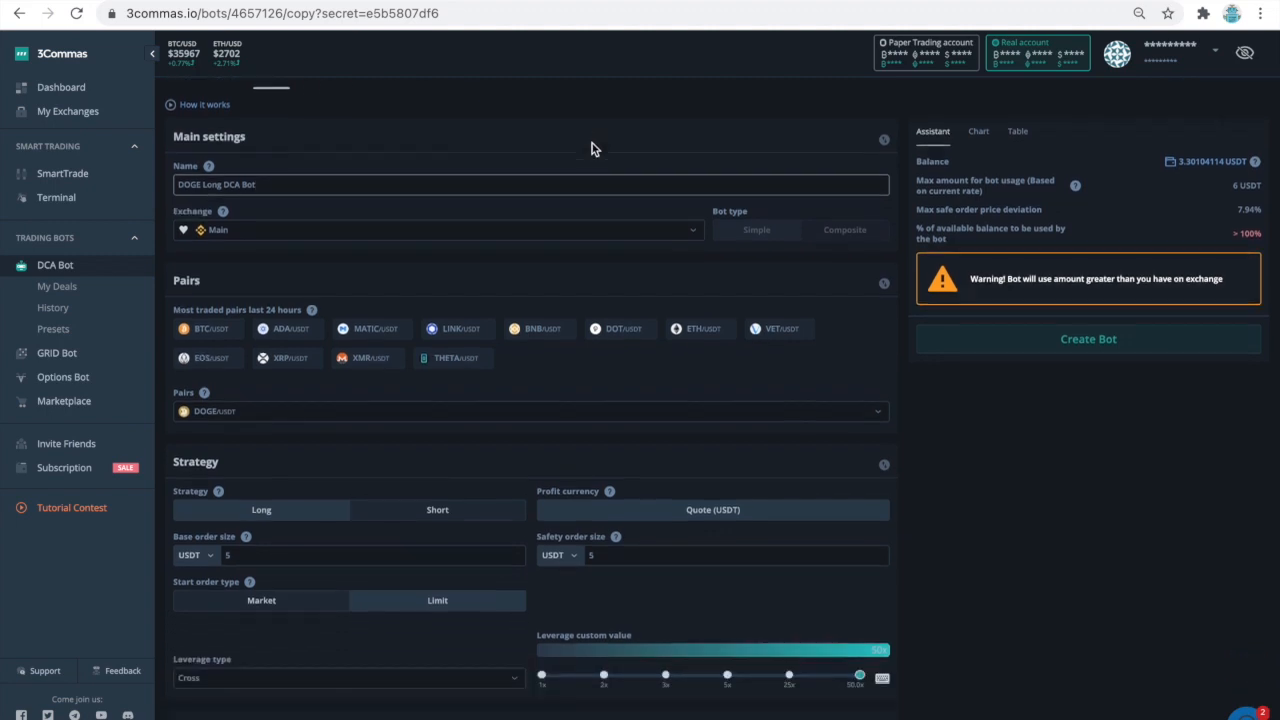
scroll(down, 3)
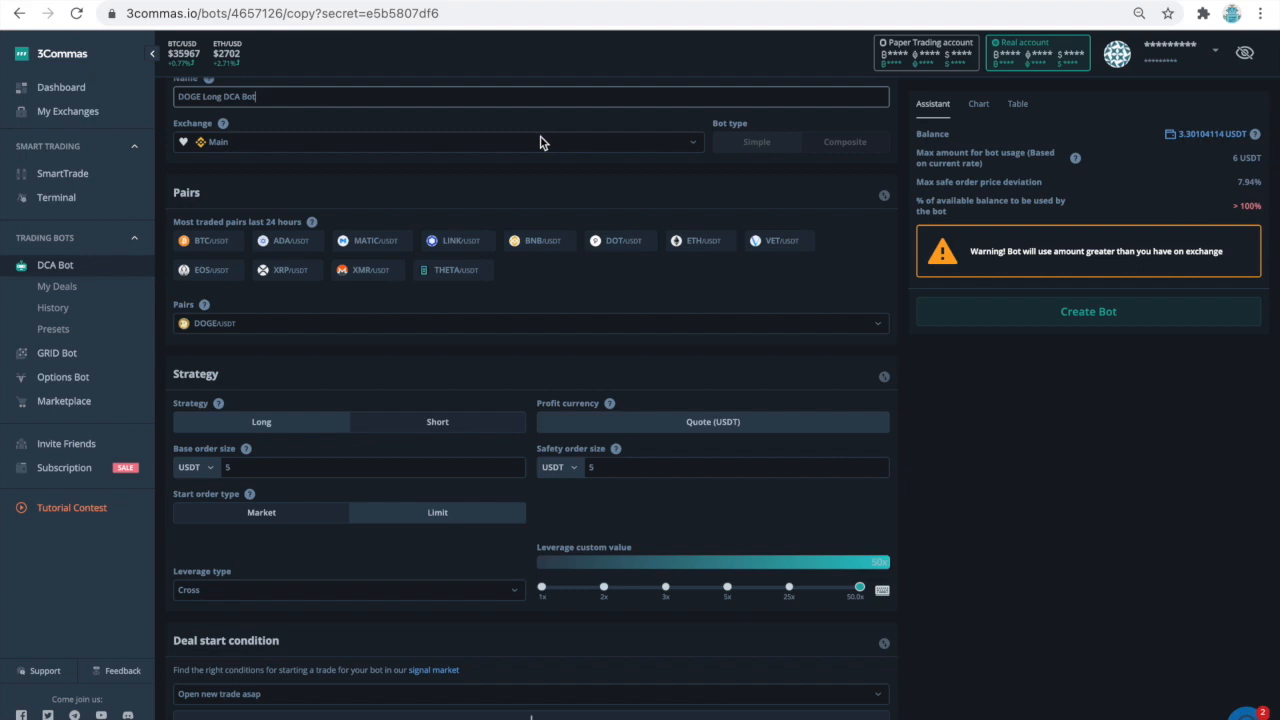
mouse_move(548, 150)
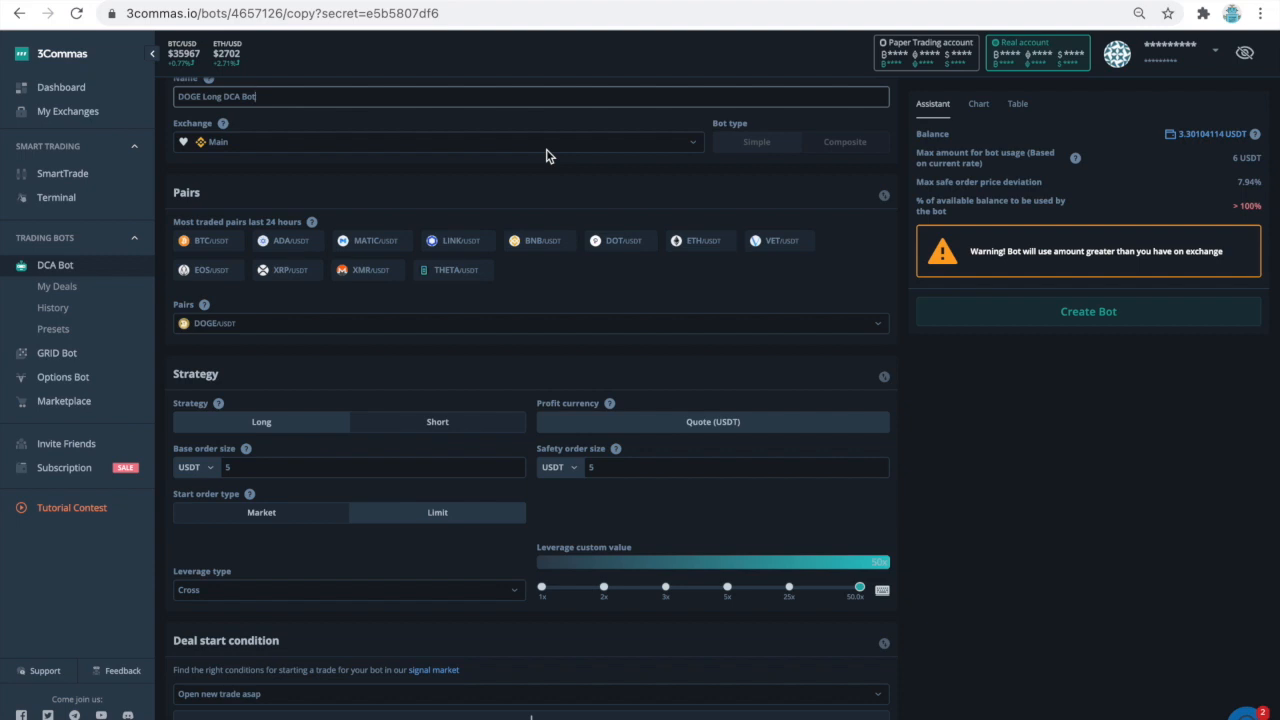
mouse_move(512, 330)
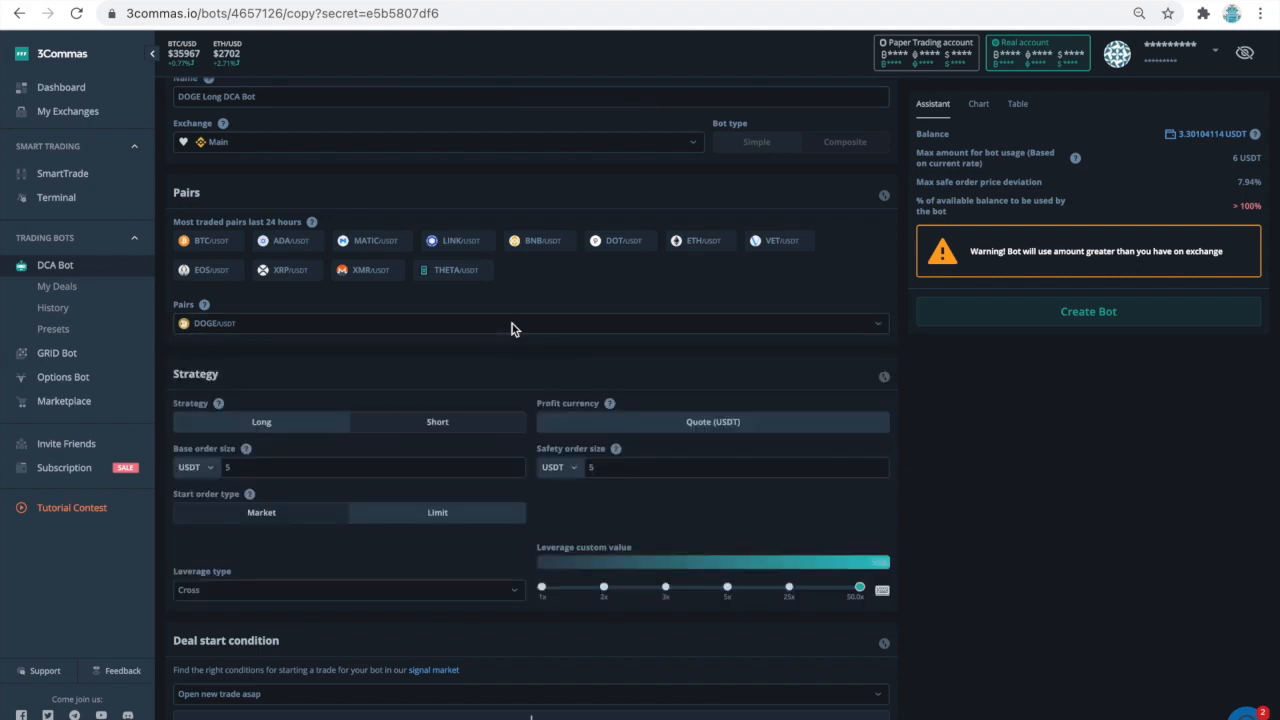
scroll(down, 3)
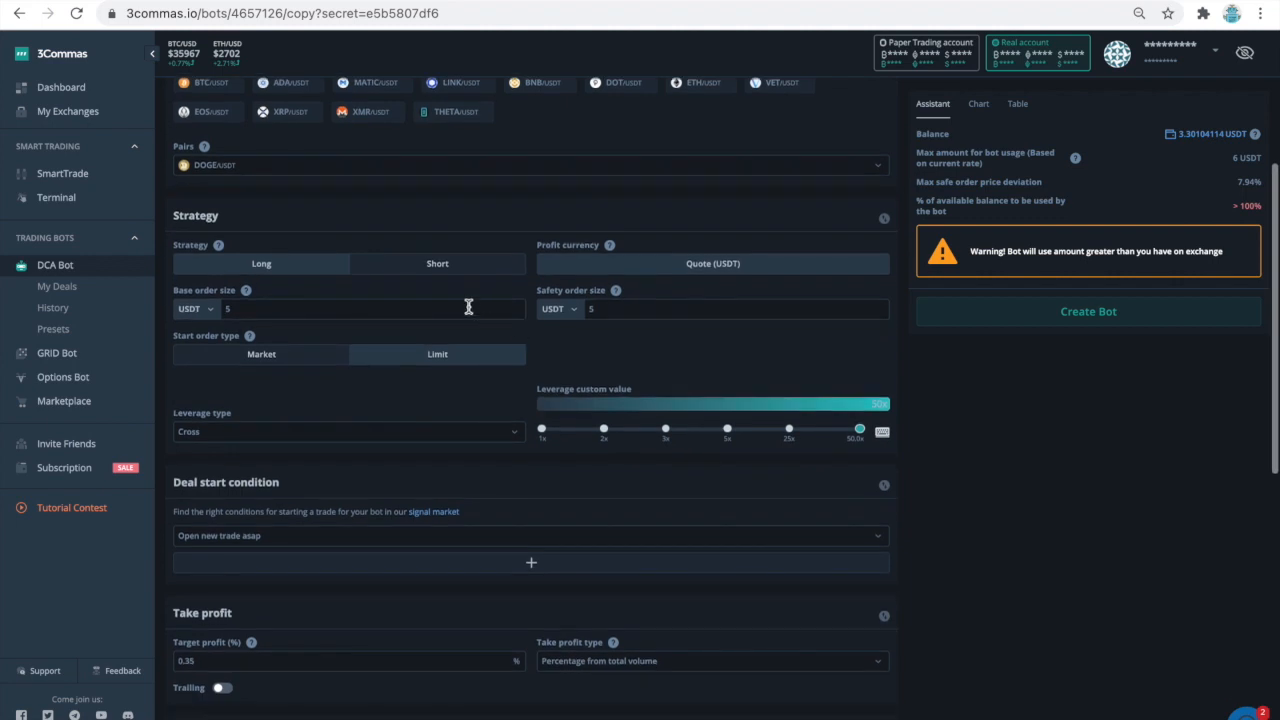
mouse_move(322, 276)
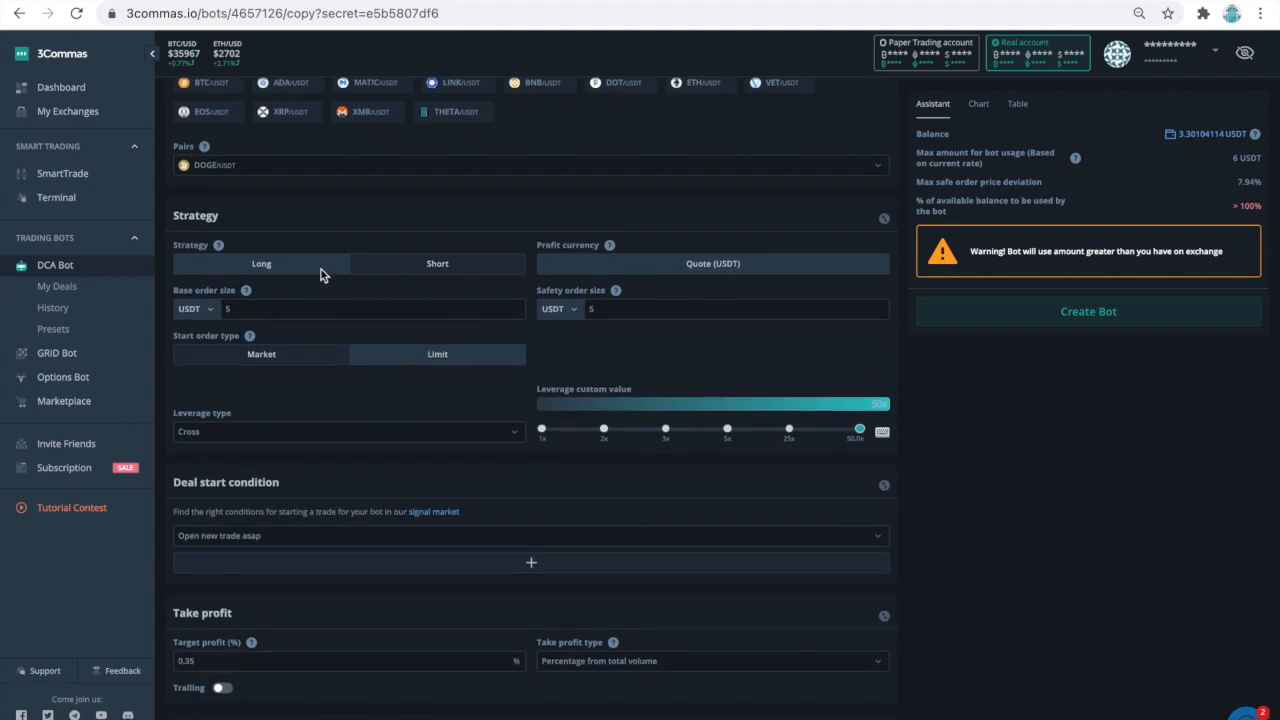
mouse_move(320, 316)
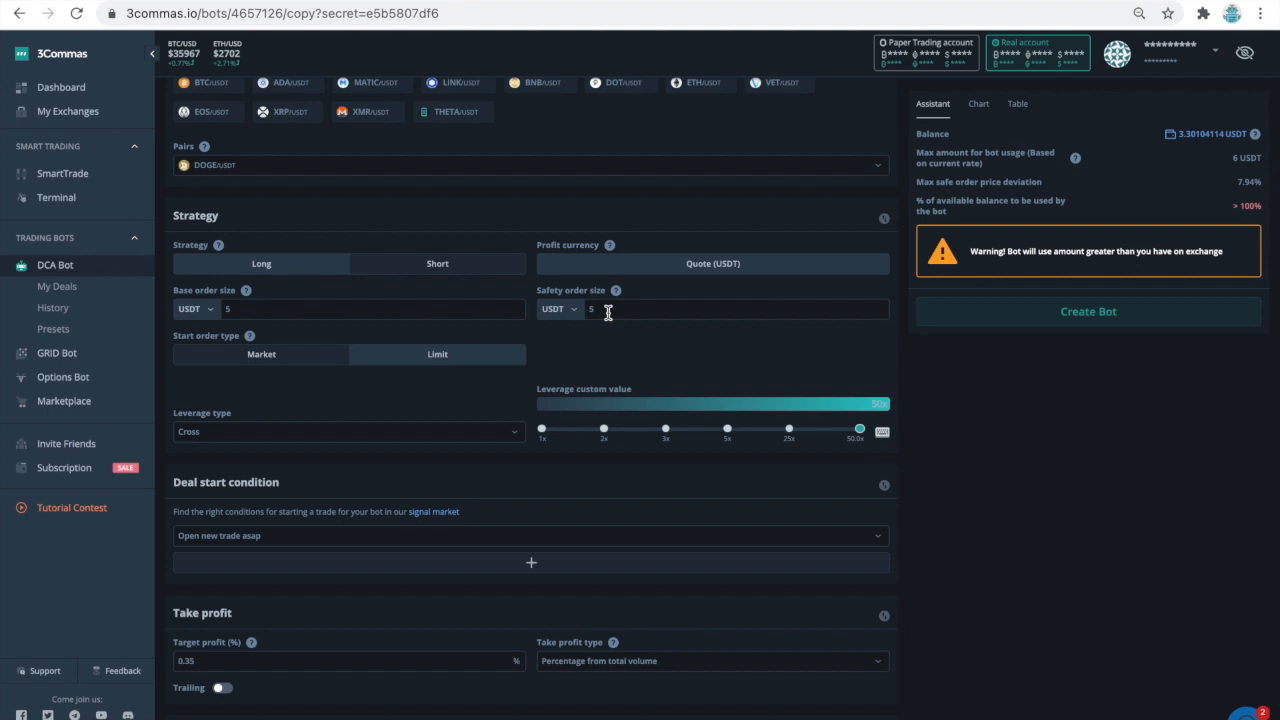
mouse_move(516, 432)
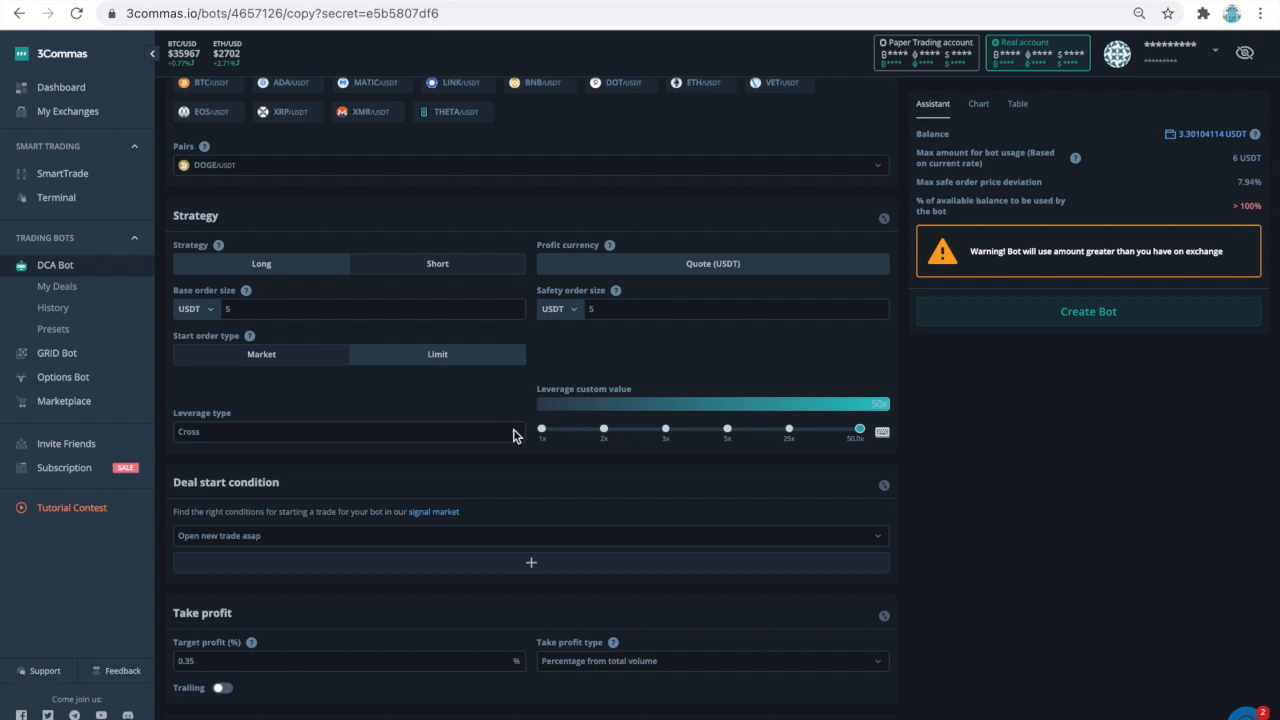
mouse_move(544, 432)
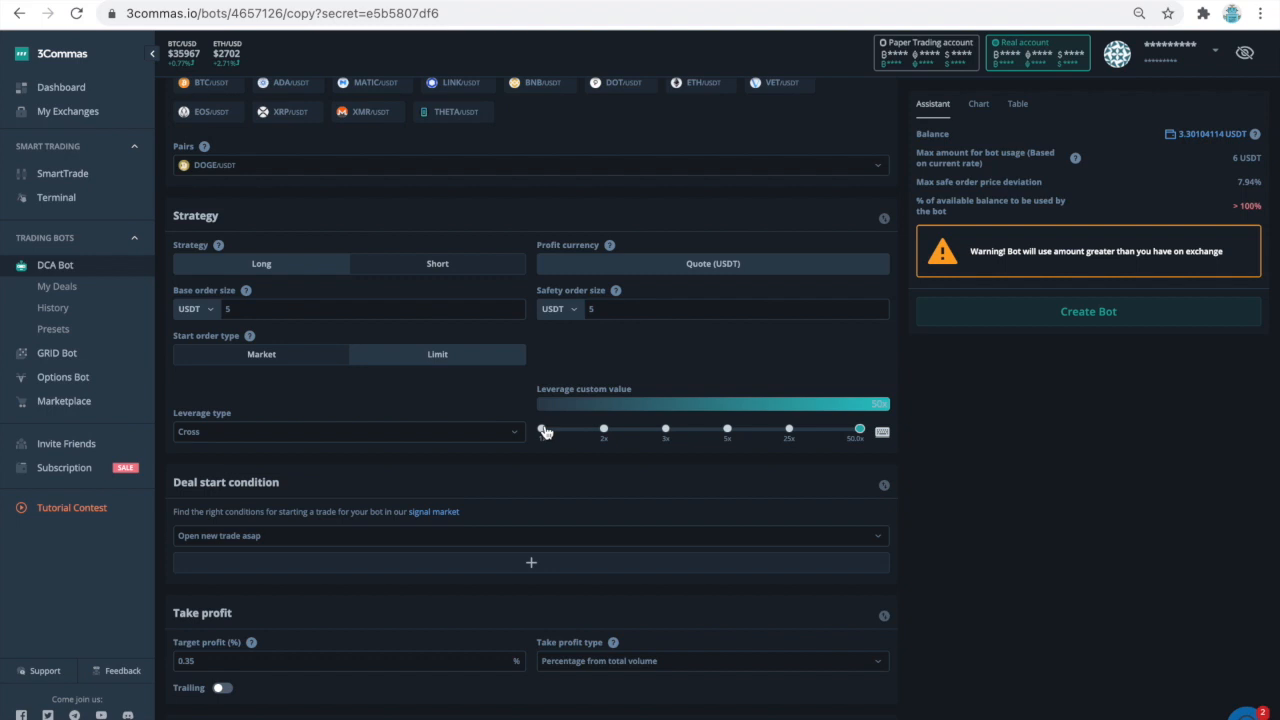
drag(860, 428, 544, 428)
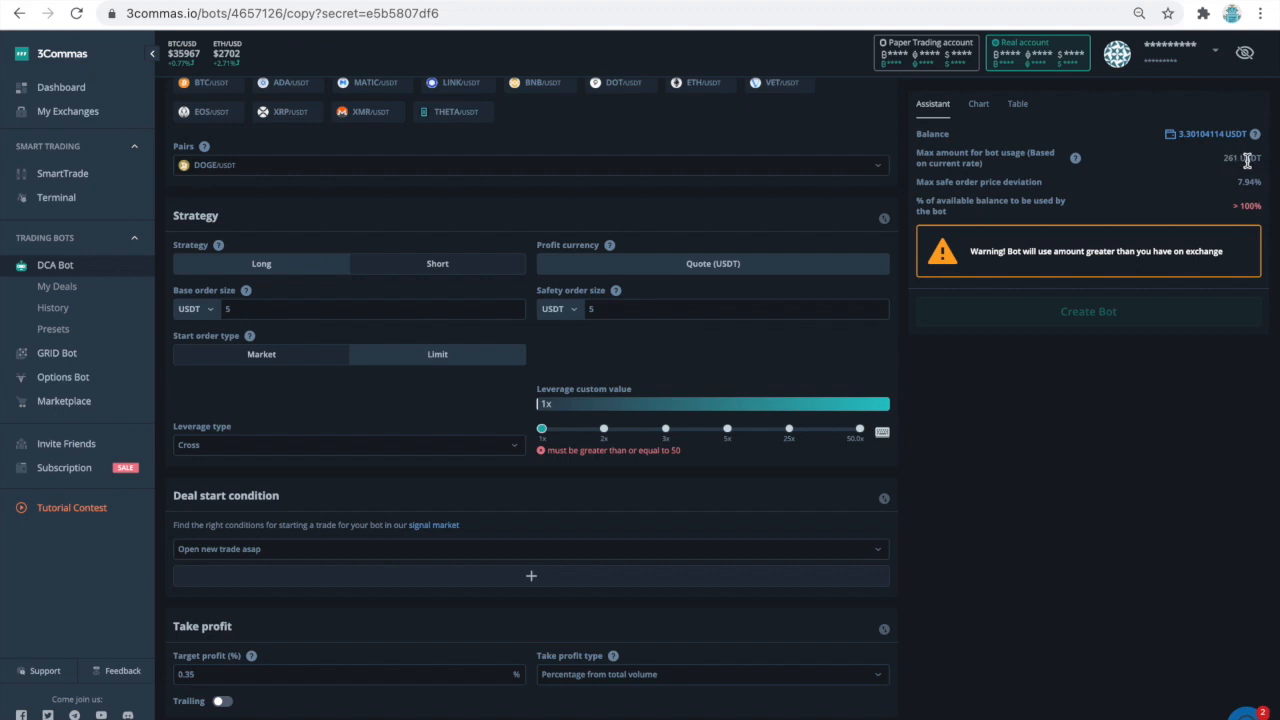
mouse_move(930, 398)
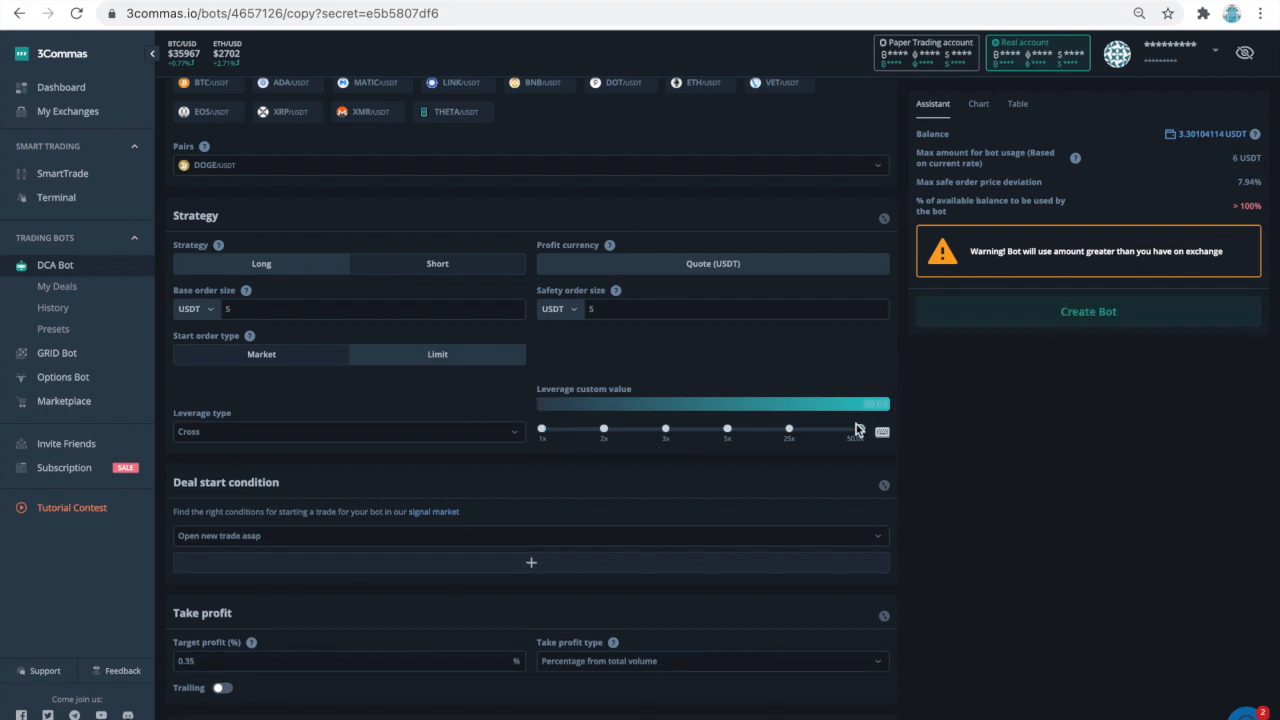
drag(852, 430, 860, 430)
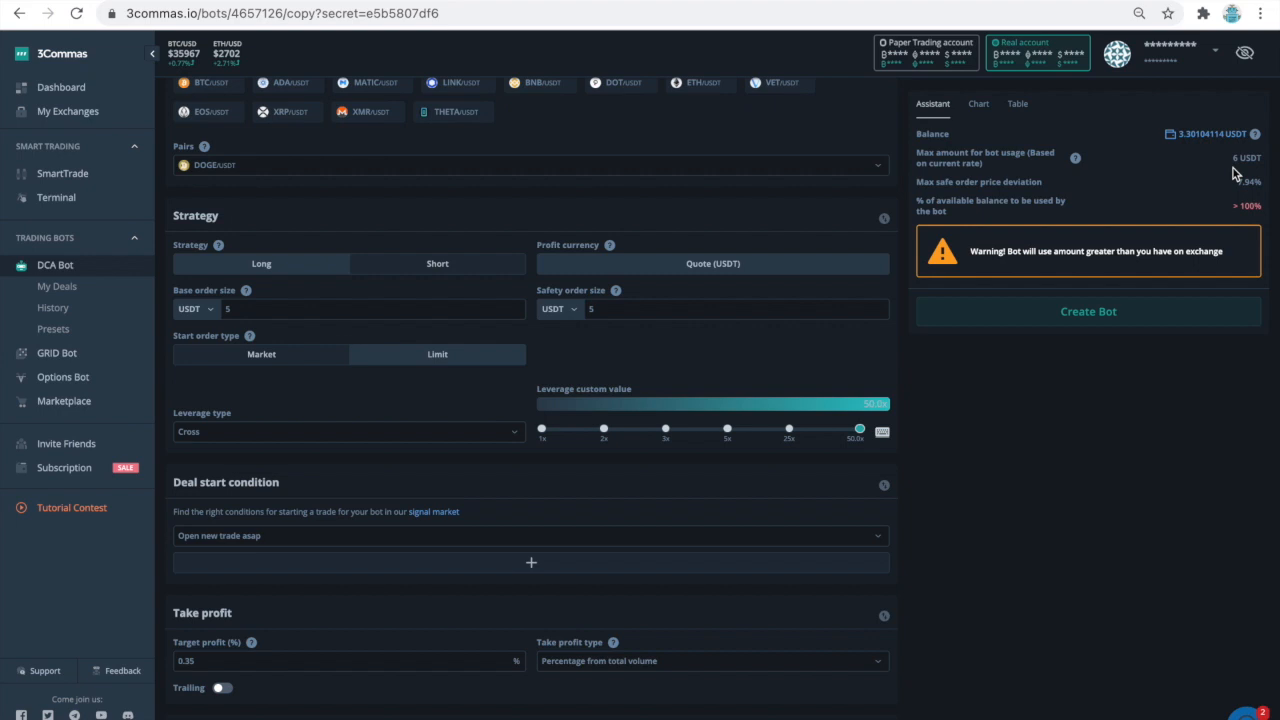
mouse_move(1200, 204)
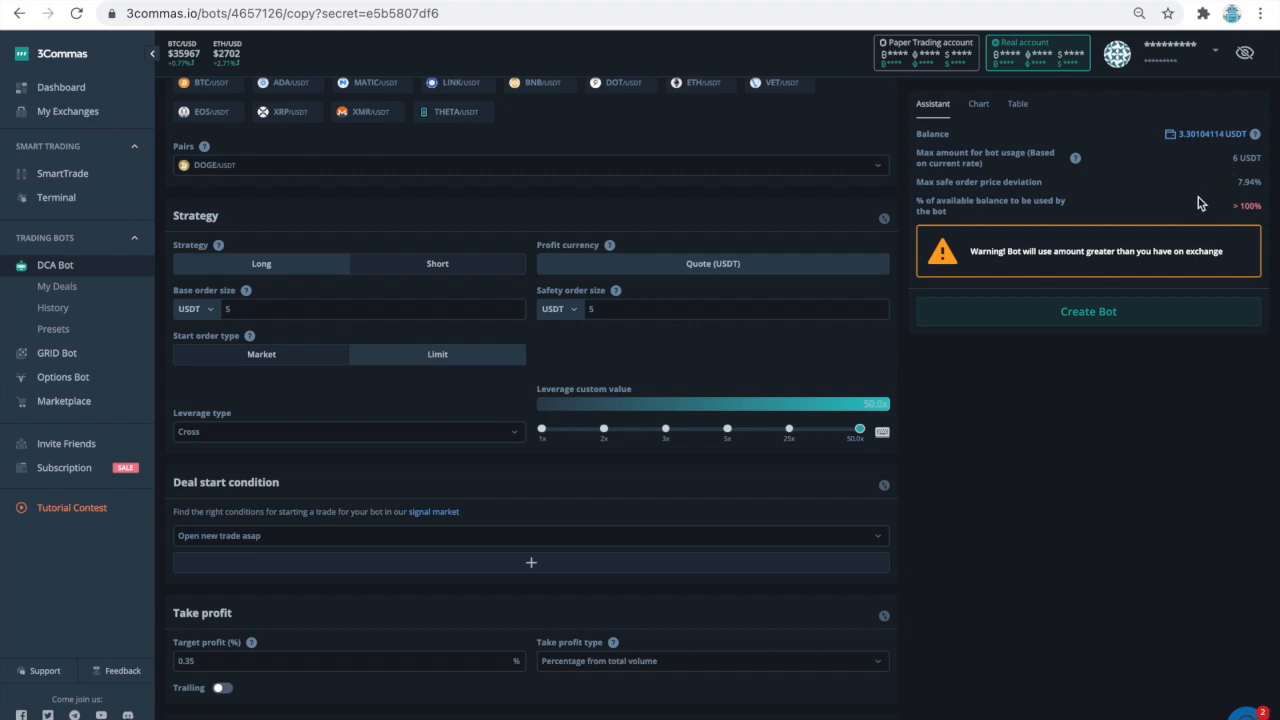
mouse_move(844, 476)
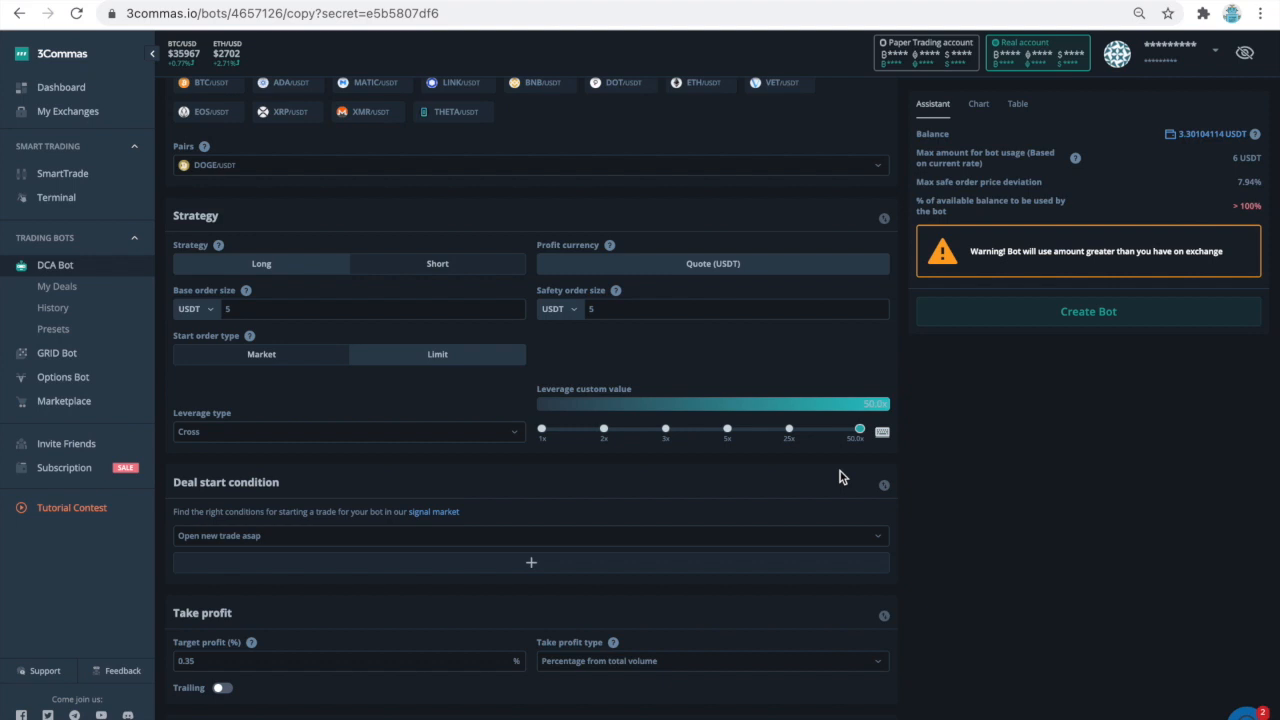
scroll(down, 3)
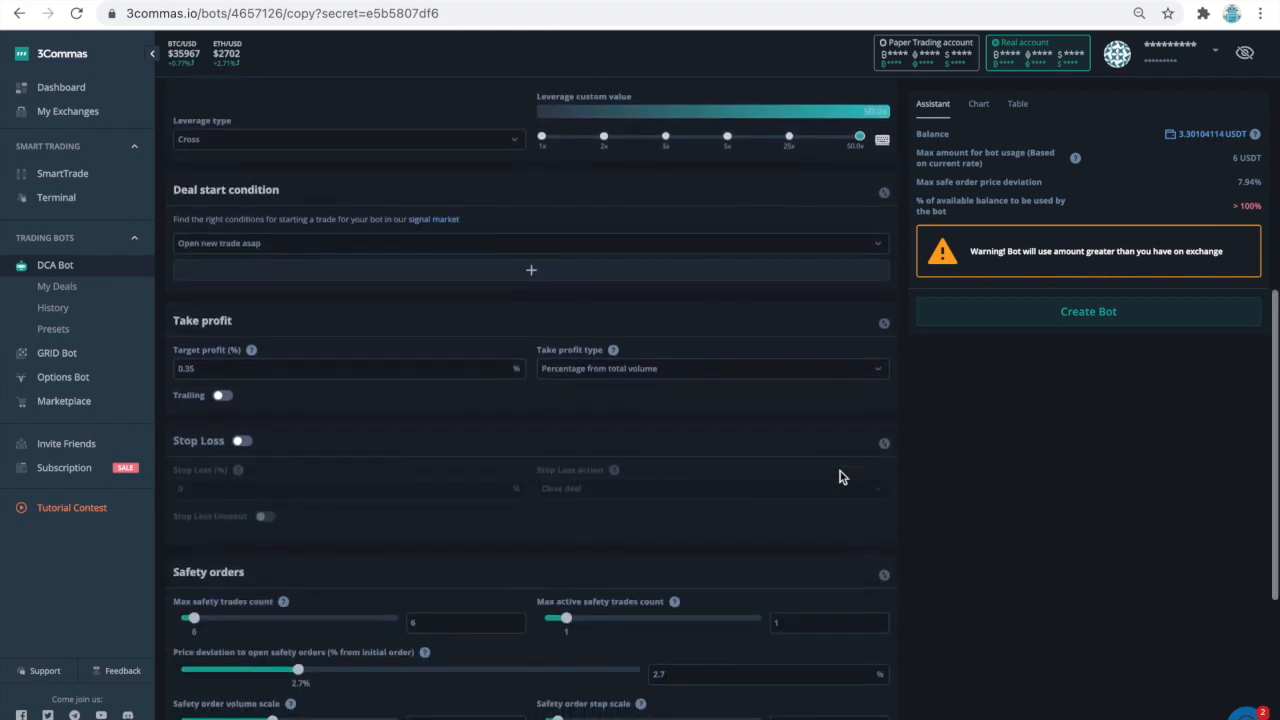
mouse_move(810, 344)
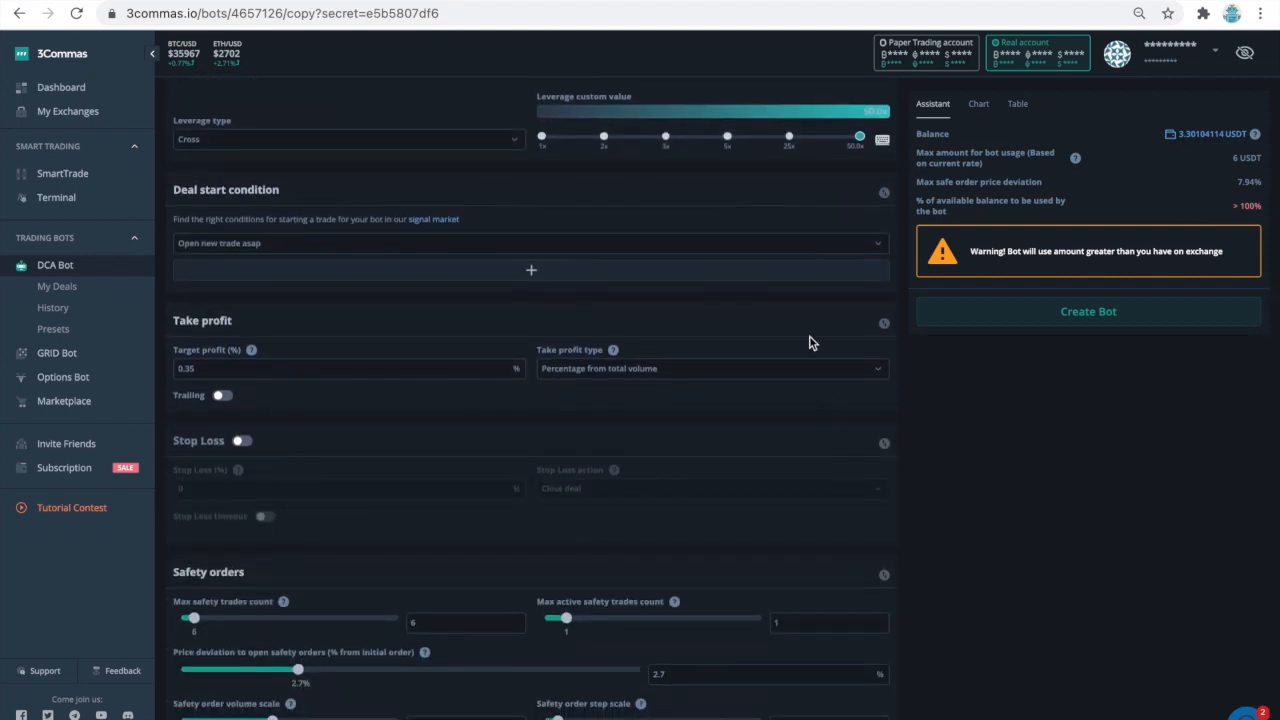
click(532, 244)
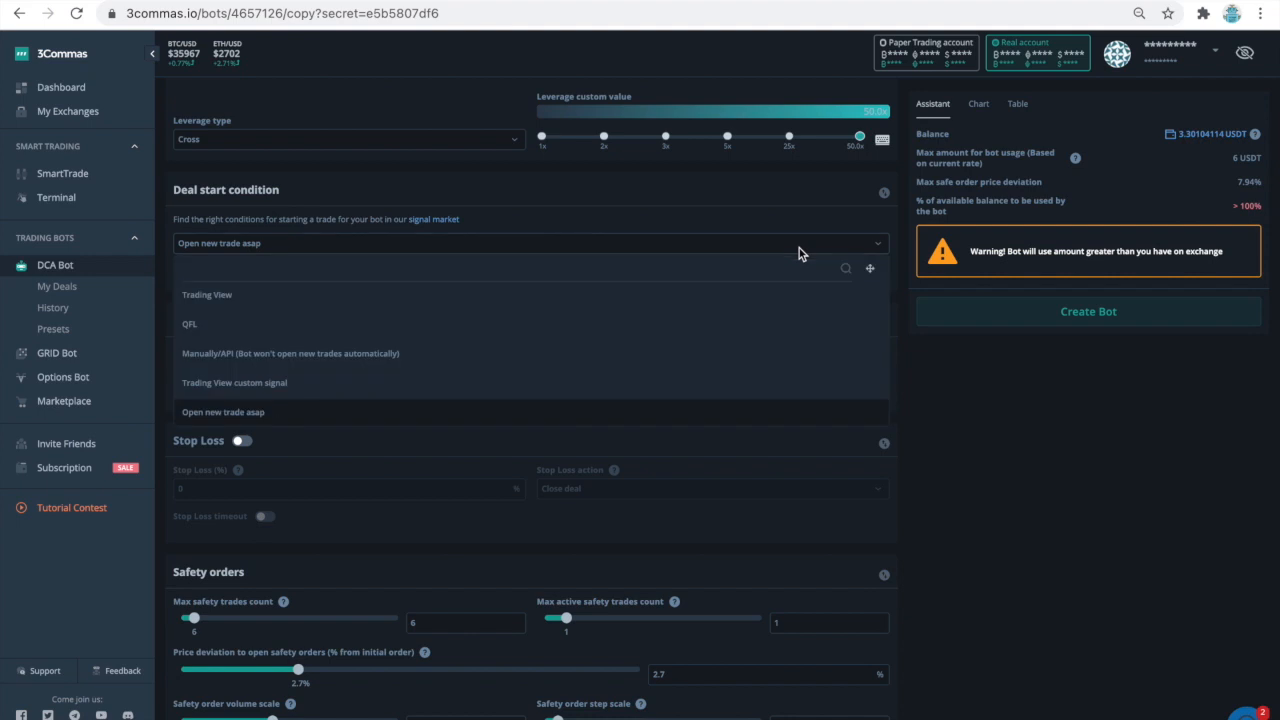
mouse_move(796, 316)
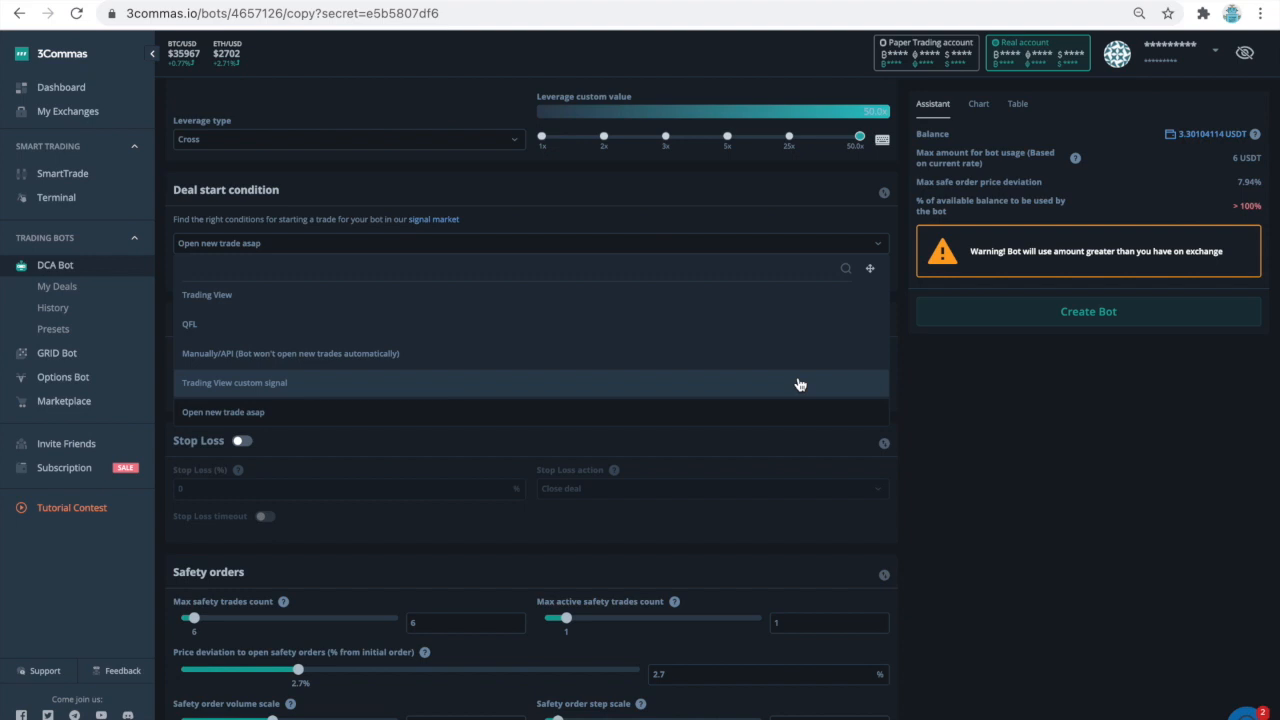
mouse_move(800, 384)
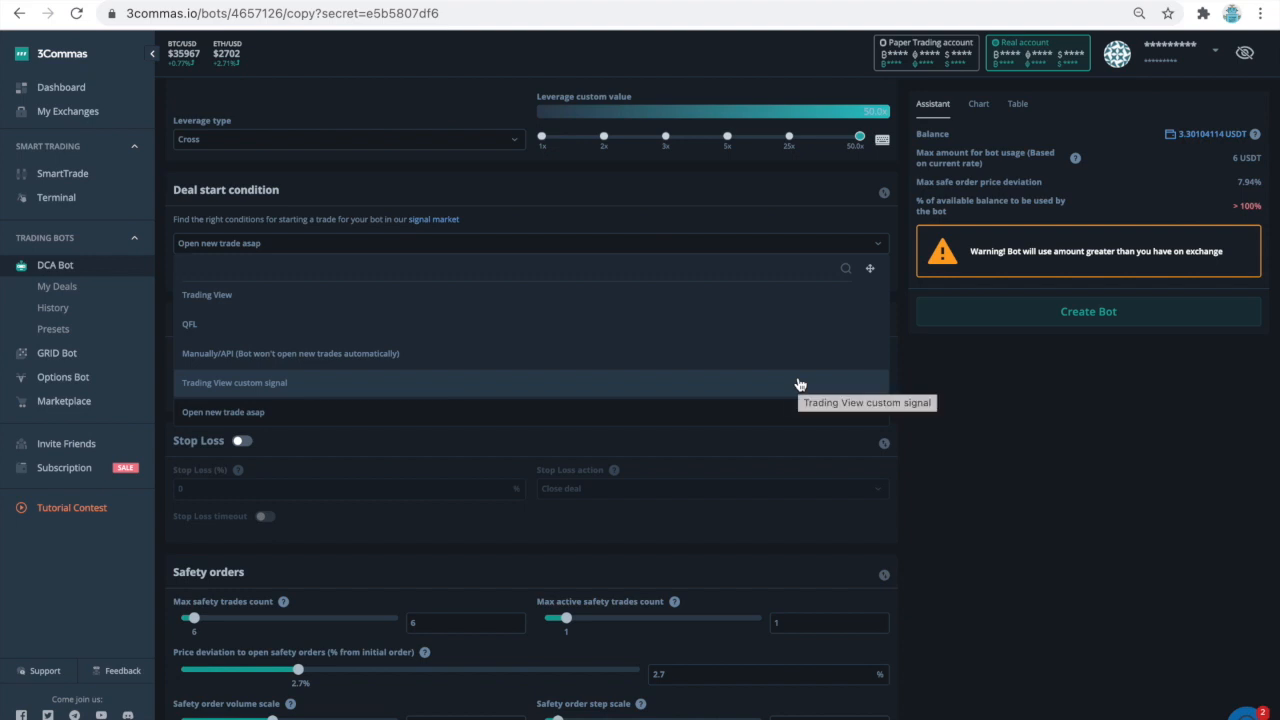
mouse_move(798, 412)
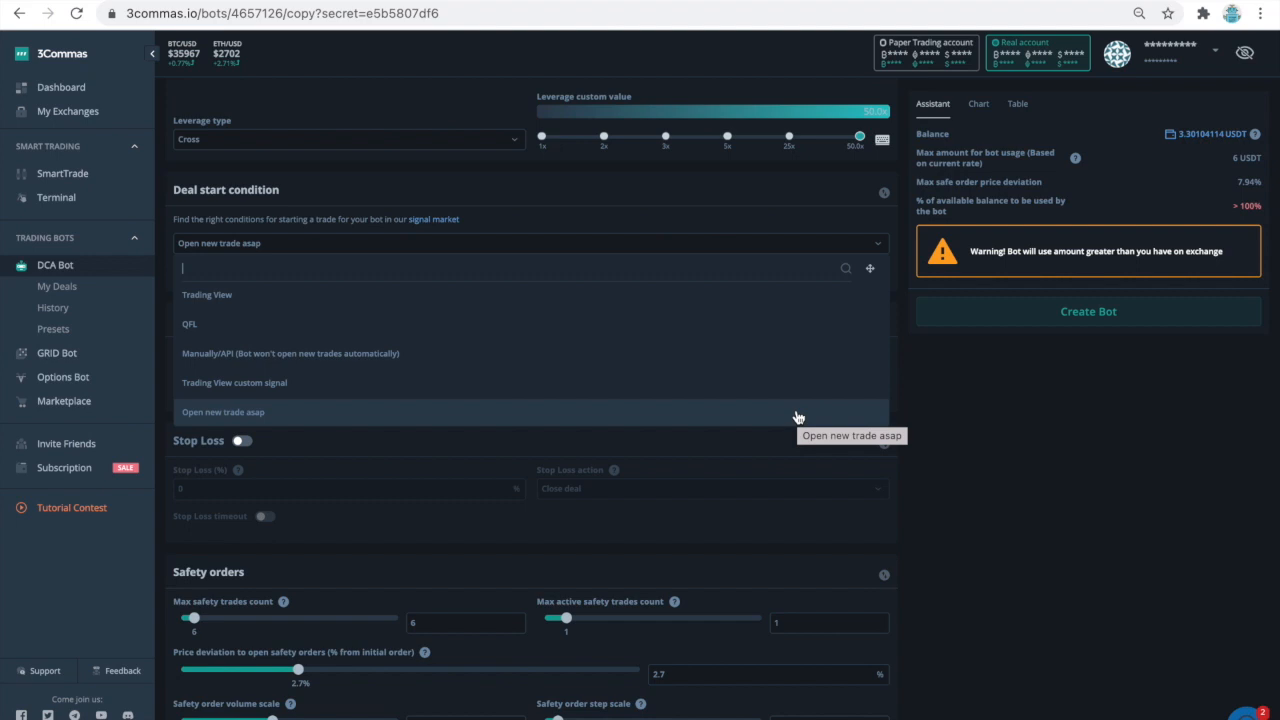
click(222, 412)
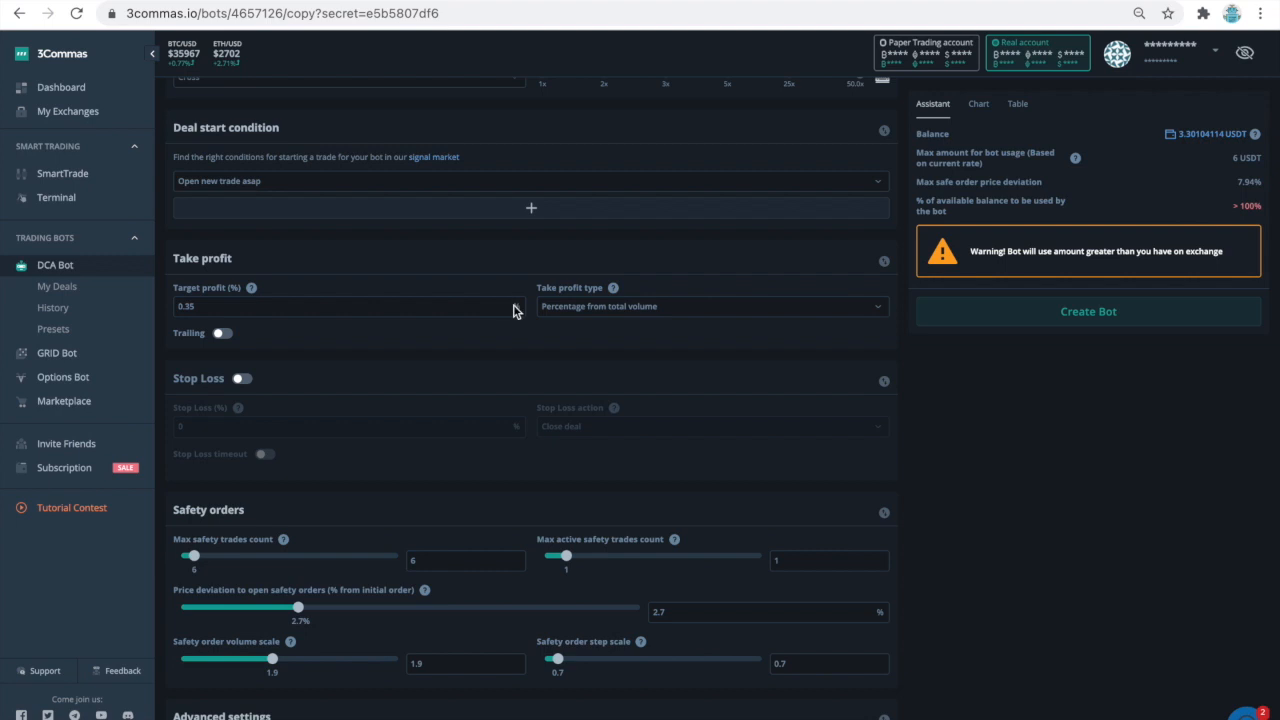
click(710, 306)
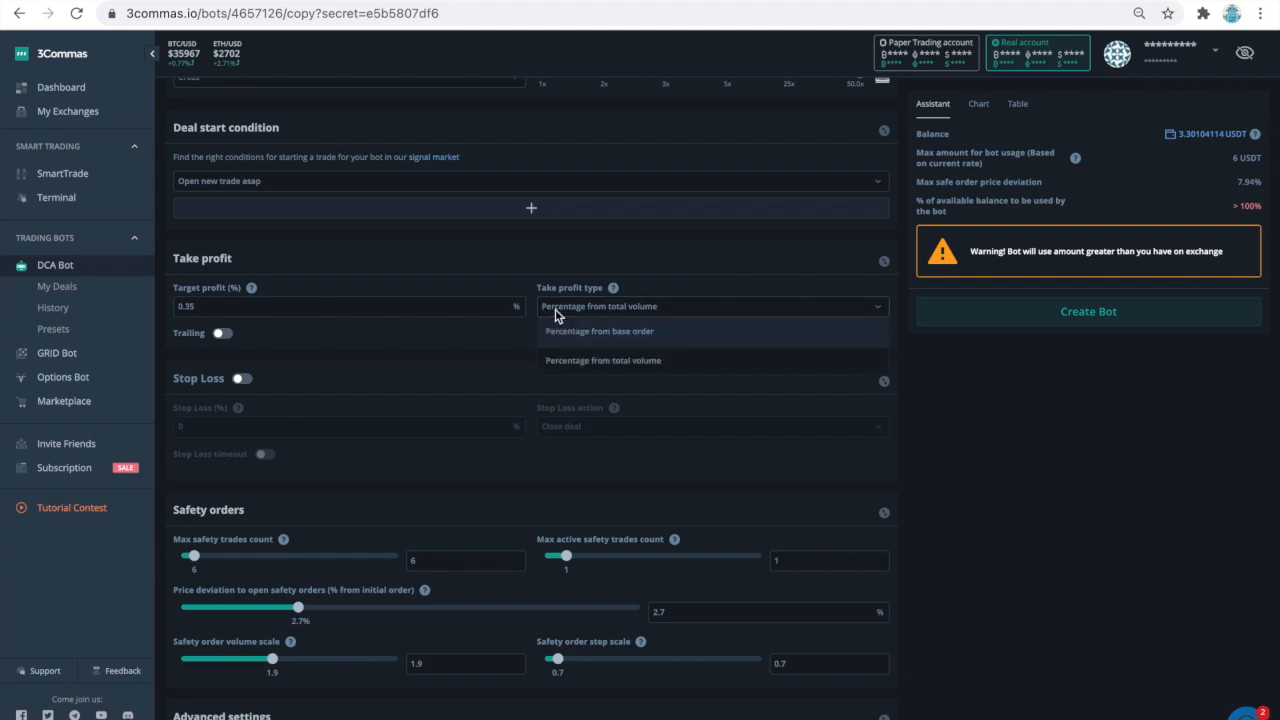
mouse_move(564, 336)
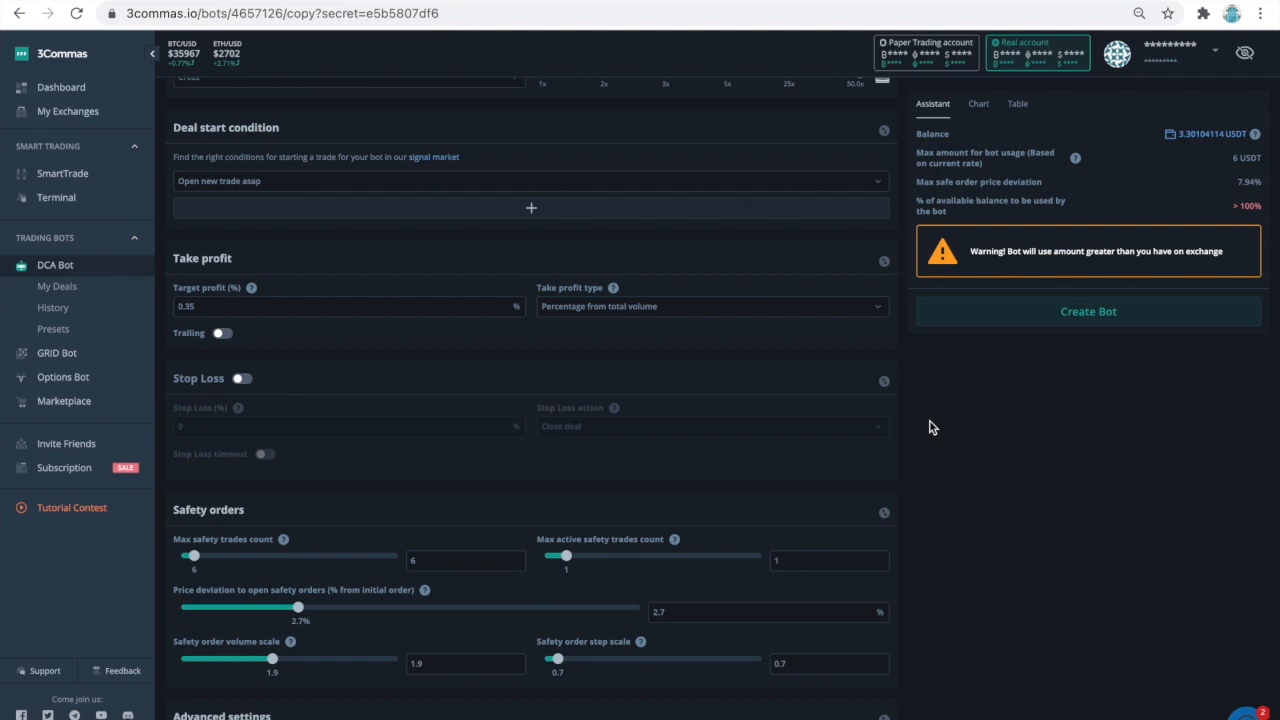
scroll(down, 3)
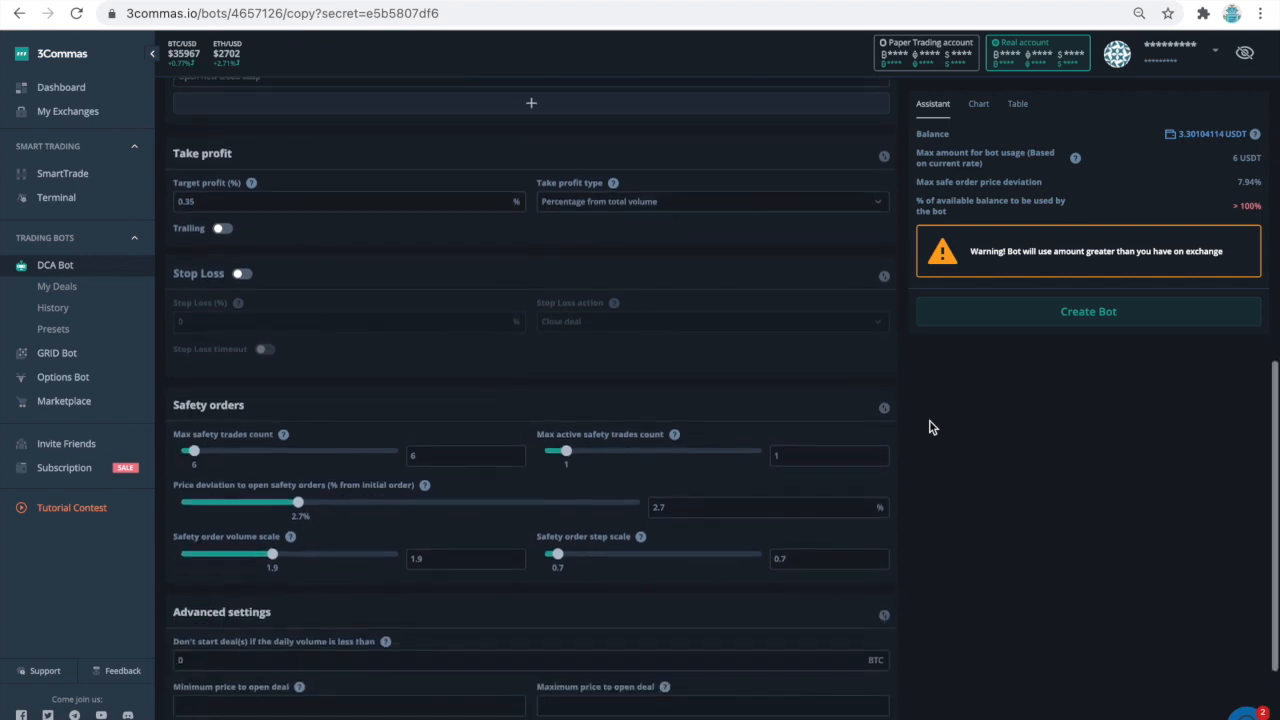
scroll(down, 3)
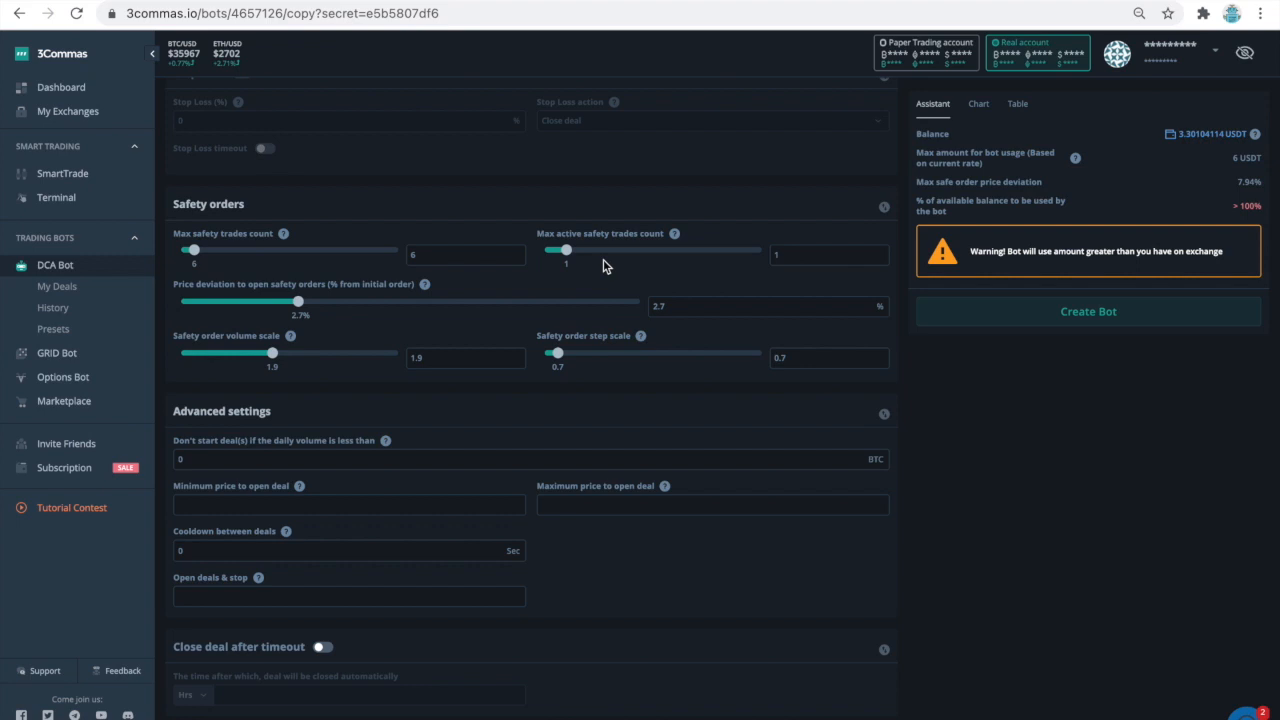
mouse_move(424, 288)
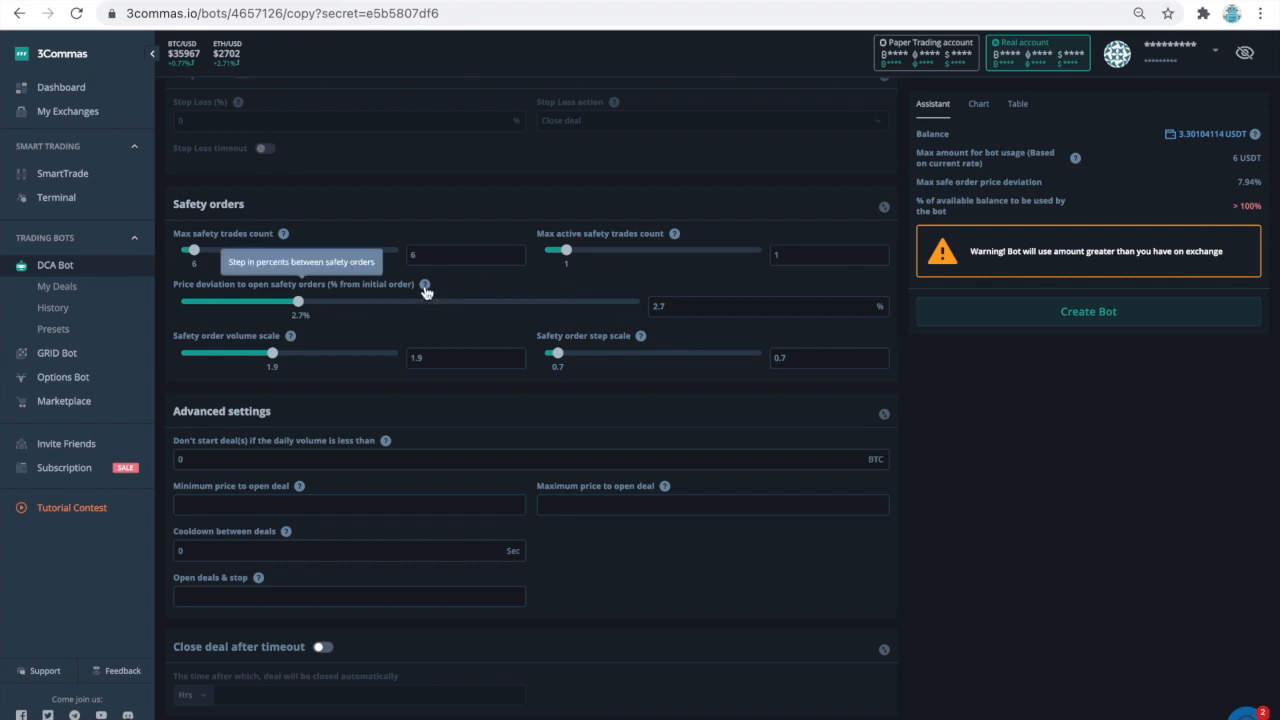
mouse_move(660, 330)
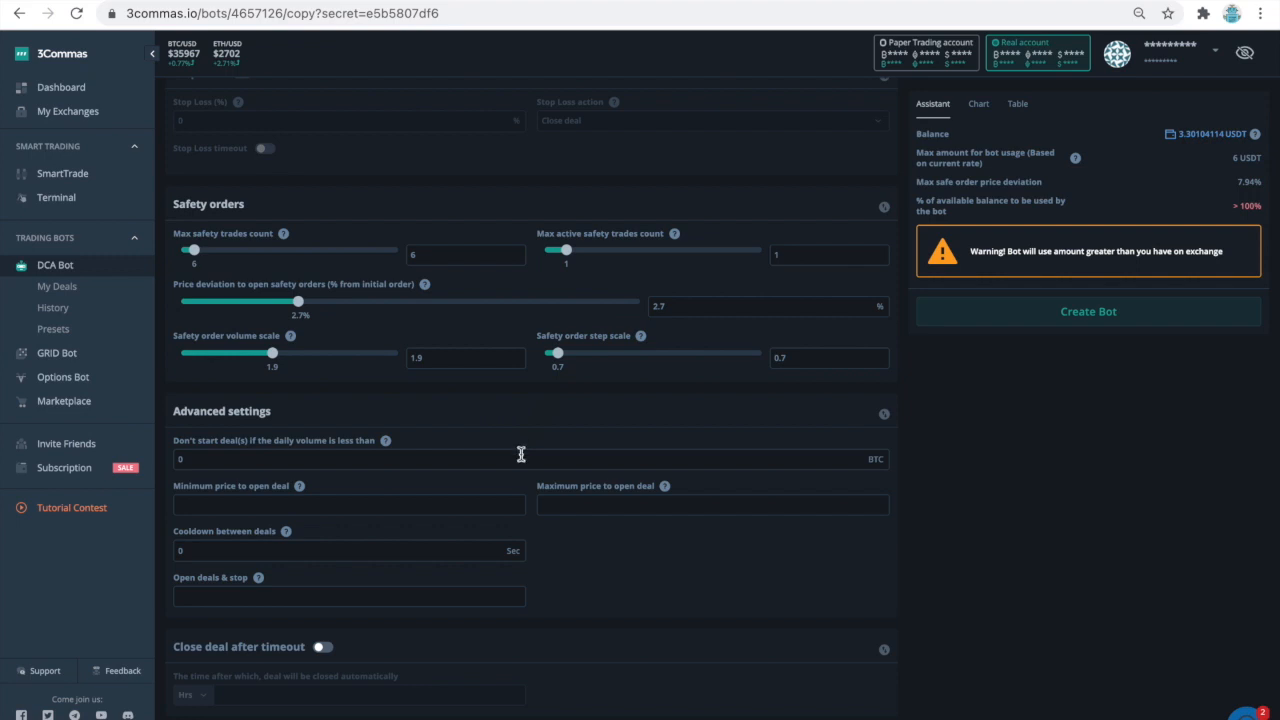
mouse_move(538, 528)
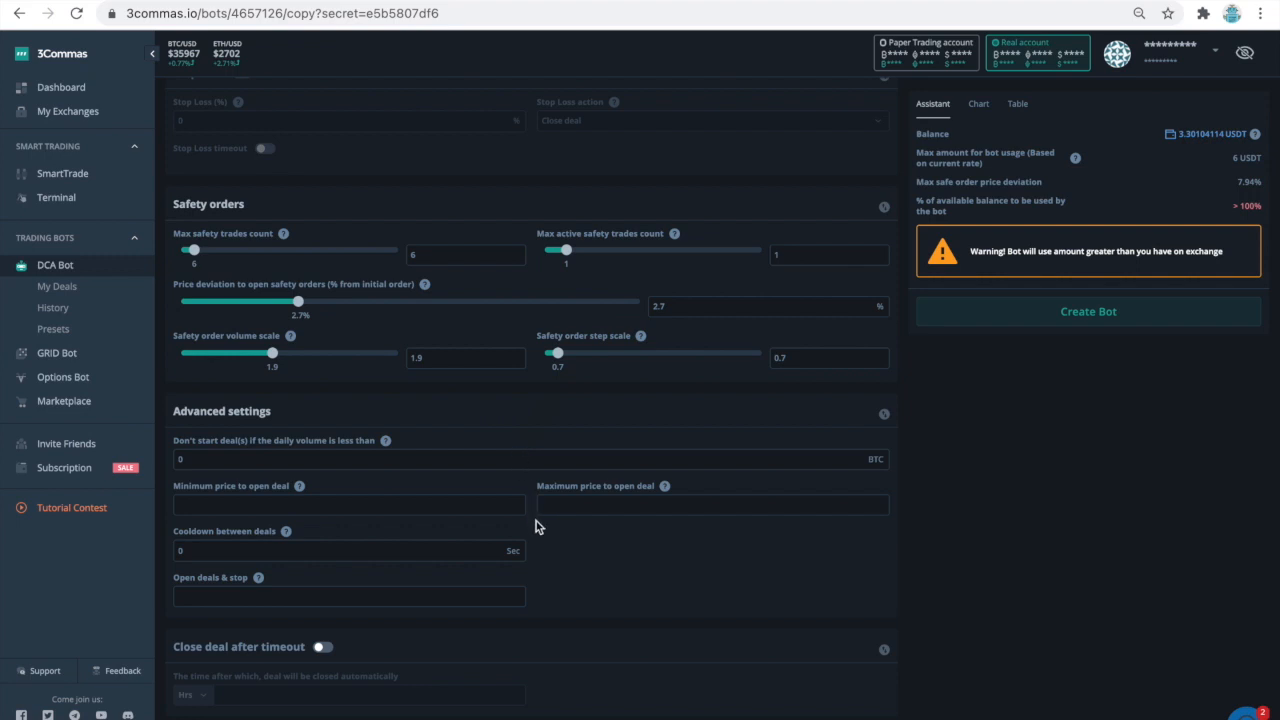
mouse_move(540, 628)
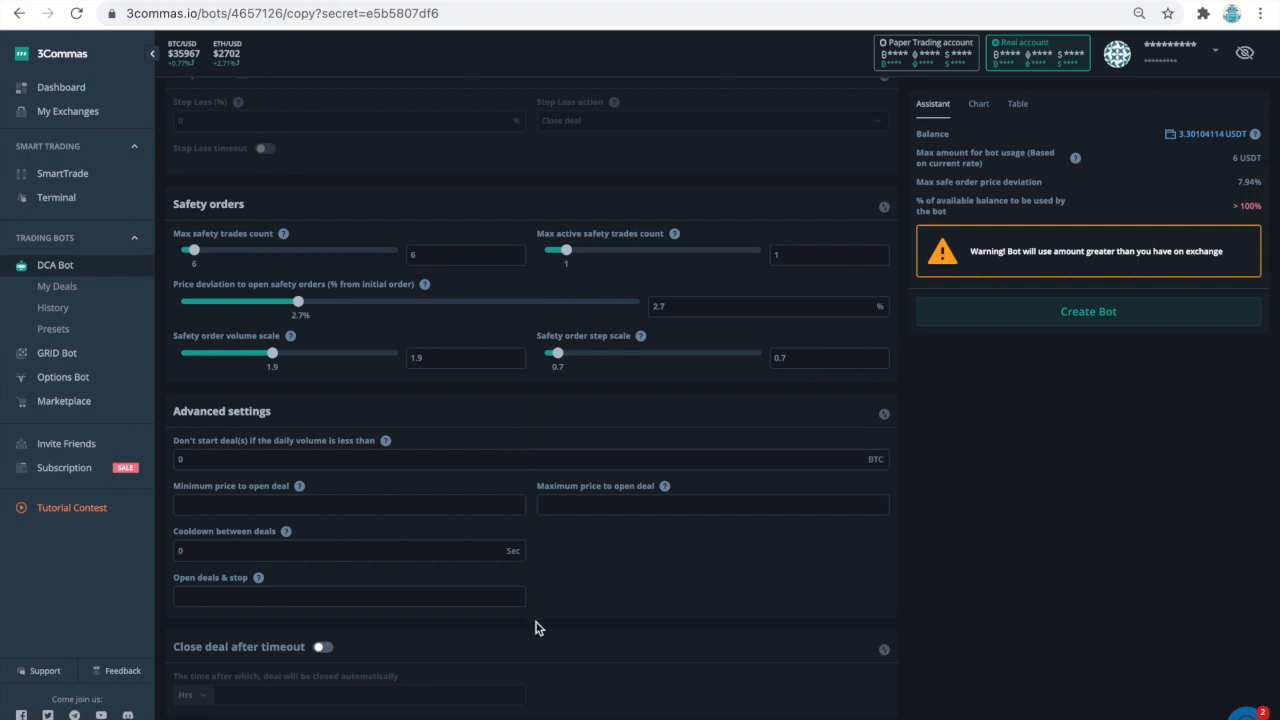
mouse_move(960, 334)
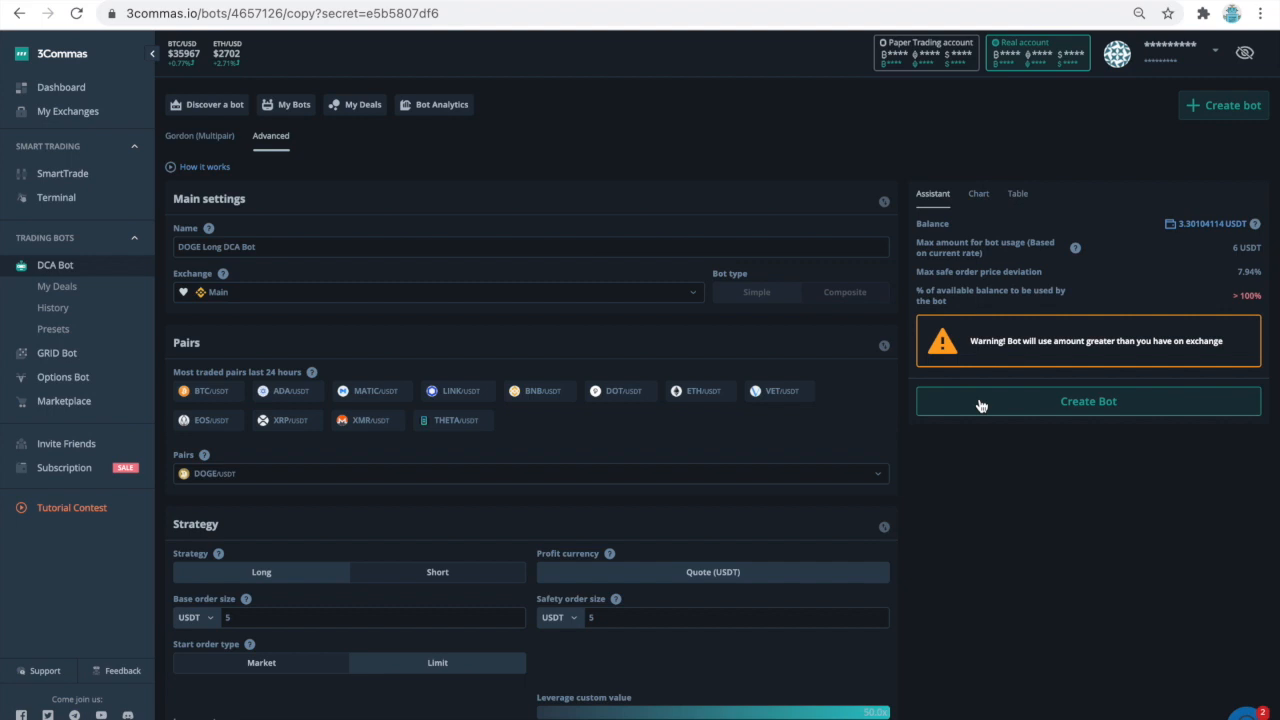
click(1088, 400)
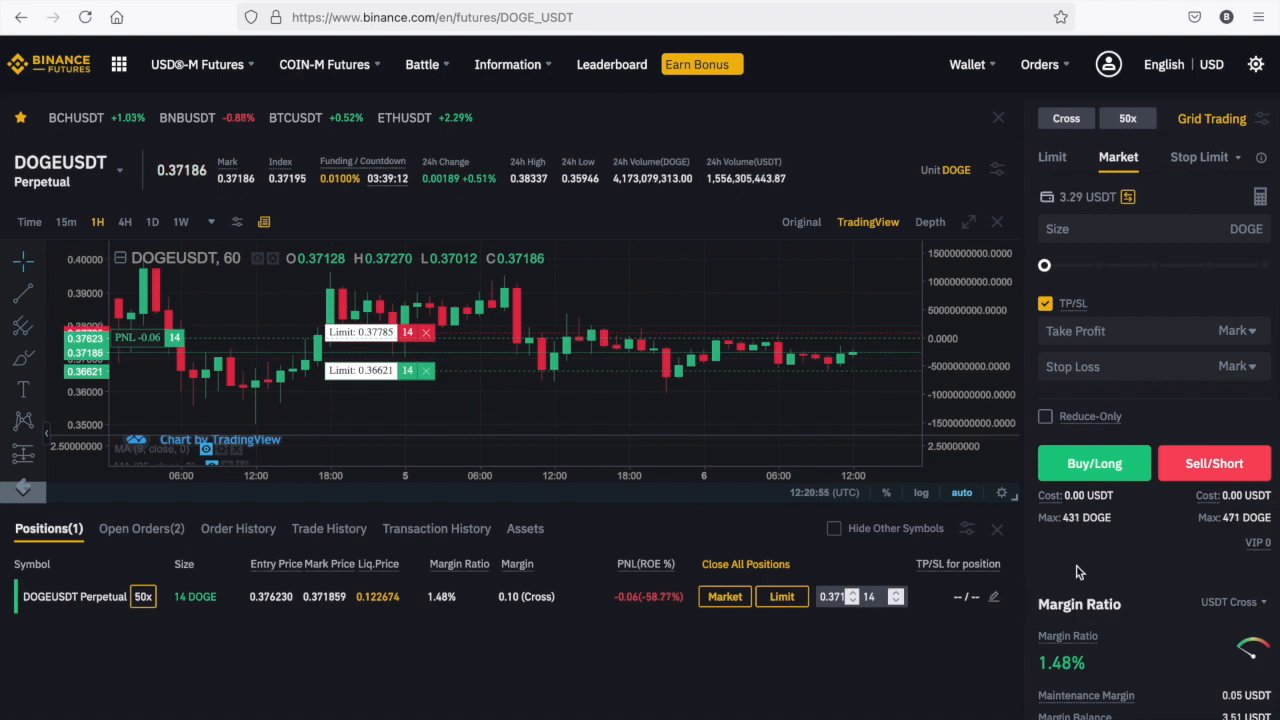
scroll(down, 3)
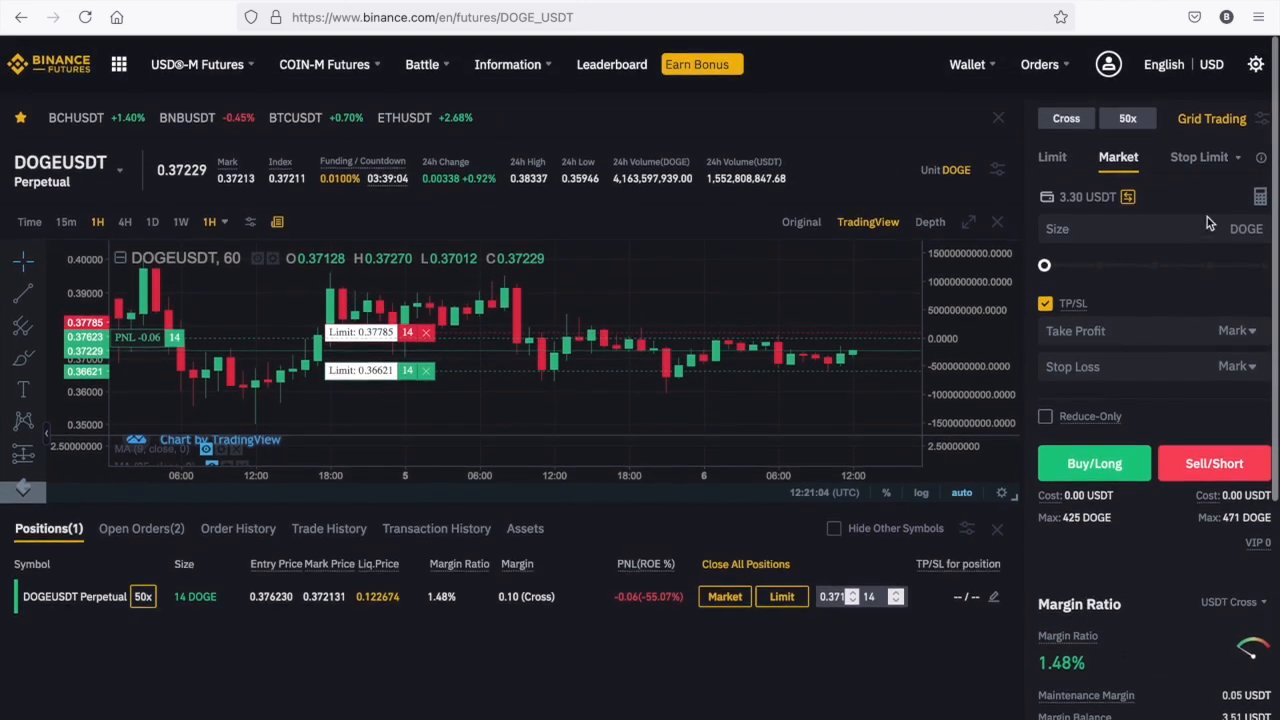
click(1150, 228)
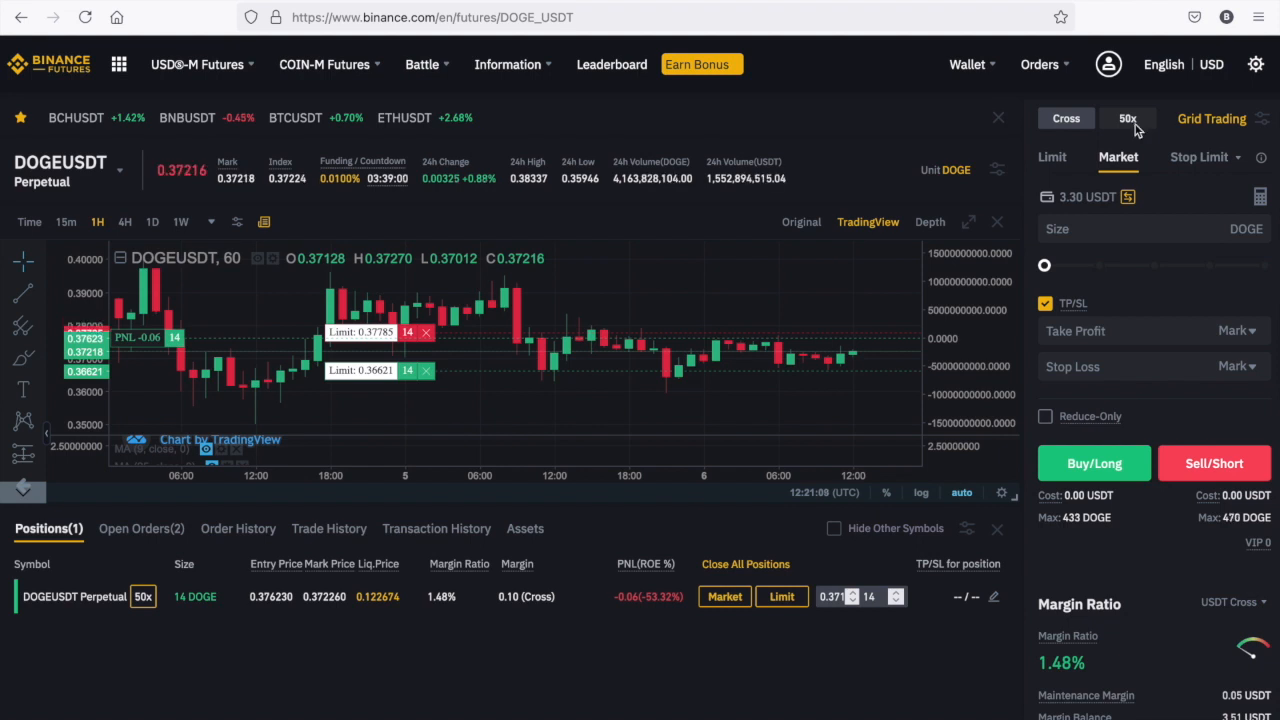
click(1128, 118)
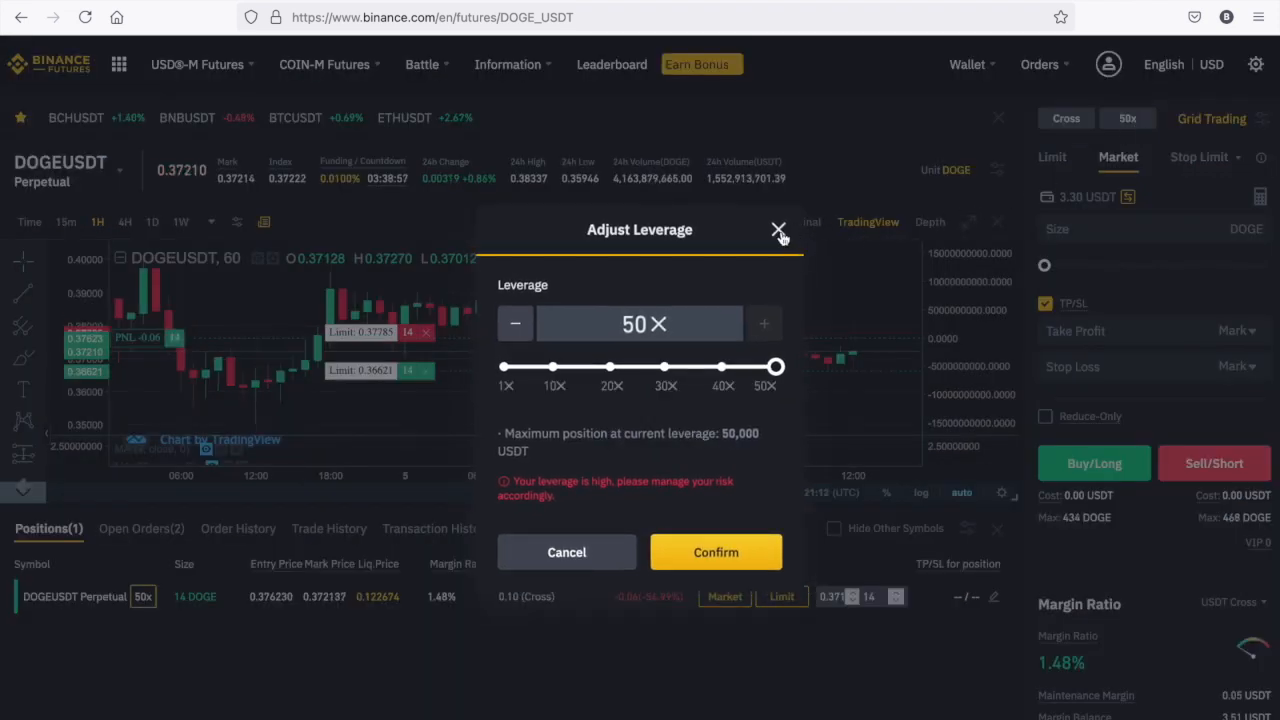
click(780, 228)
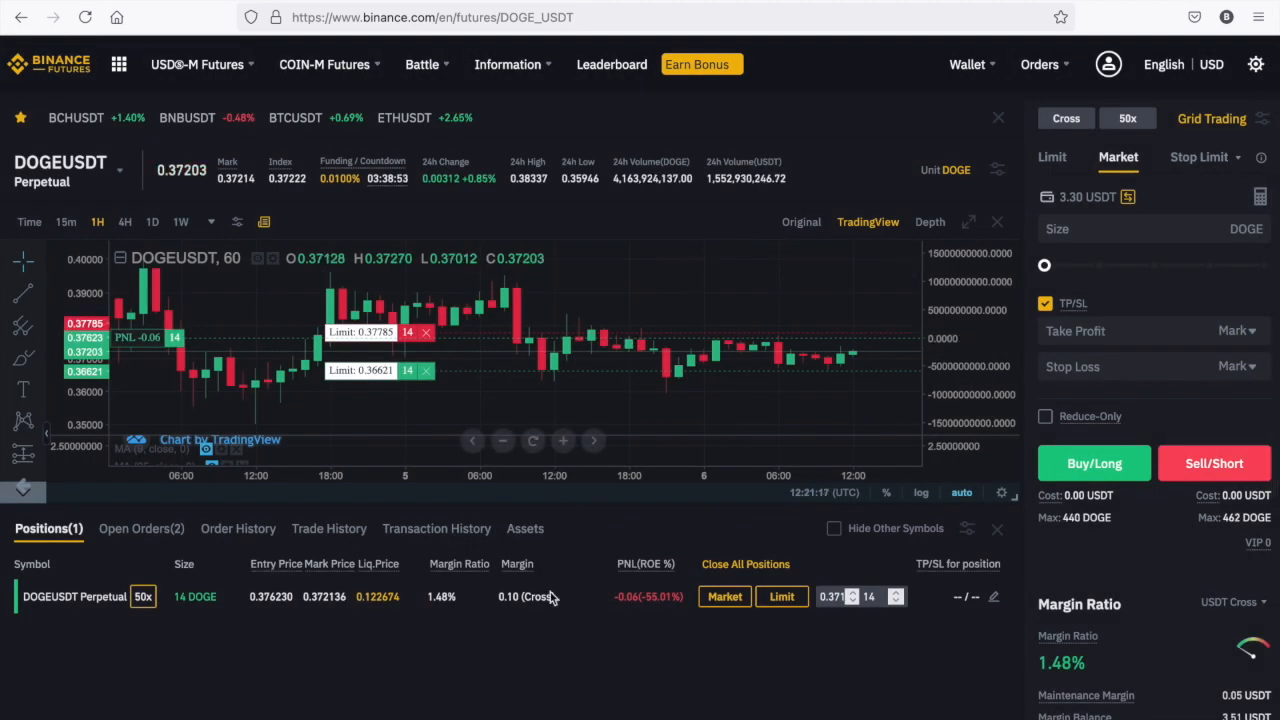
mouse_move(564, 672)
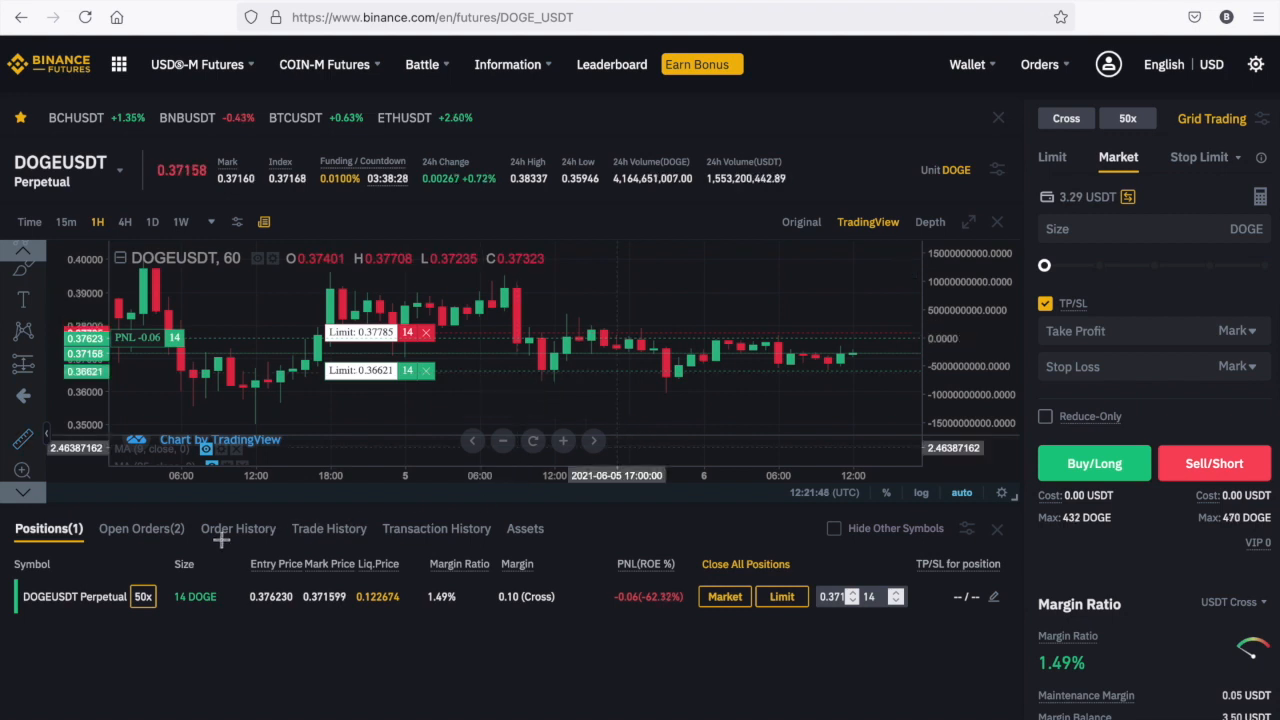
click(140, 528)
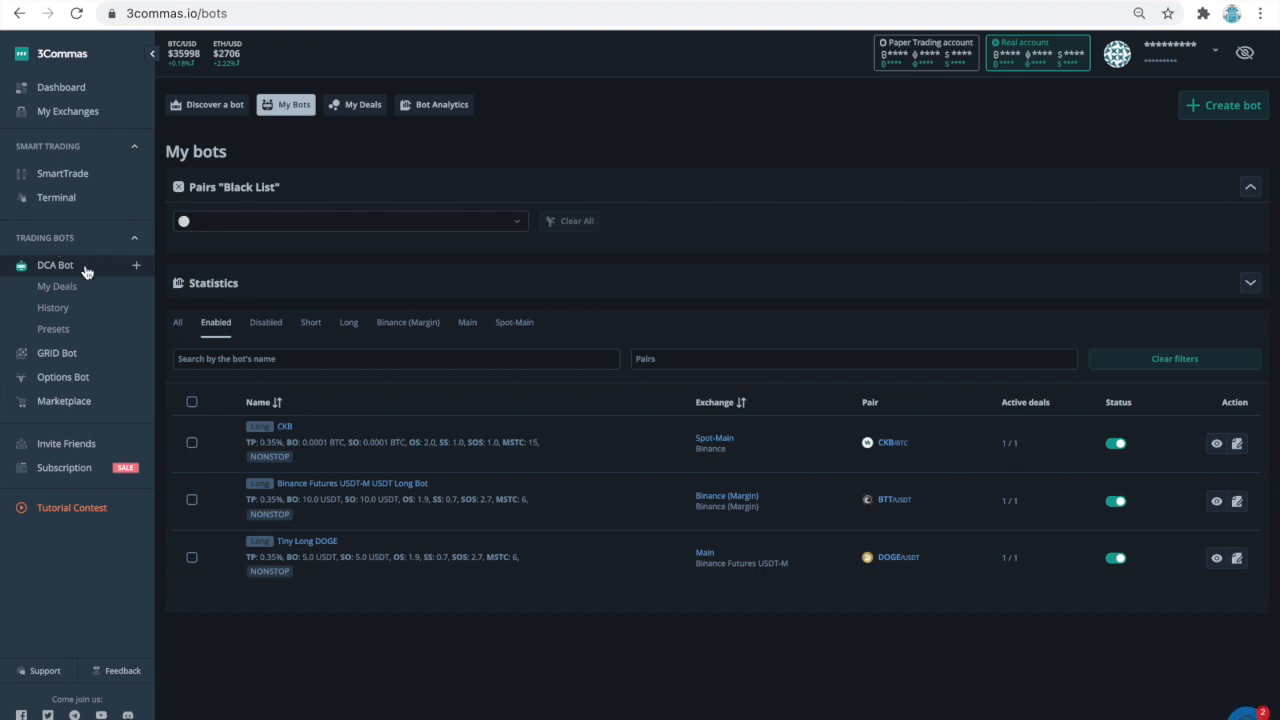
mouse_move(200, 332)
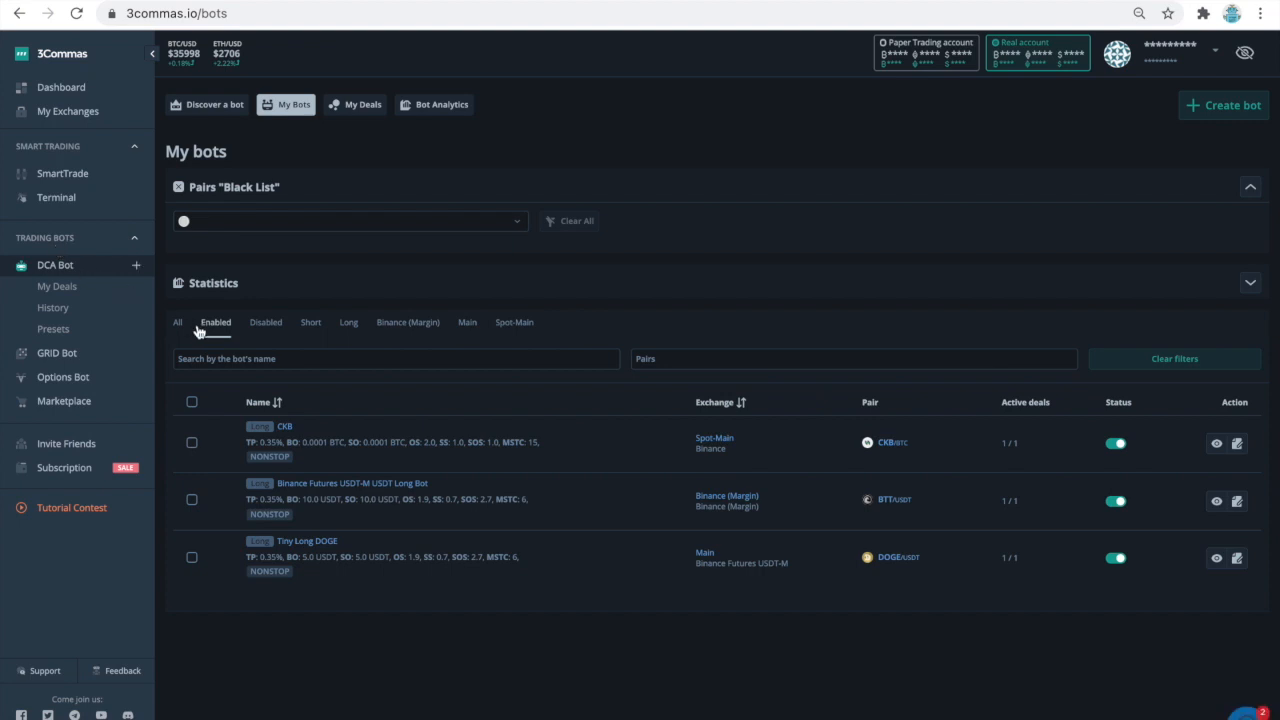
mouse_move(332, 438)
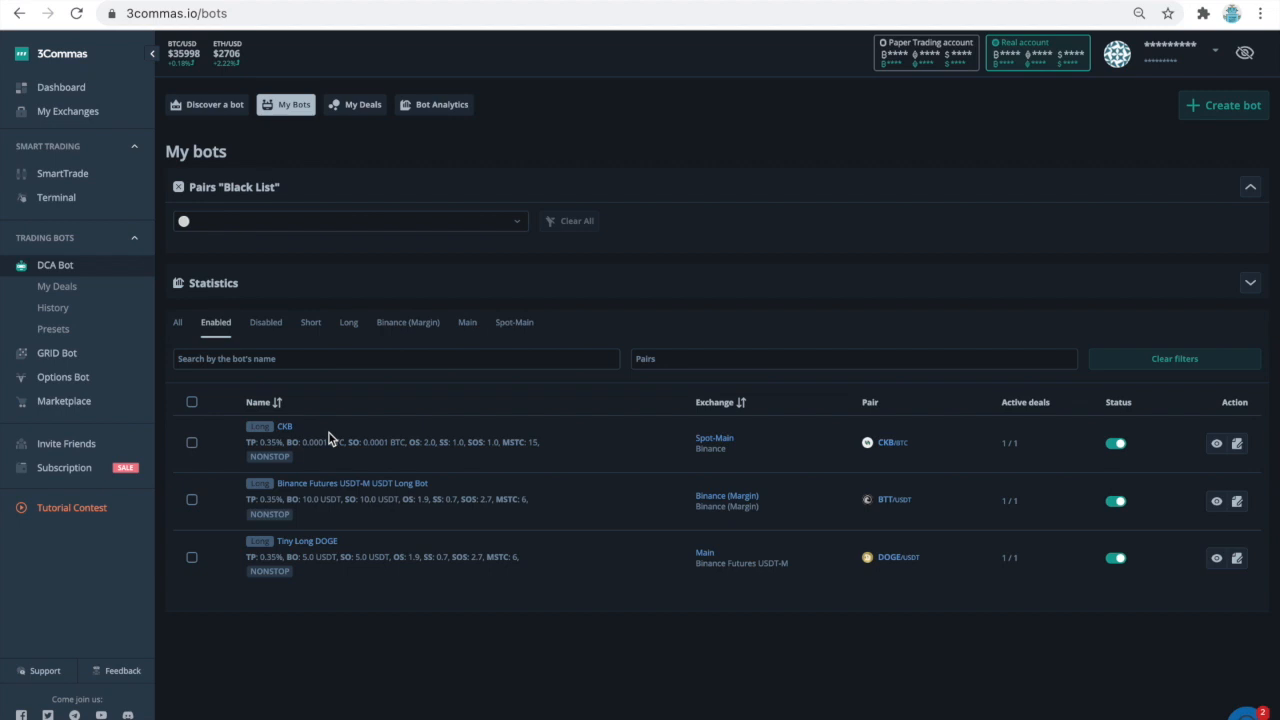
mouse_move(668, 472)
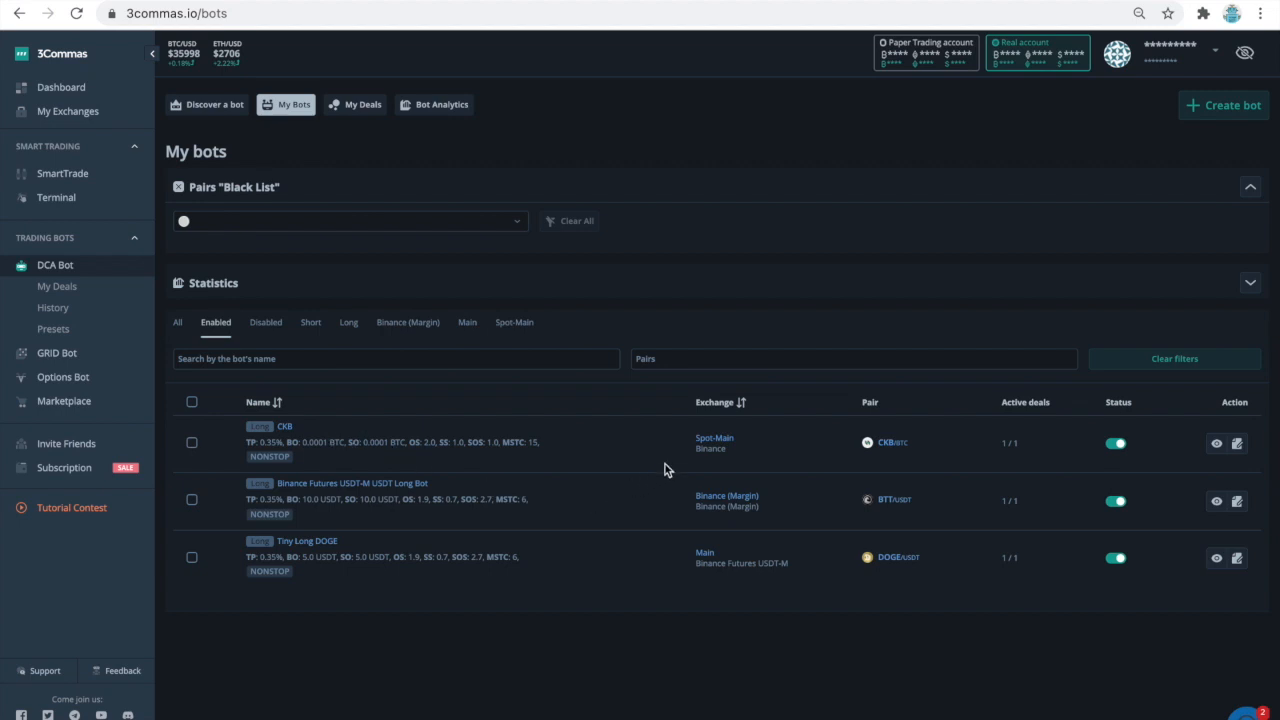
mouse_move(708, 452)
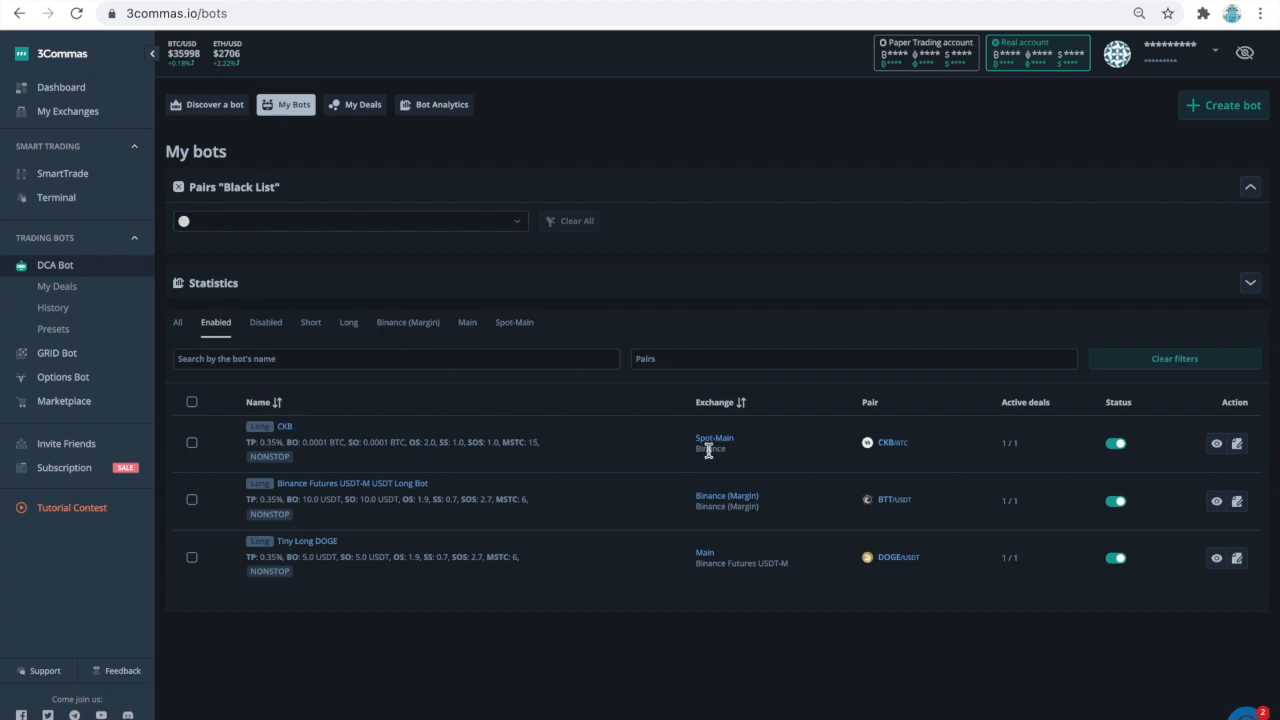
mouse_move(720, 508)
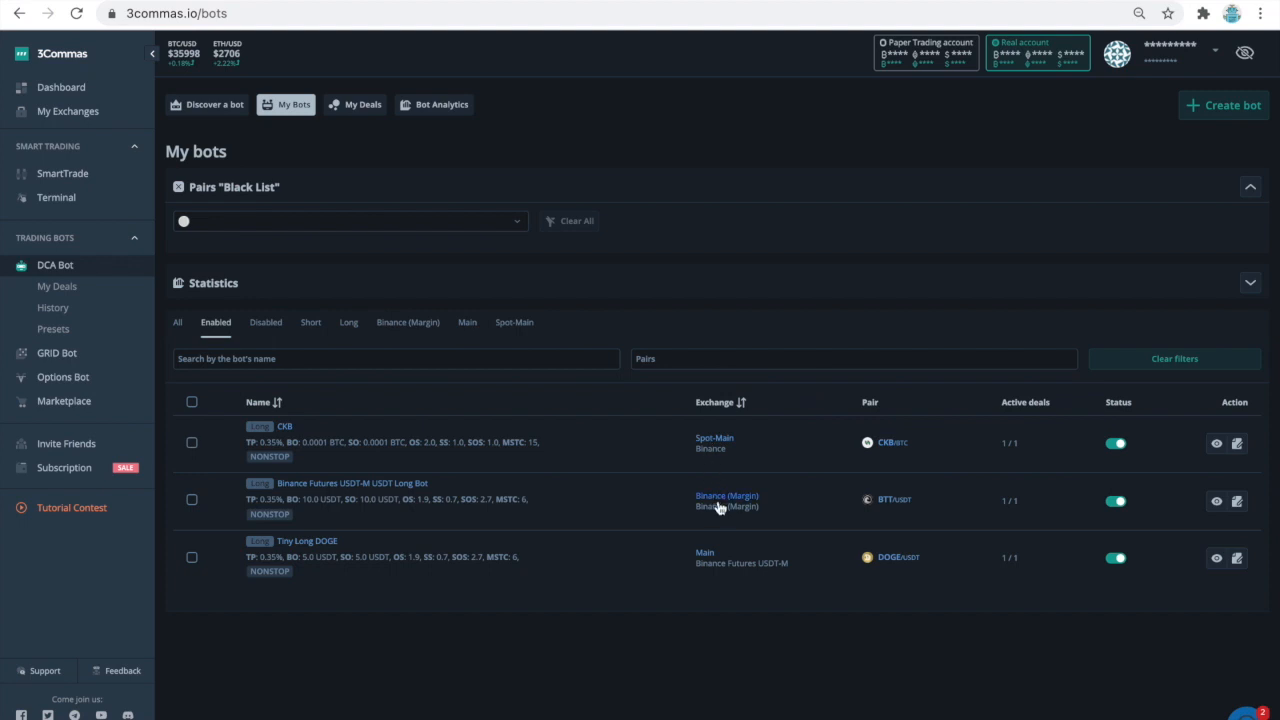
mouse_move(724, 580)
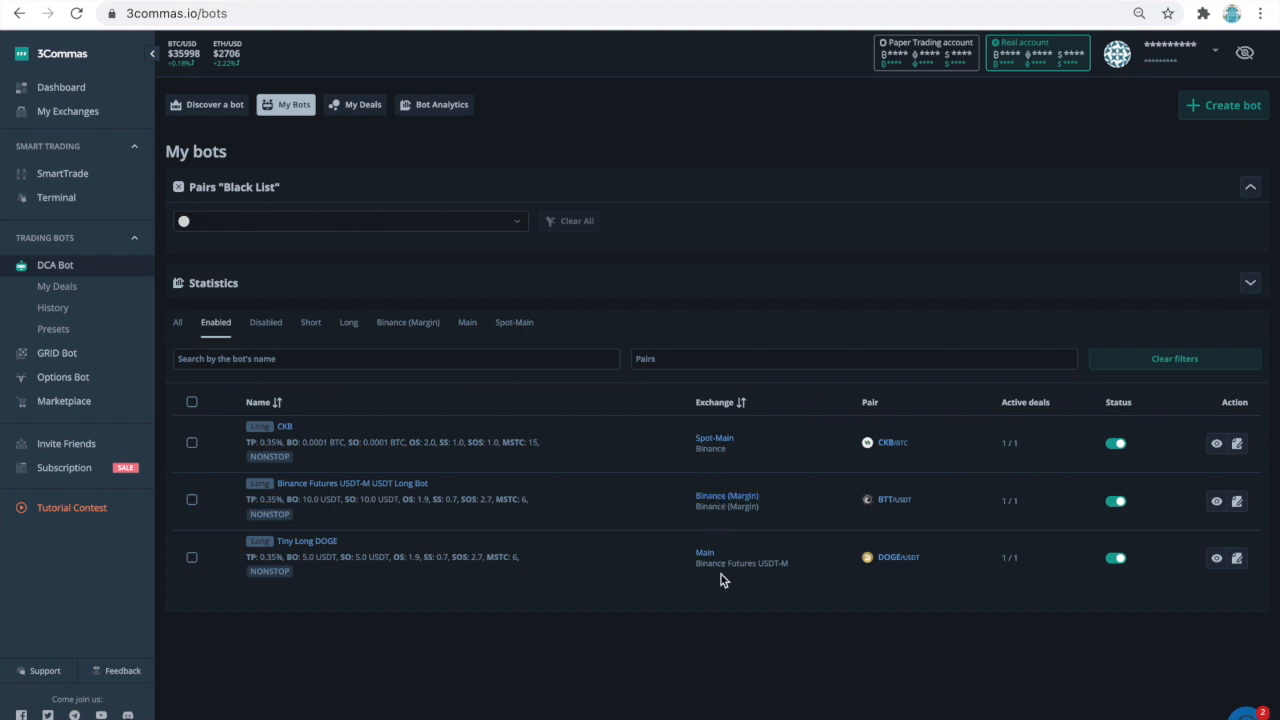
mouse_move(756, 580)
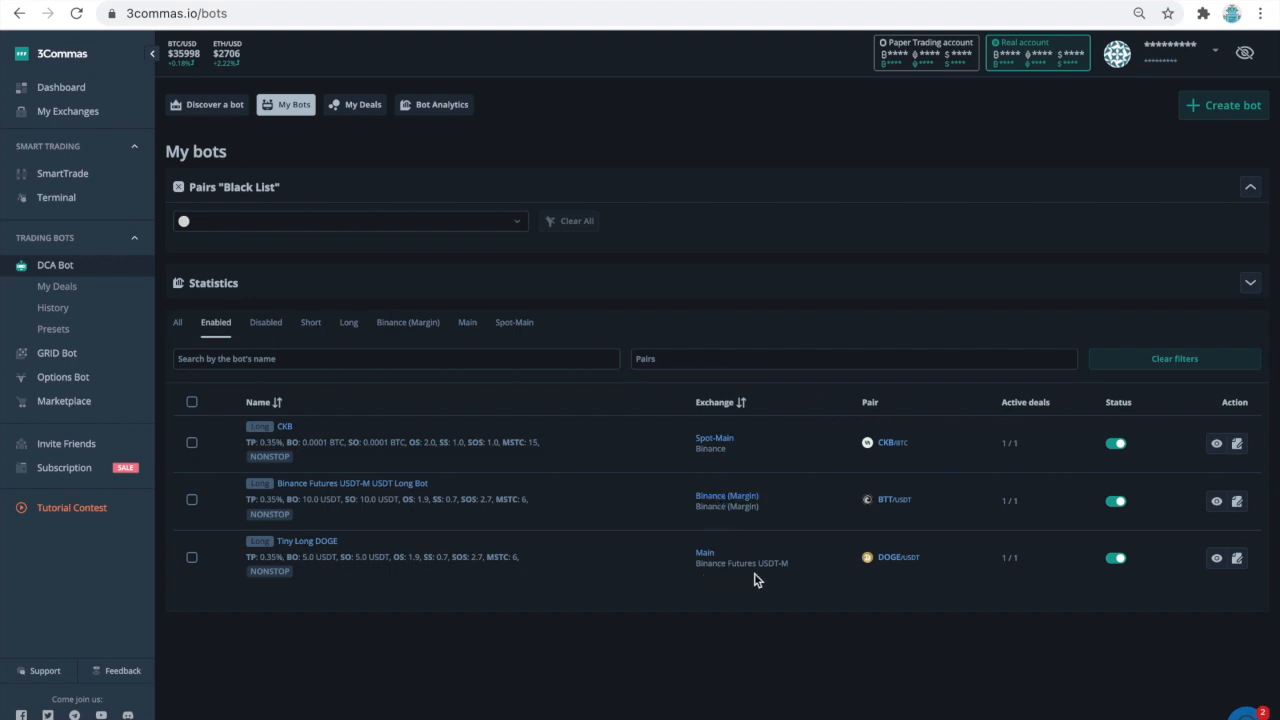
mouse_move(344, 544)
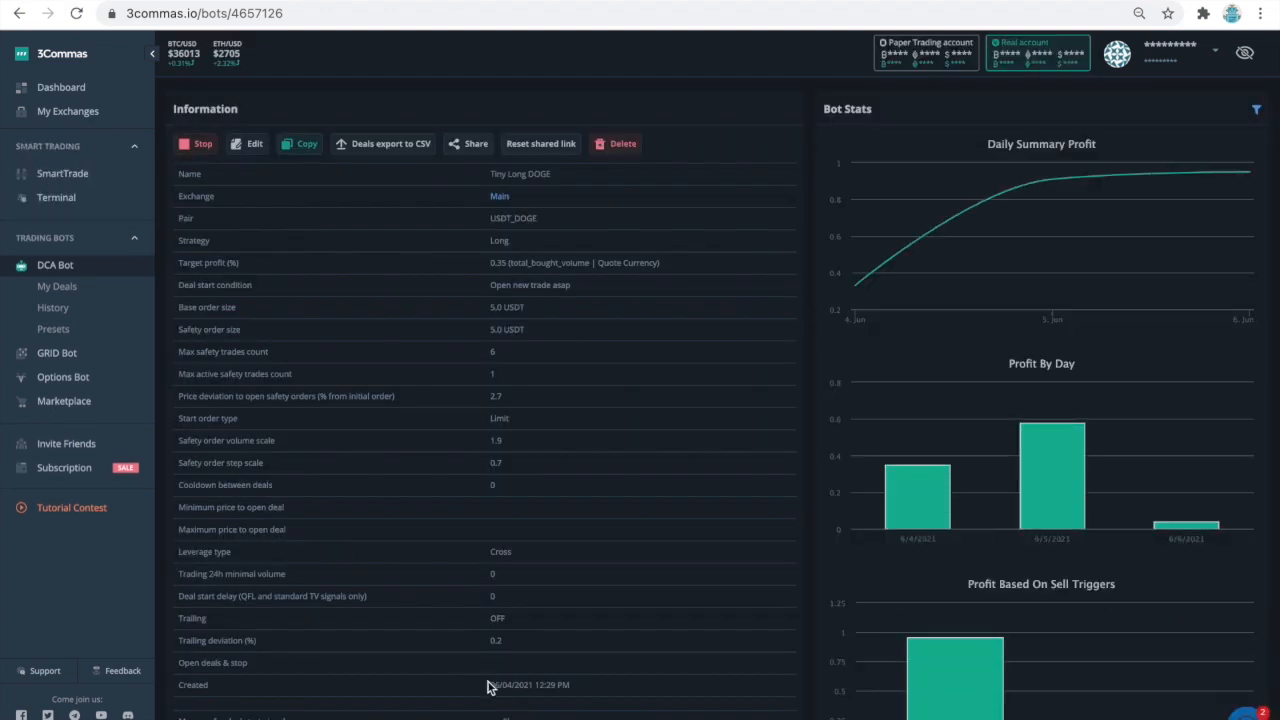
mouse_move(504, 420)
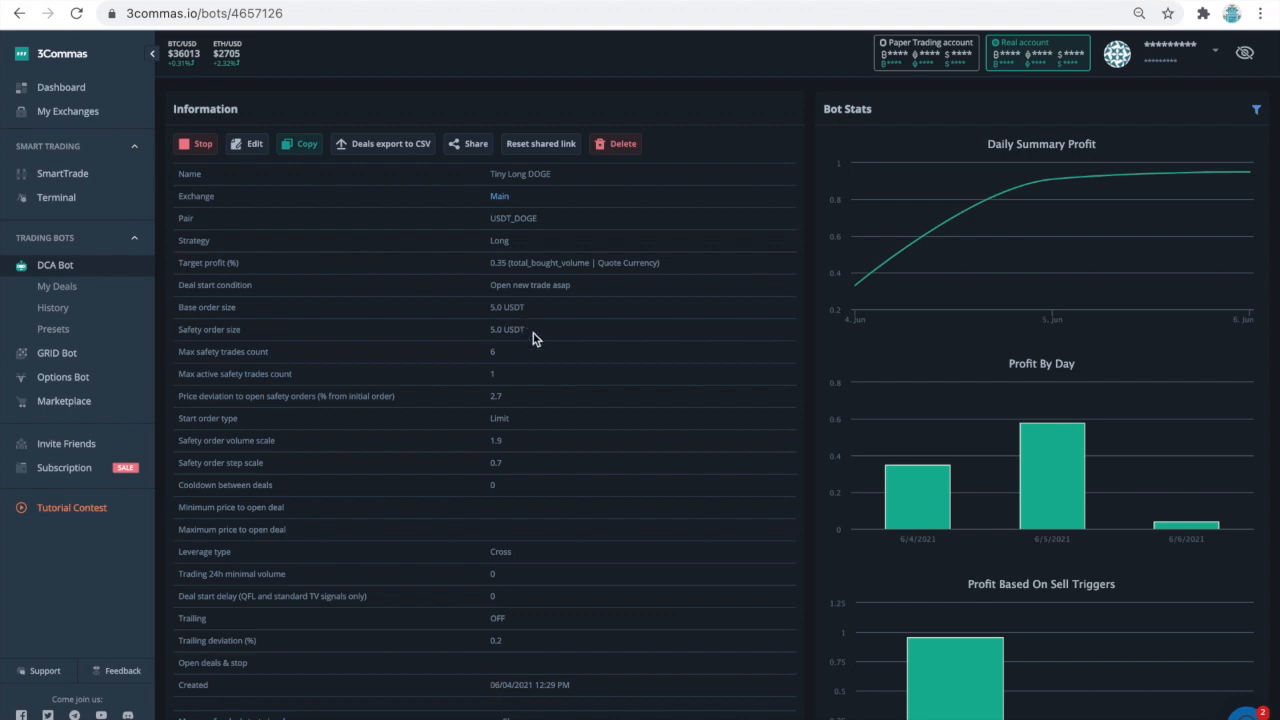
- Scroll through the Tiny Long DOGE bot's settings down to its stats and active USDT_DOGE deal
scroll(down, 3)
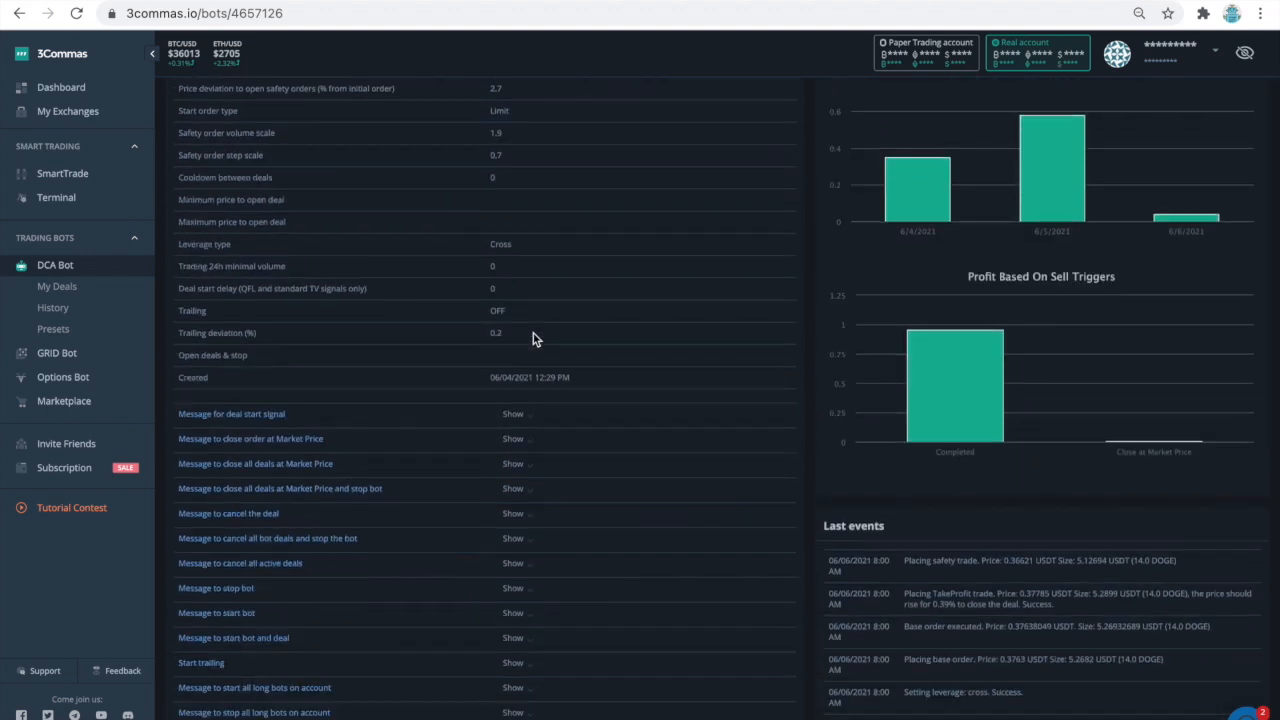
scroll(down, 3)
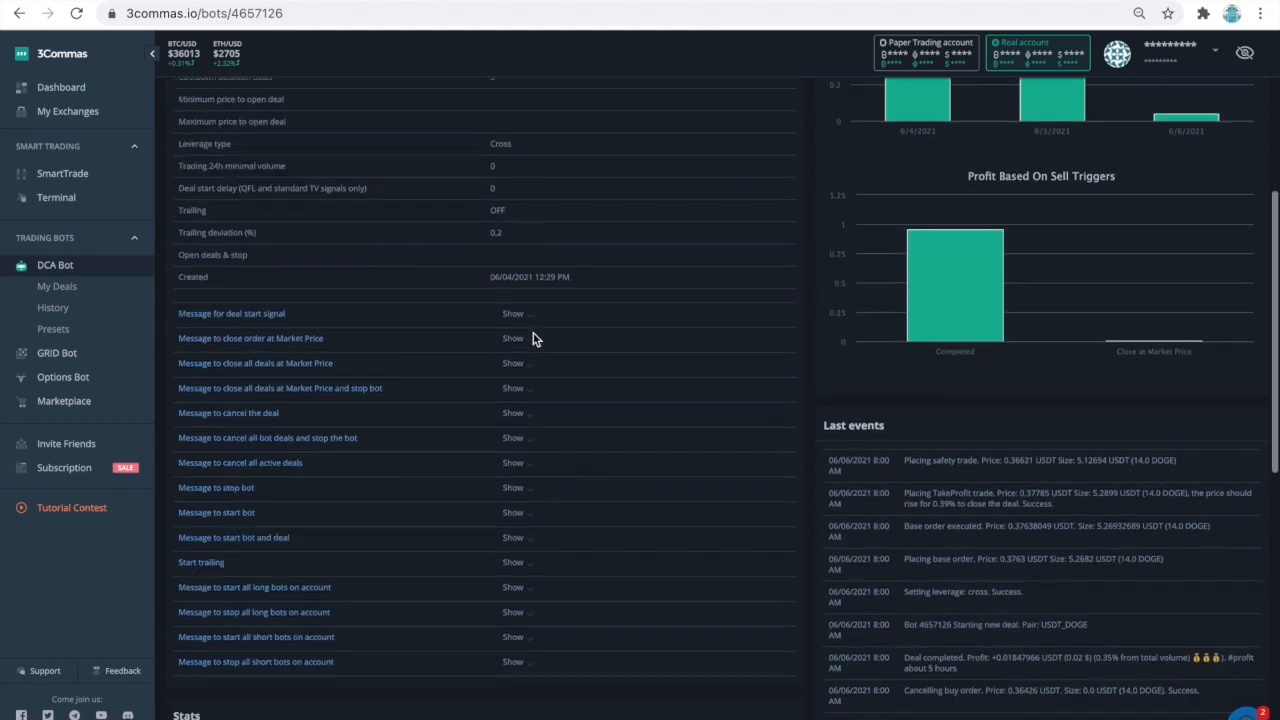
scroll(down, 3)
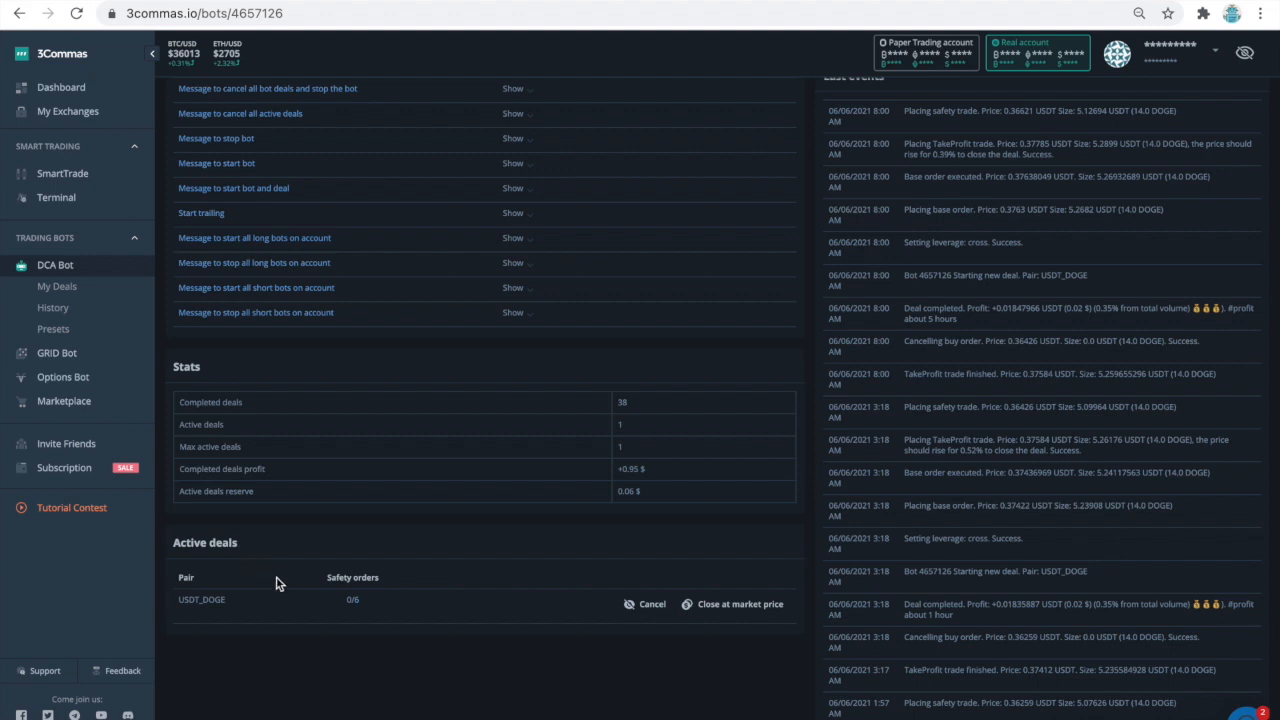
mouse_move(350, 620)
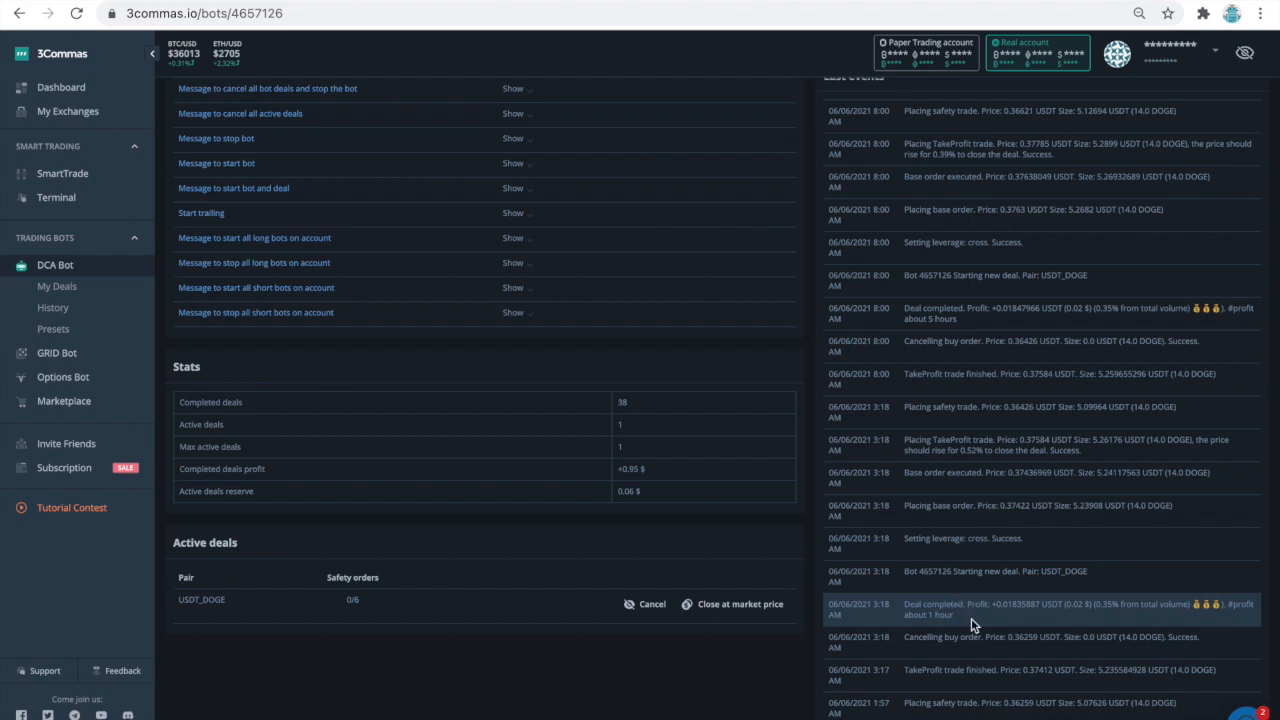
- Scroll through the Stats, active USDT_DOGE deal and Last events sections of the bot page
scroll(down, 3)
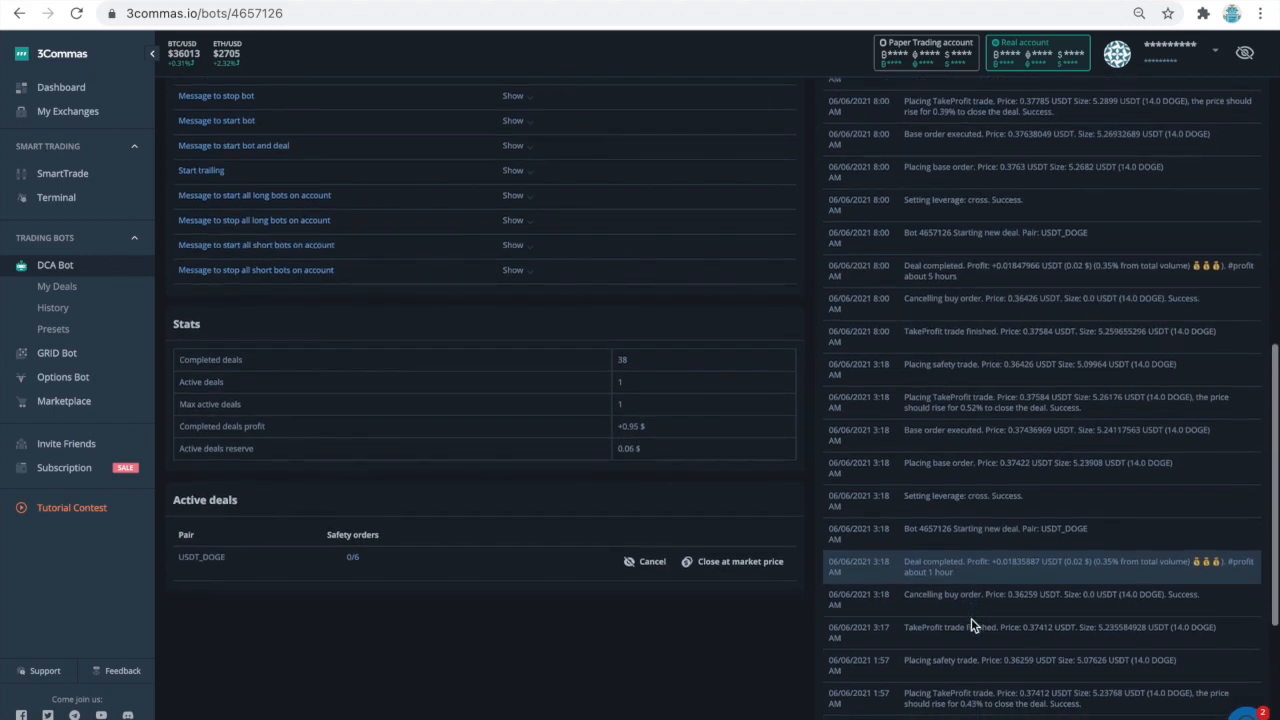
scroll(down, 3)
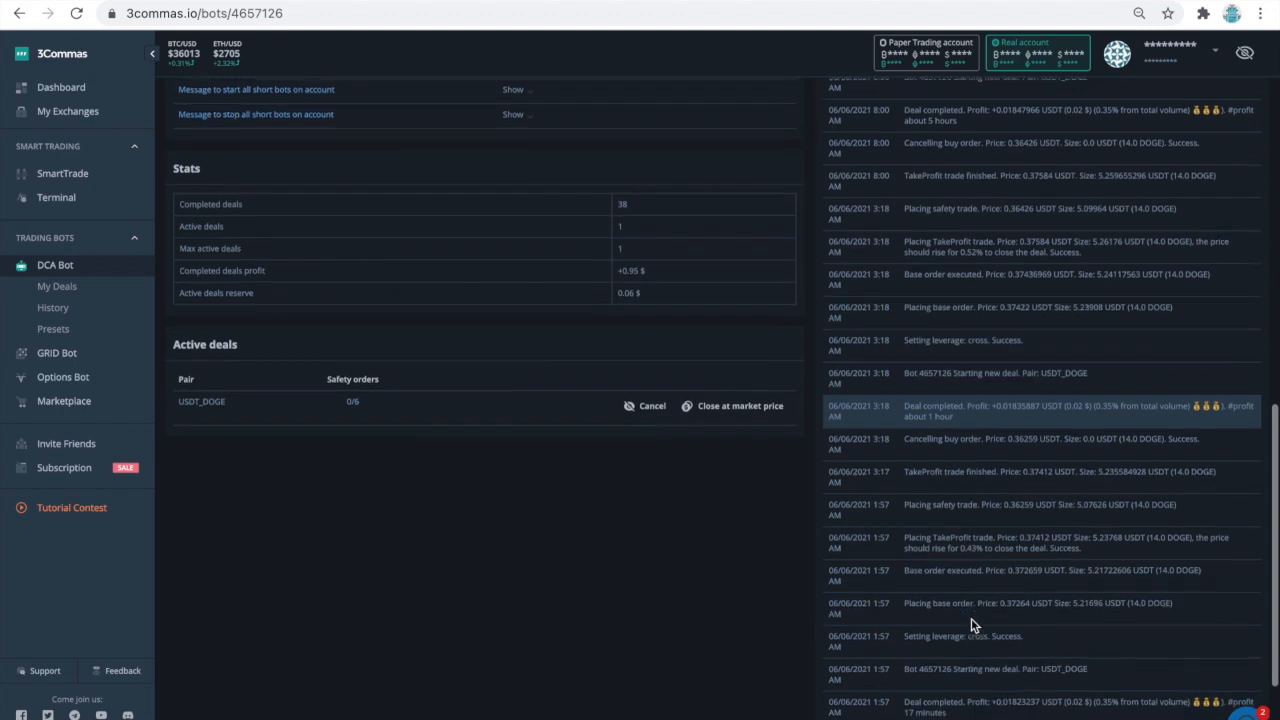
scroll(down, 3)
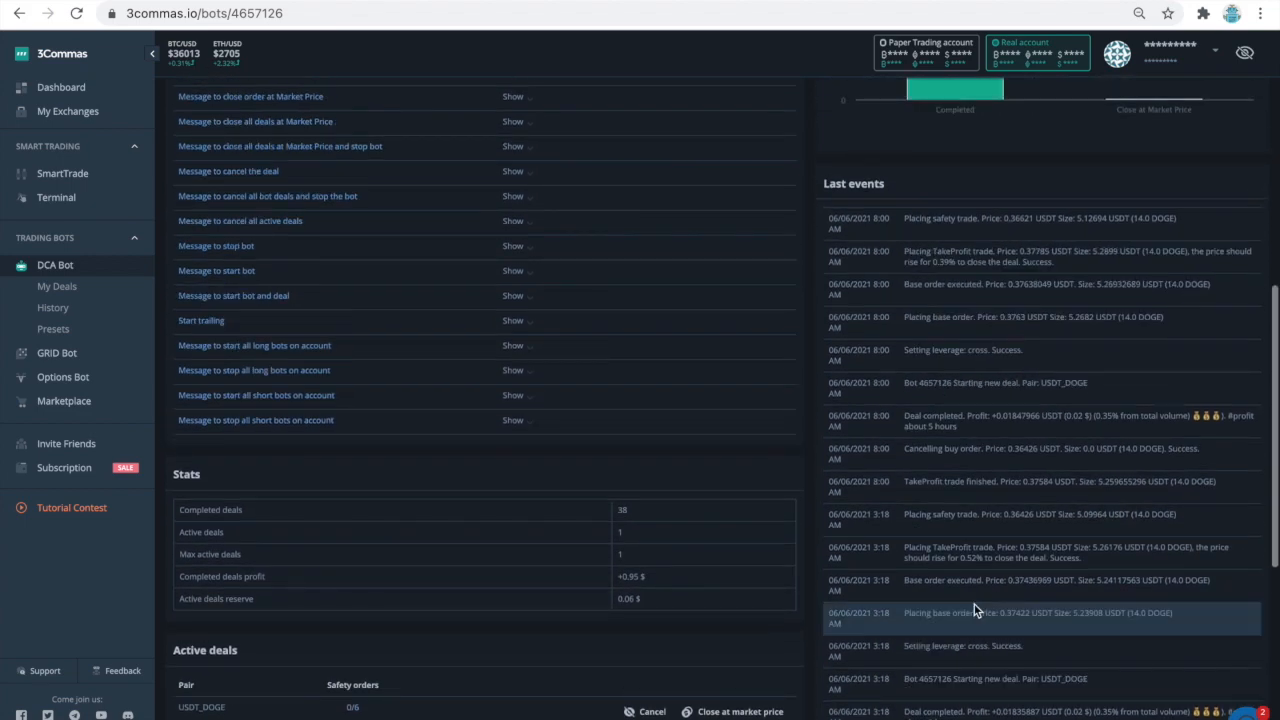
scroll(down, 3)
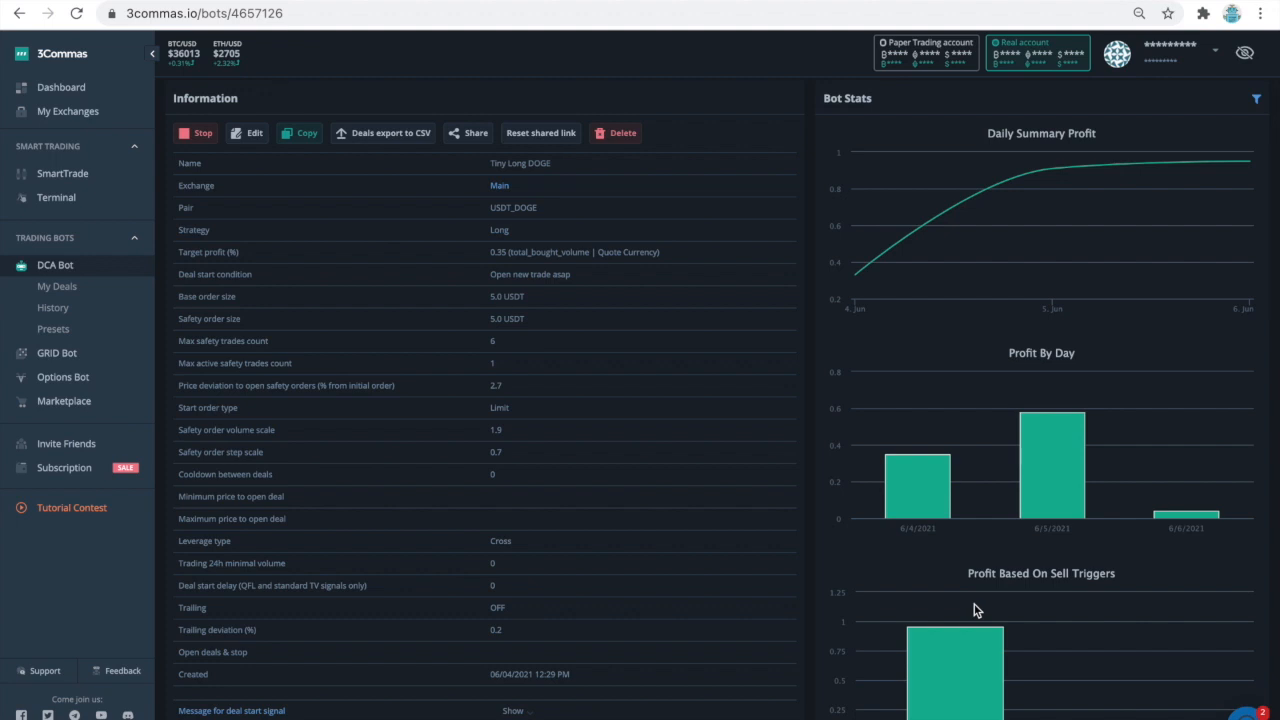
mouse_move(698, 442)
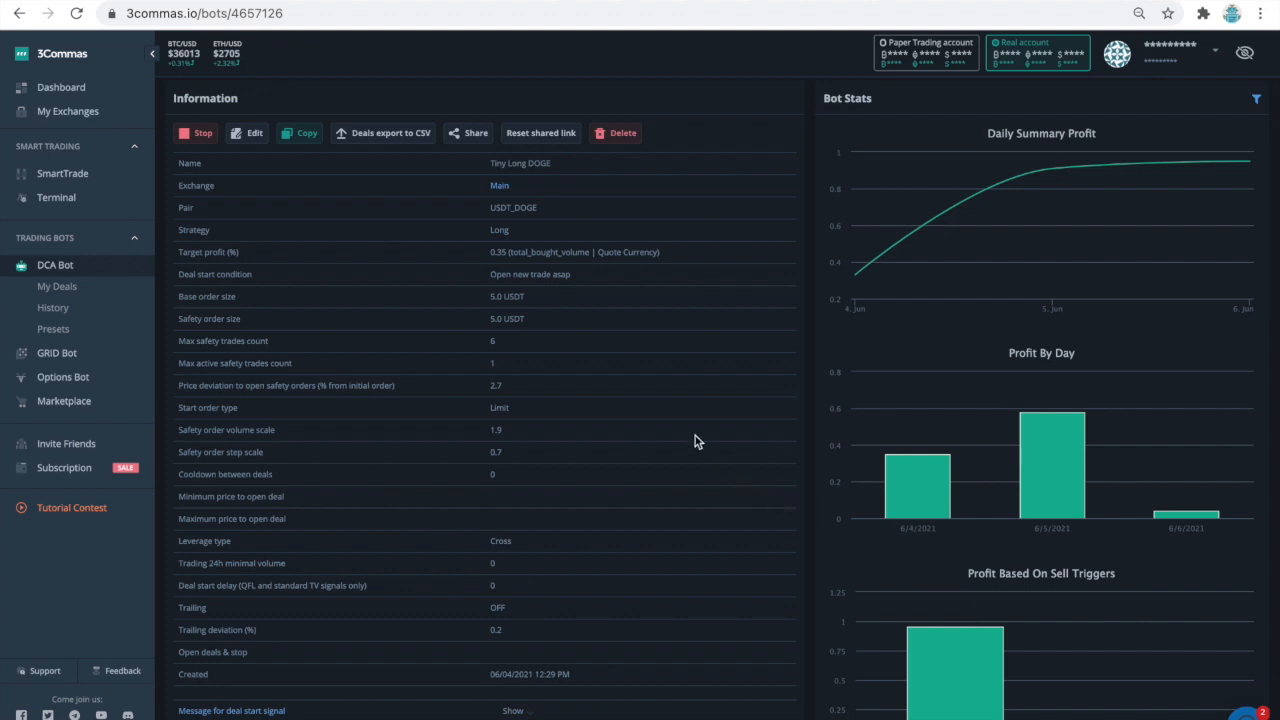
mouse_move(660, 400)
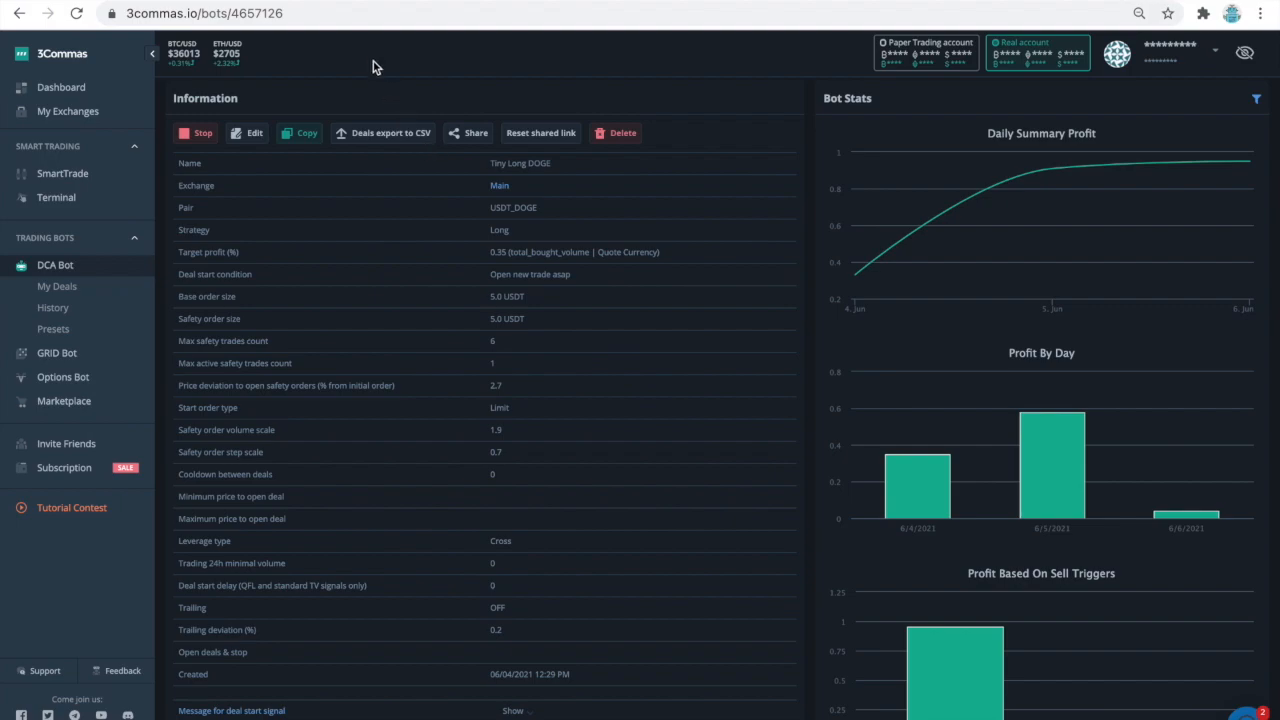
- Switch to the TradingView browser tab showing its home page
click(204, 12)
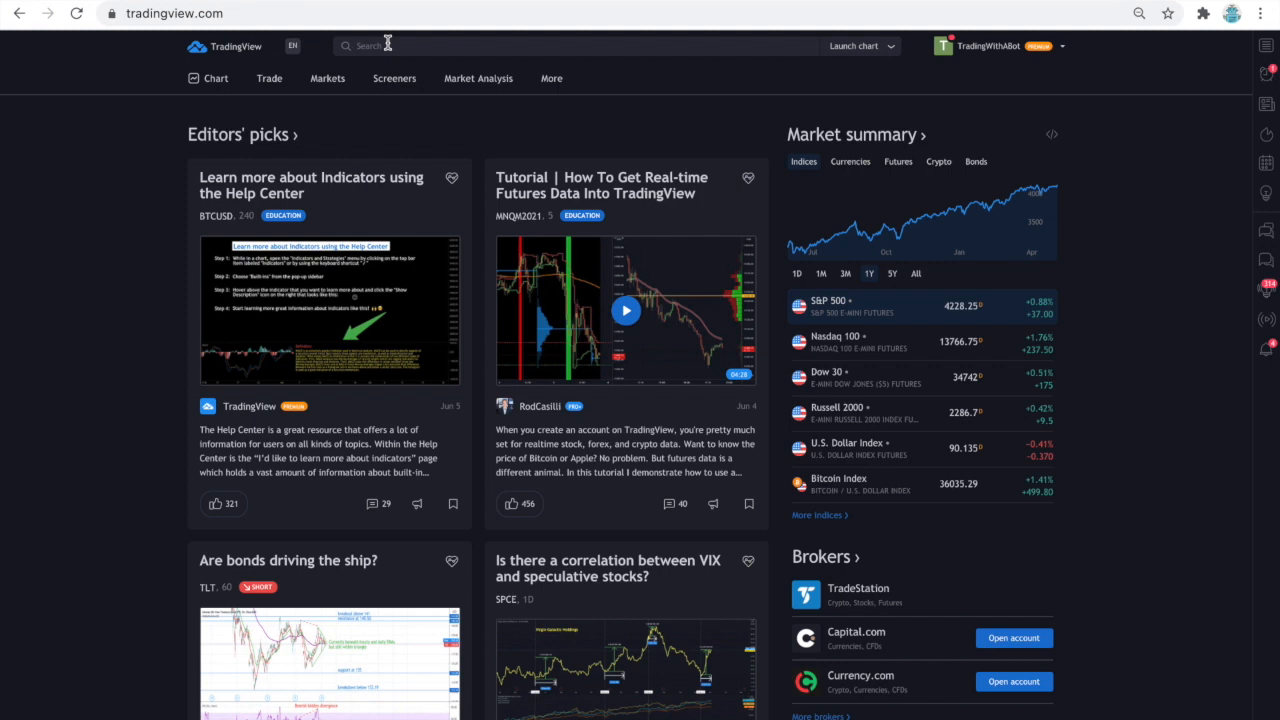
- Search TradingView for '3COMMAS DCA' community scripts
text(3d)
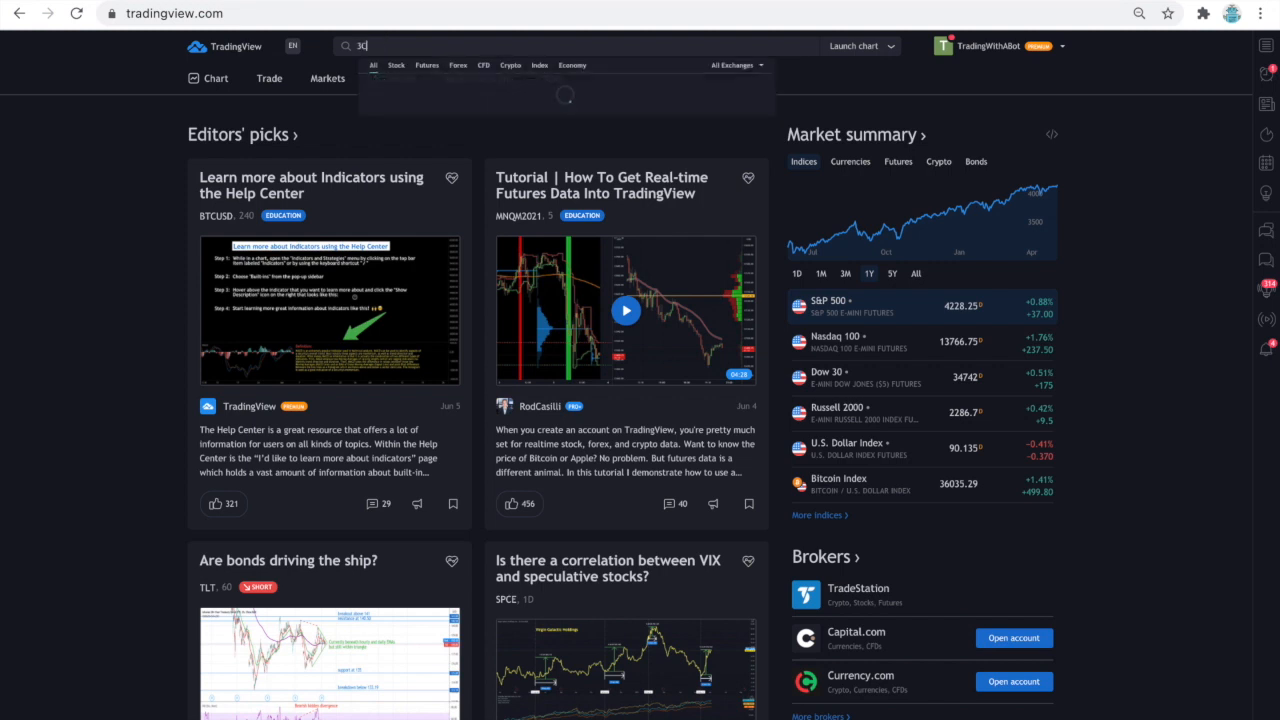
text(COMMAS)
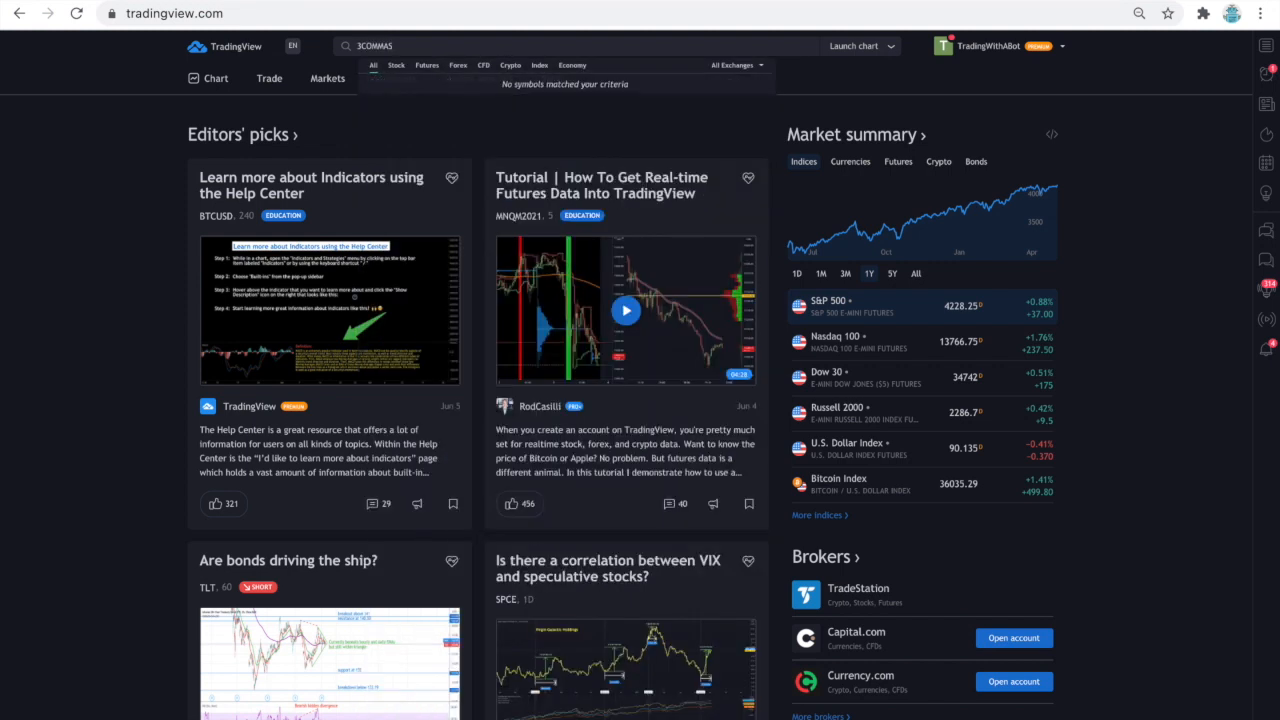
text(DCA)
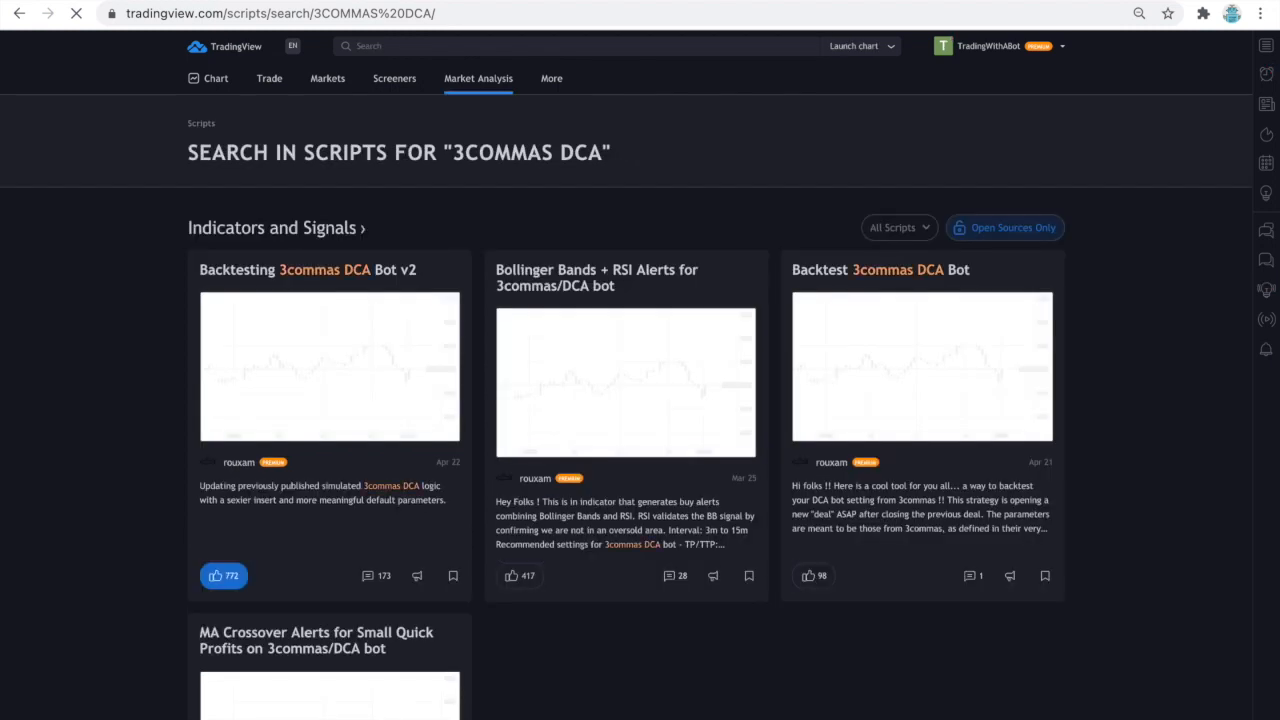
- Hover the Backtesting 3commas DCA Bot v2 card in the script results
click(452, 576)
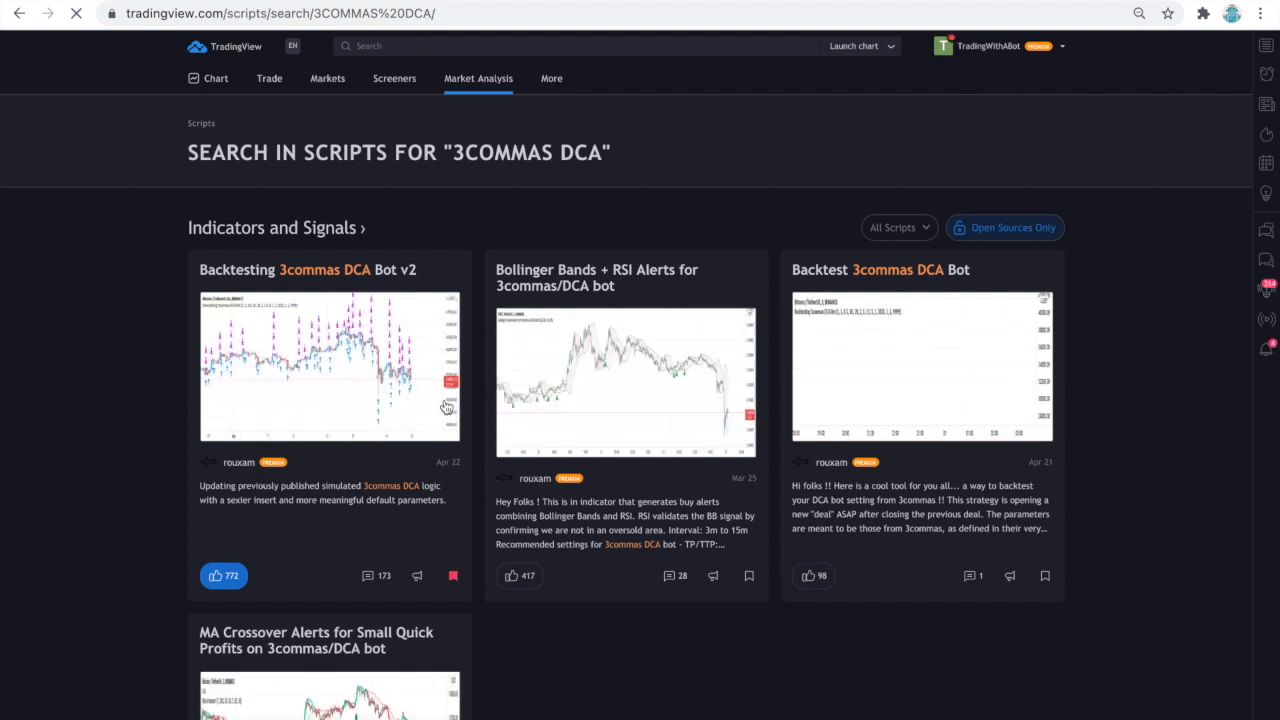
mouse_move(448, 408)
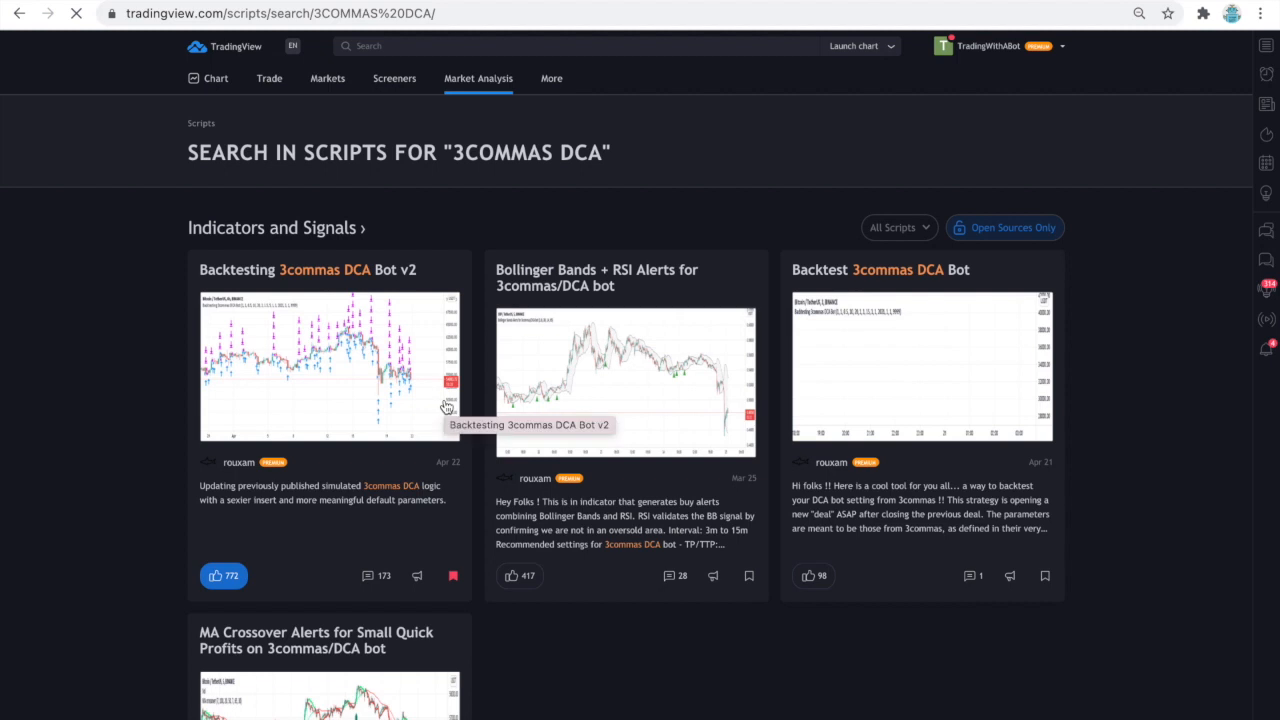
mouse_move(442, 324)
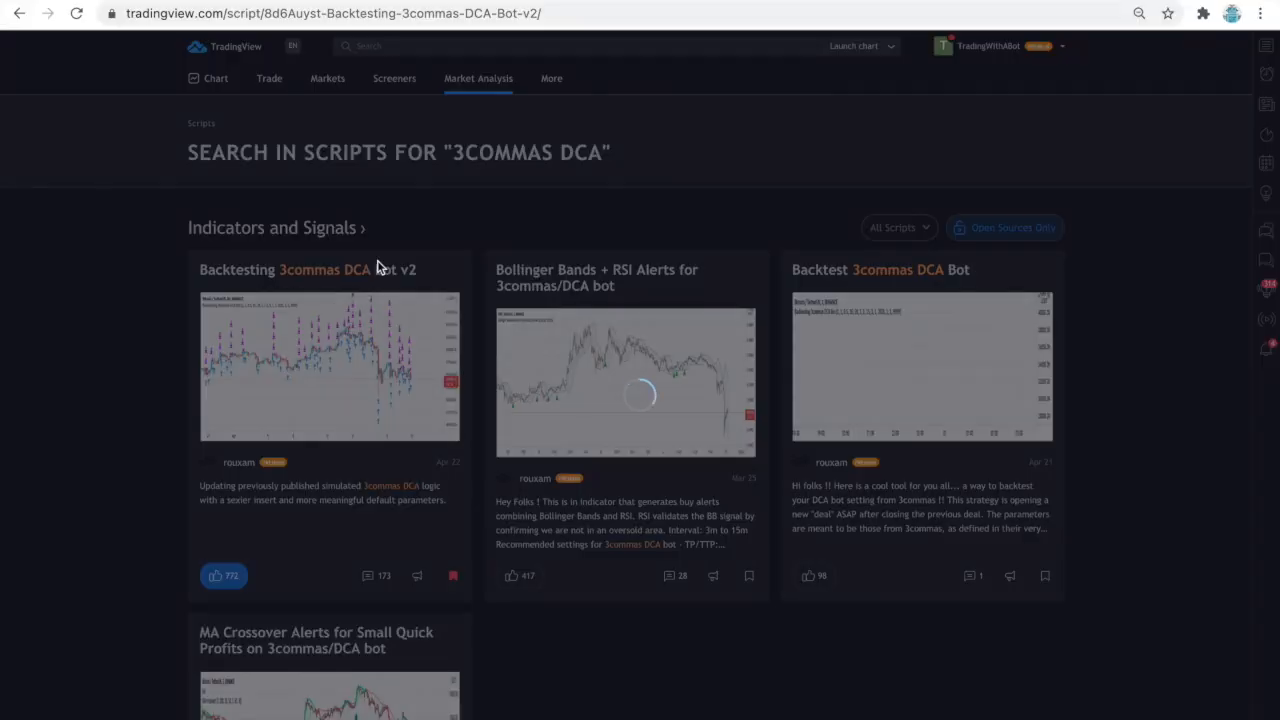
- Open Backtesting 3commas DCA Bot v2, scroll to its report and add it to favorite indicators
click(306, 268)
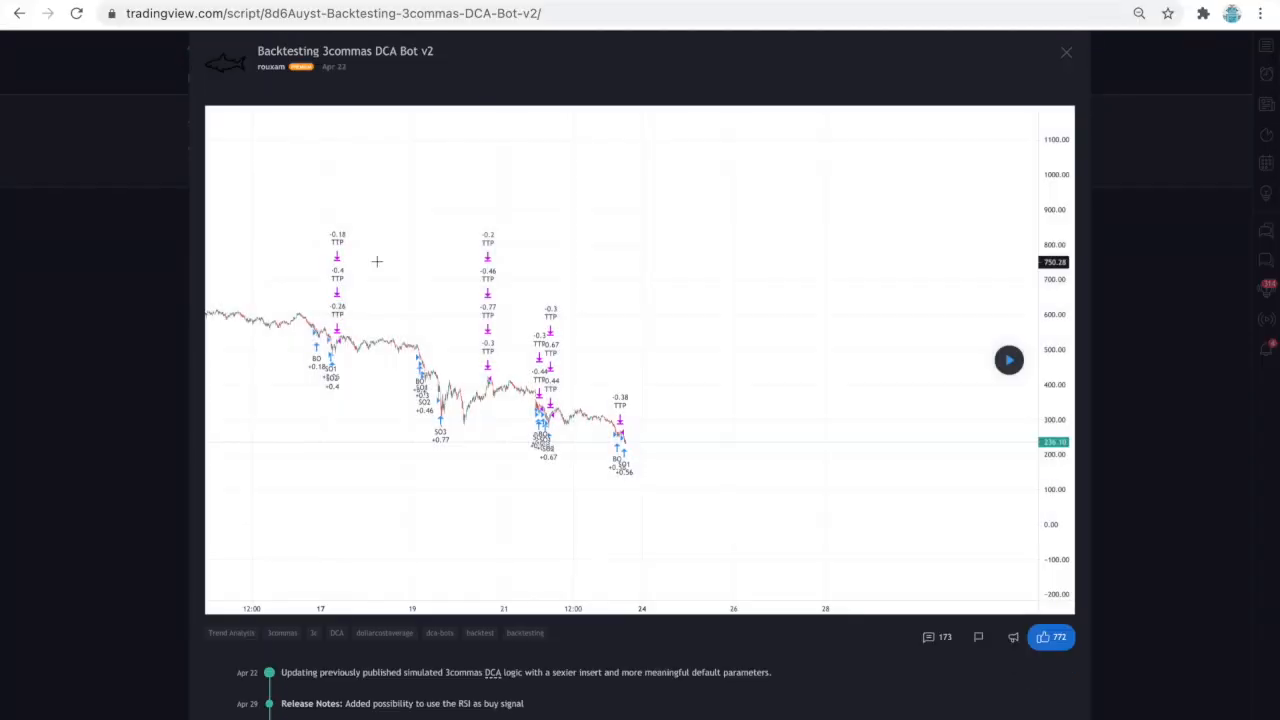
scroll(down, 3)
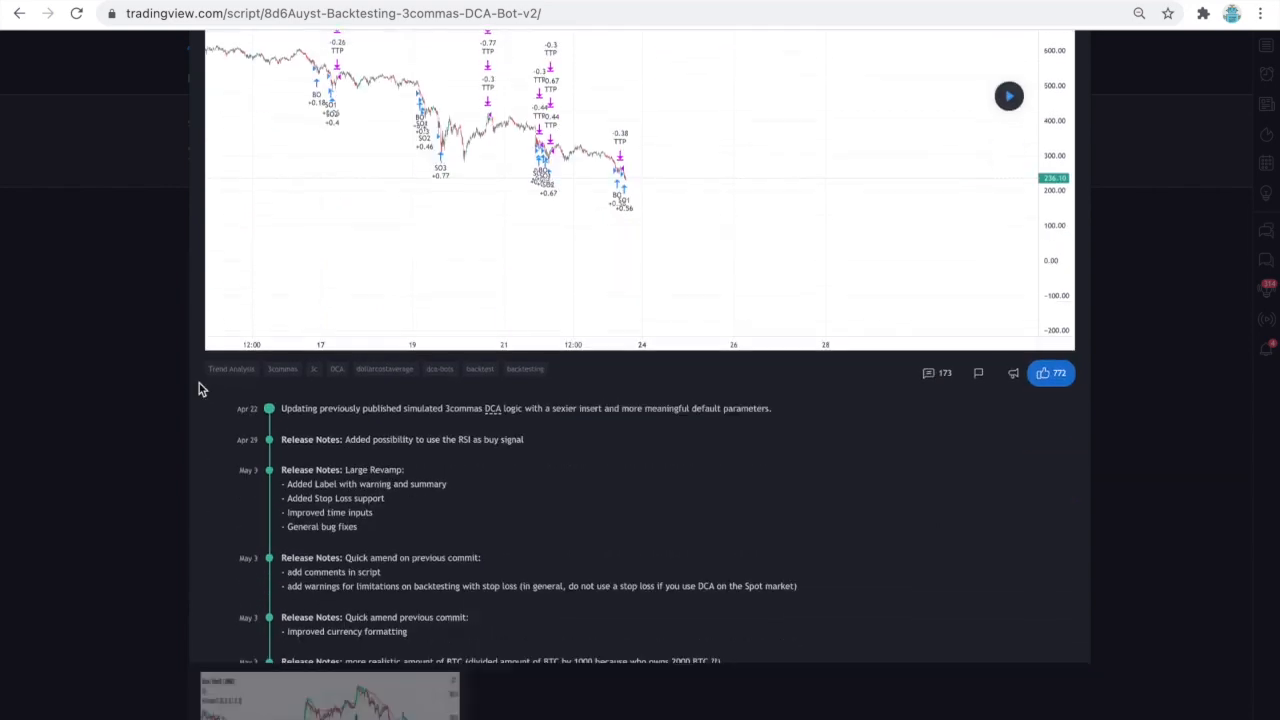
scroll(down, 3)
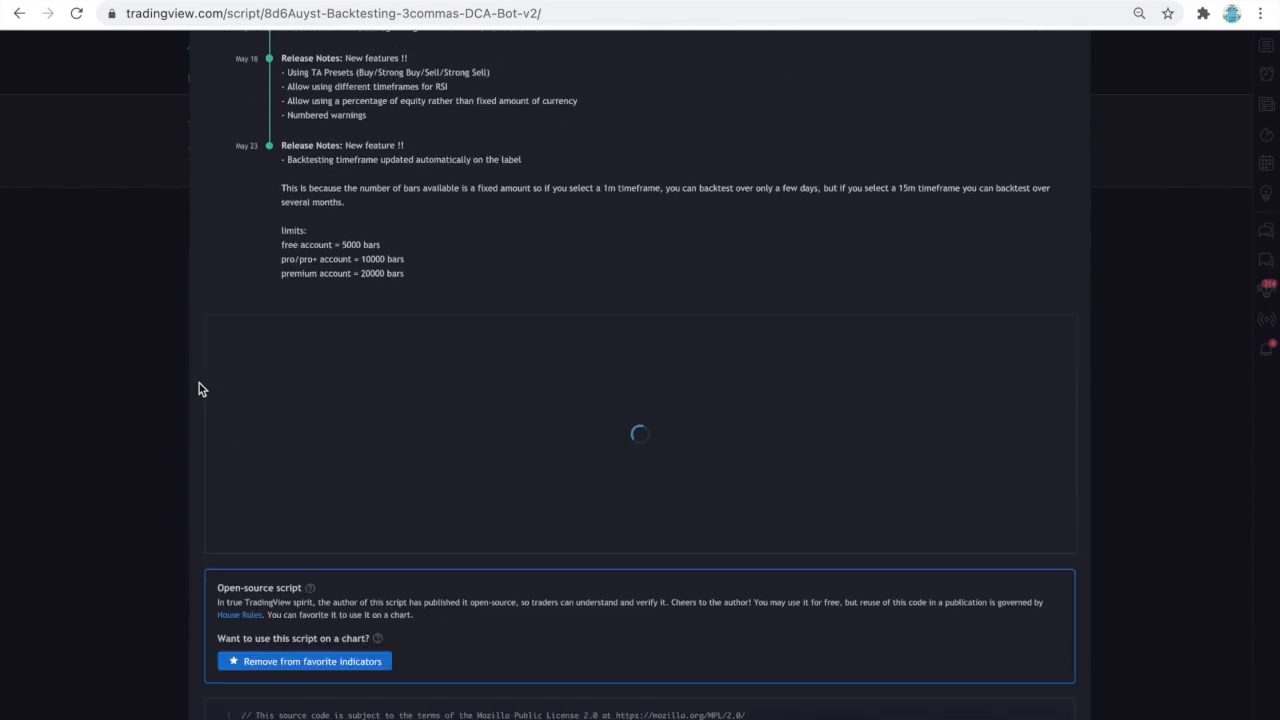
scroll(down, 3)
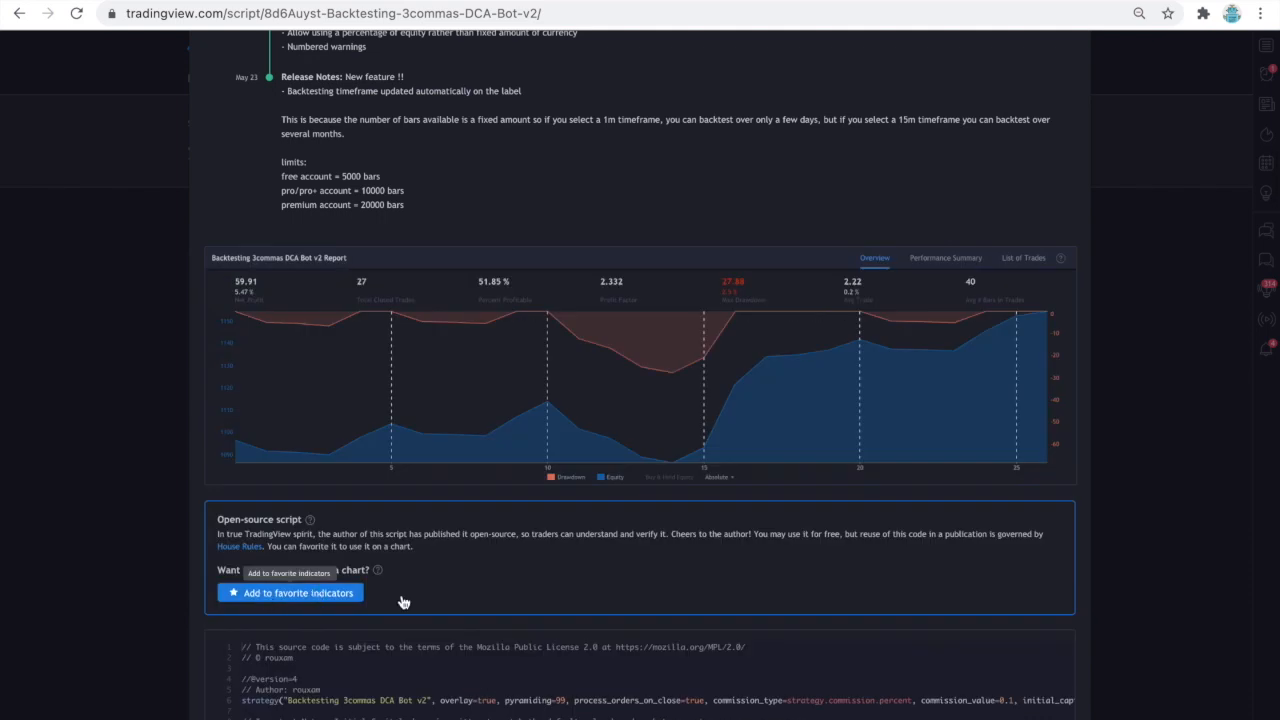
click(290, 592)
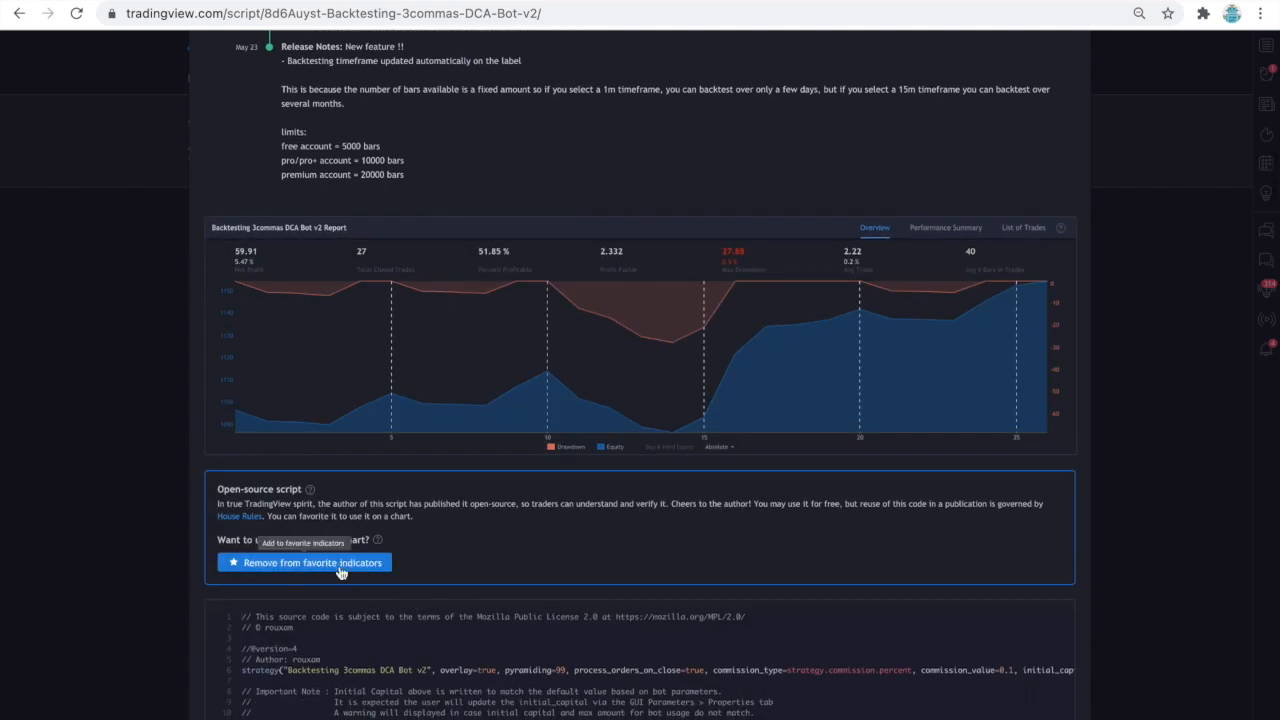